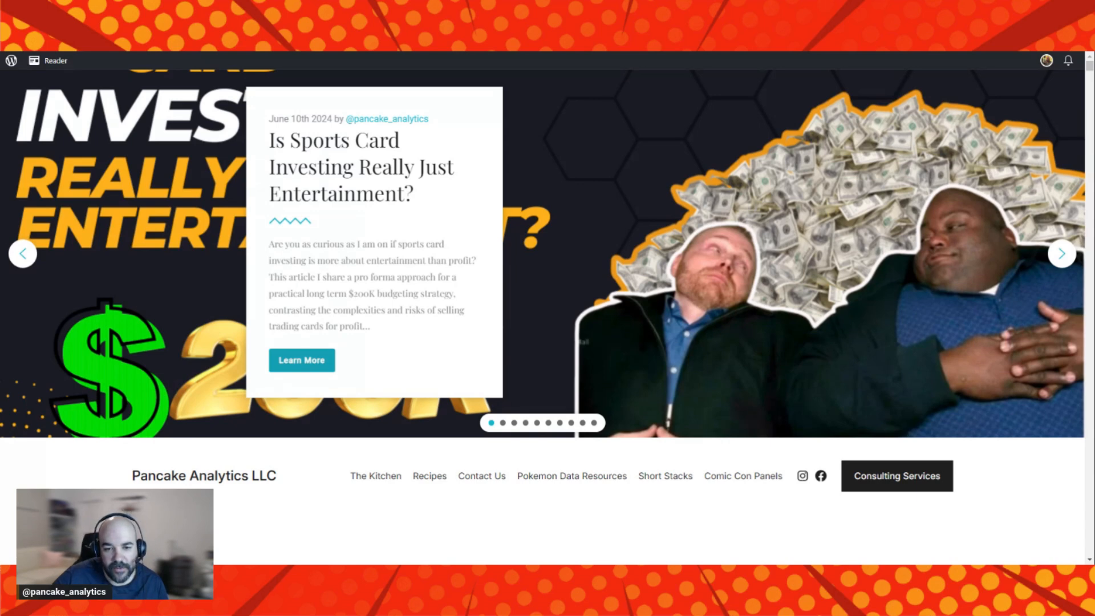
mouse_move(317, 372)
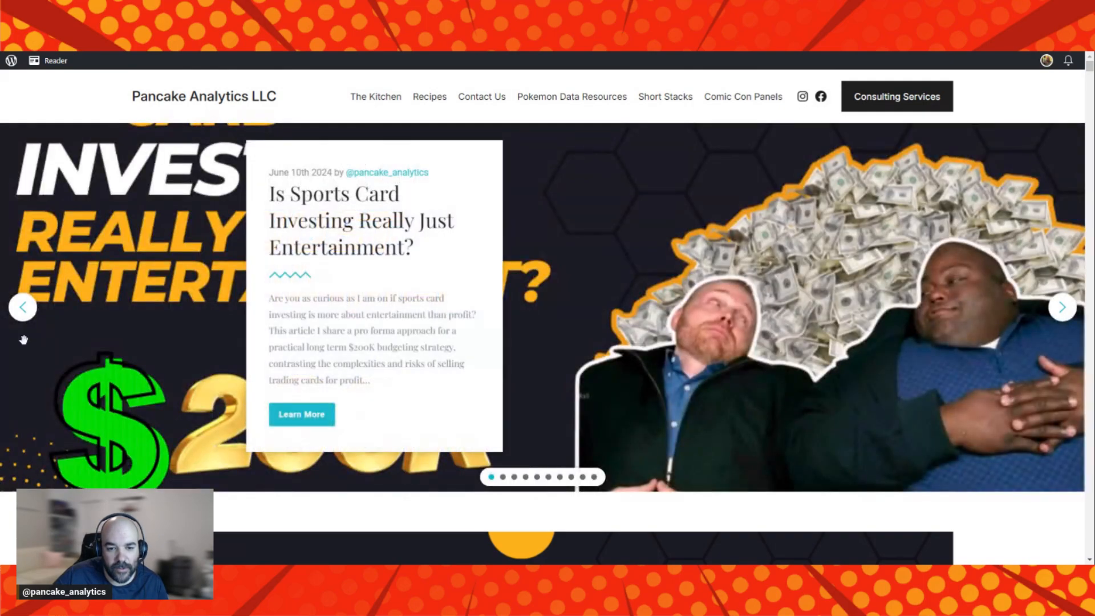
Scroll past the homepage slider to the article's featured image and headline.
scroll(down, 3)
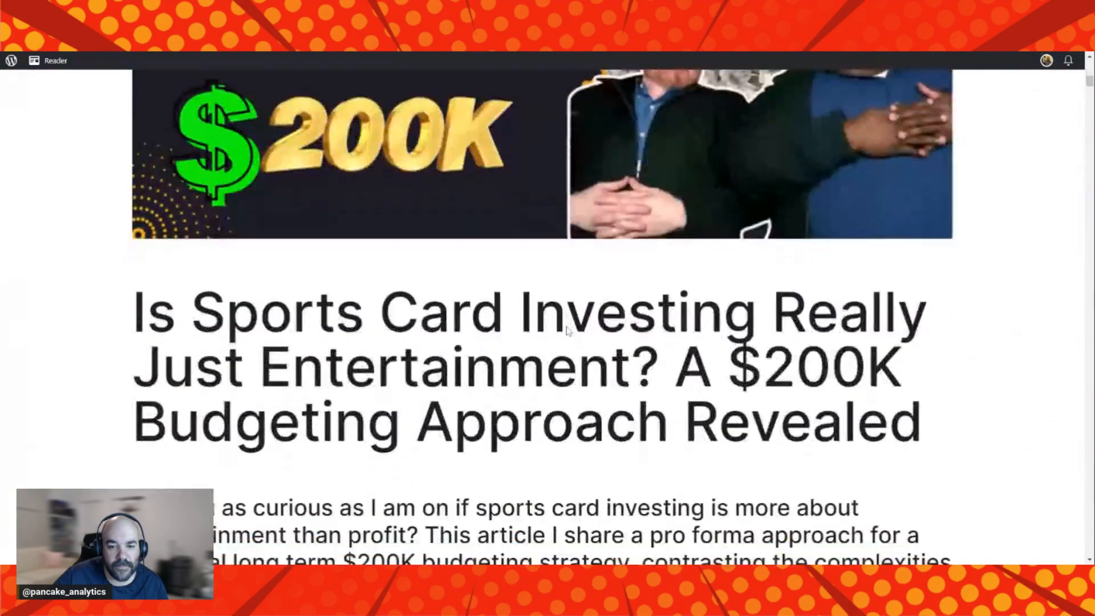
Scroll slightly so the intro paragraph on fixed monthly budgeting shows under the headline.
scroll(down, 3)
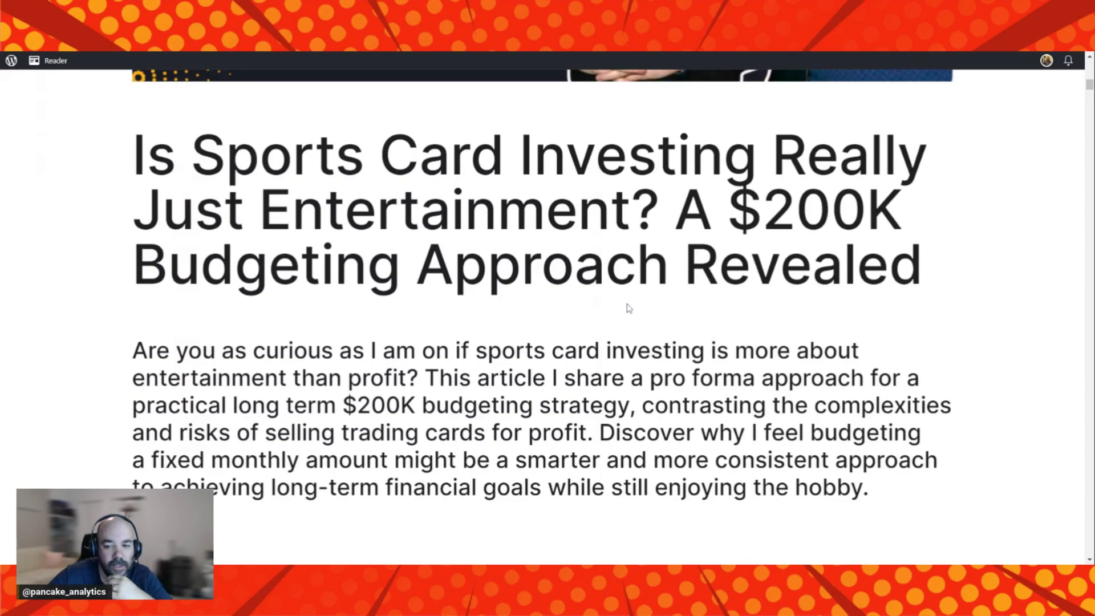
Scroll to the 'What's included in this stack?' section listing Investing items 1 and 2.
scroll(down, 3)
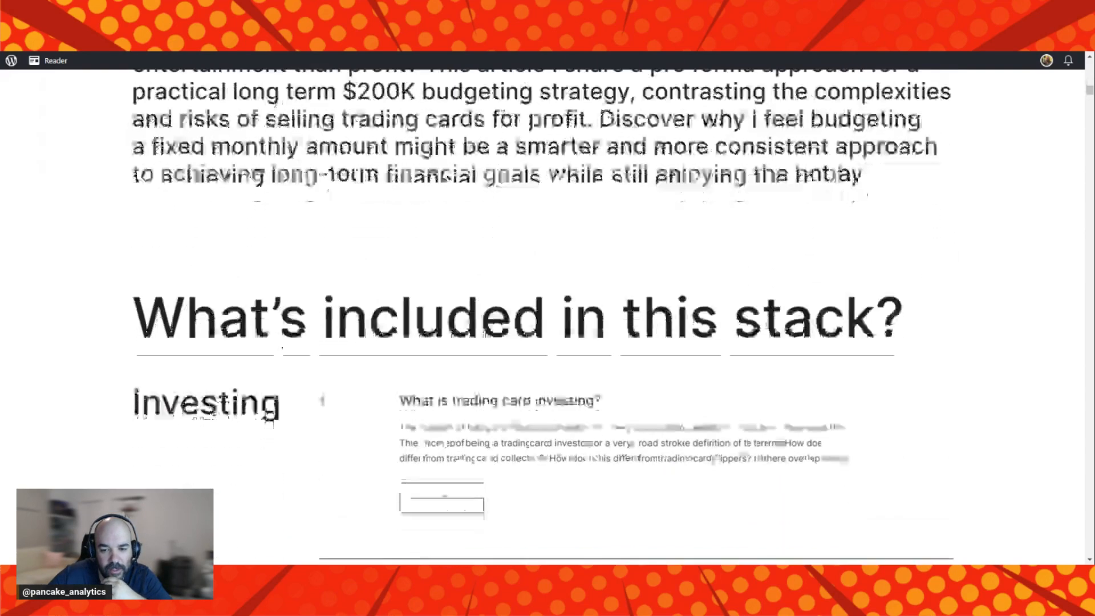
scroll(down, 3)
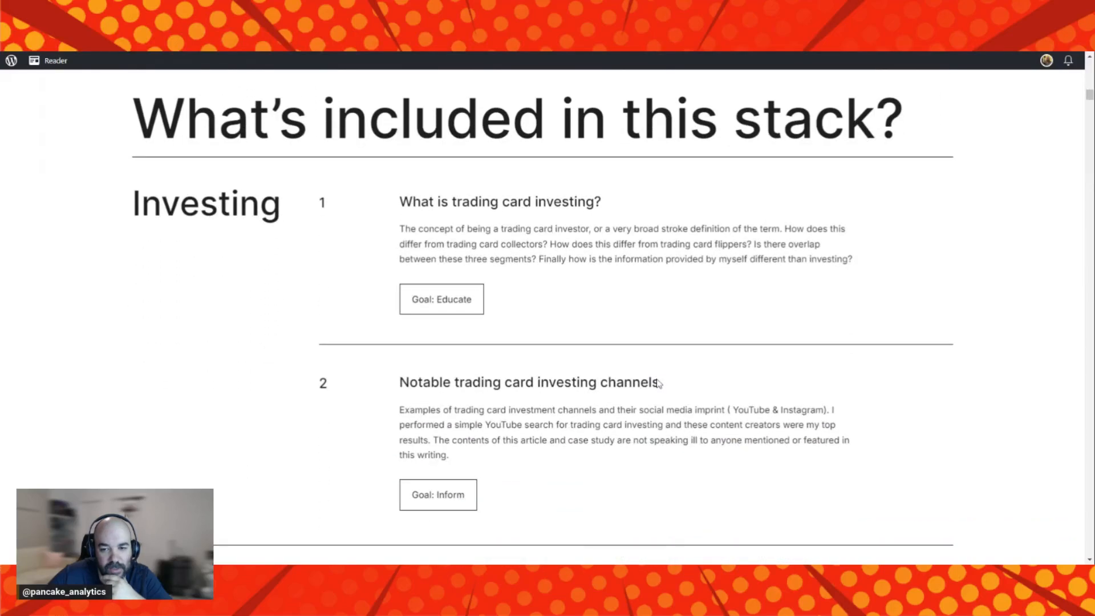
mouse_move(676, 381)
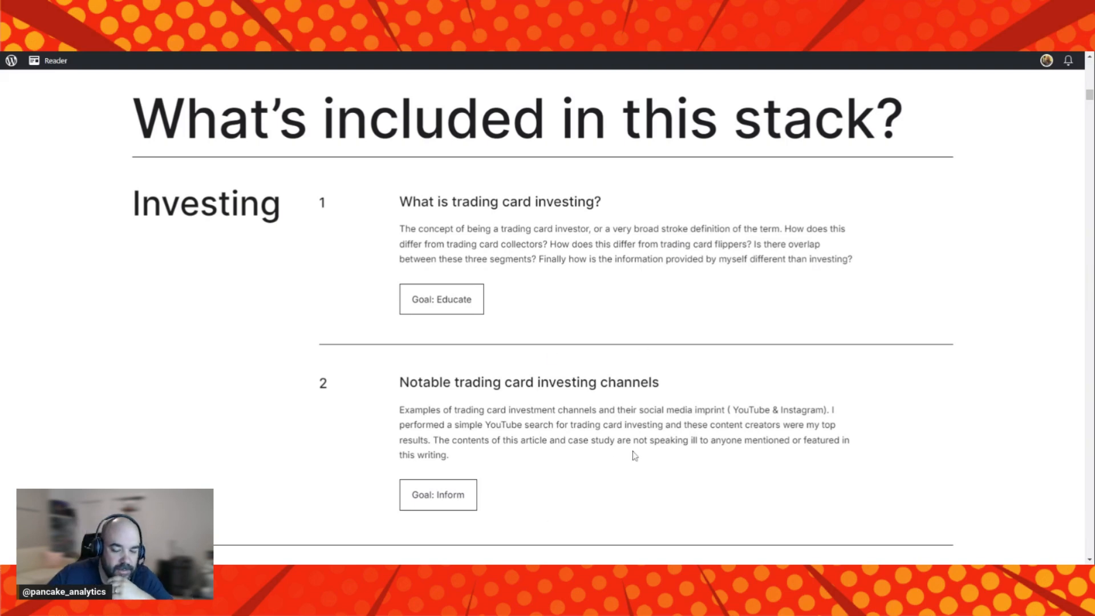
Scroll to the Case Study items: the pro forma $200K approach and 'This is a hobby'.
scroll(down, 3)
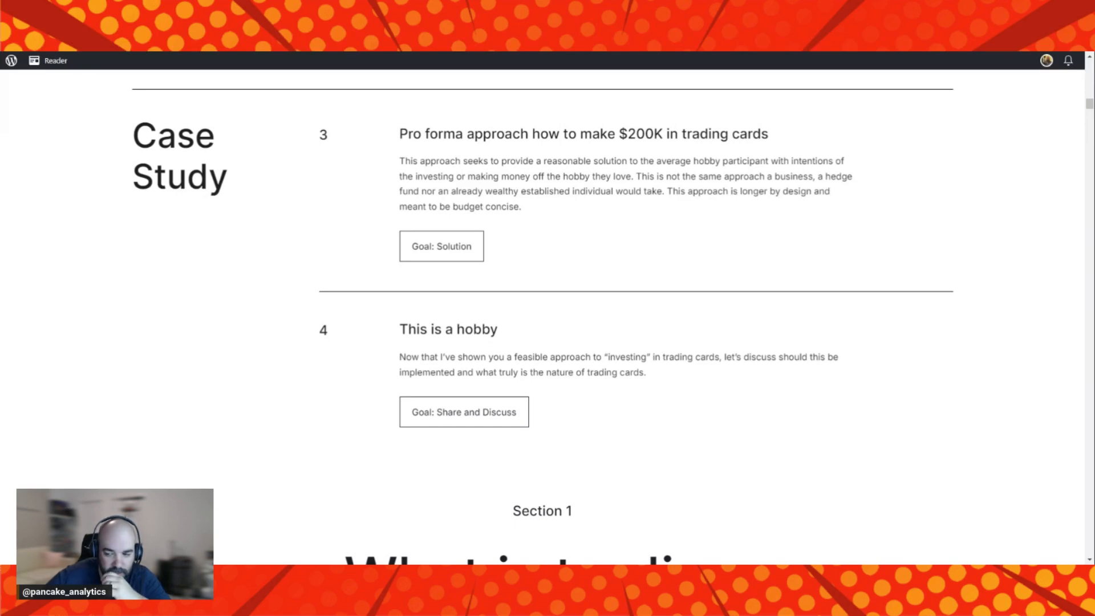
mouse_move(659, 443)
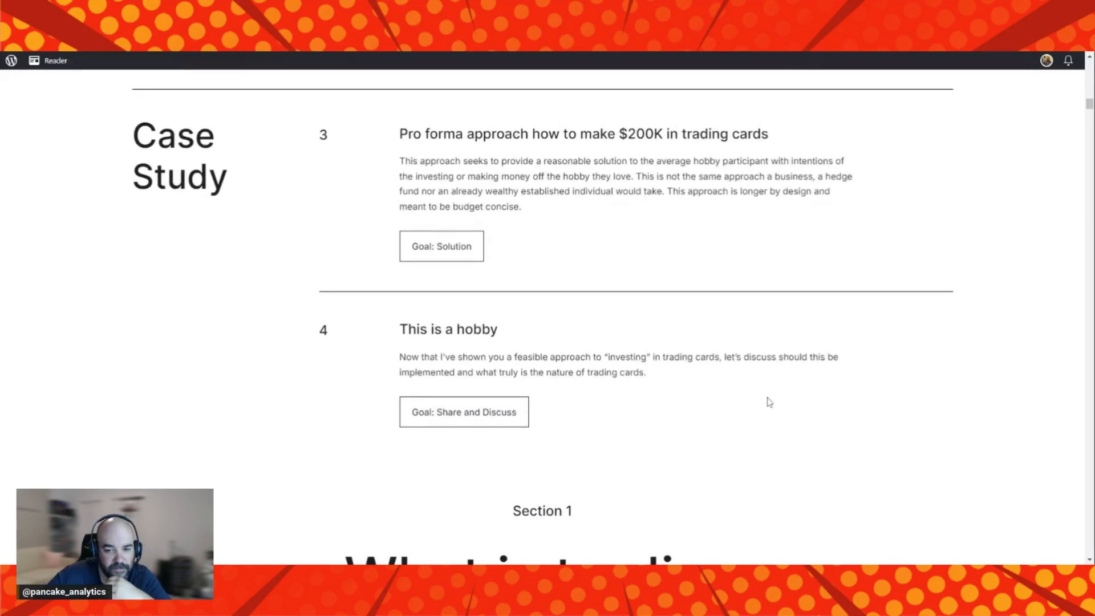
Scroll to Section 1, 'What is trading card investing?', showing the Investing and Collecting definitions.
scroll(down, 3)
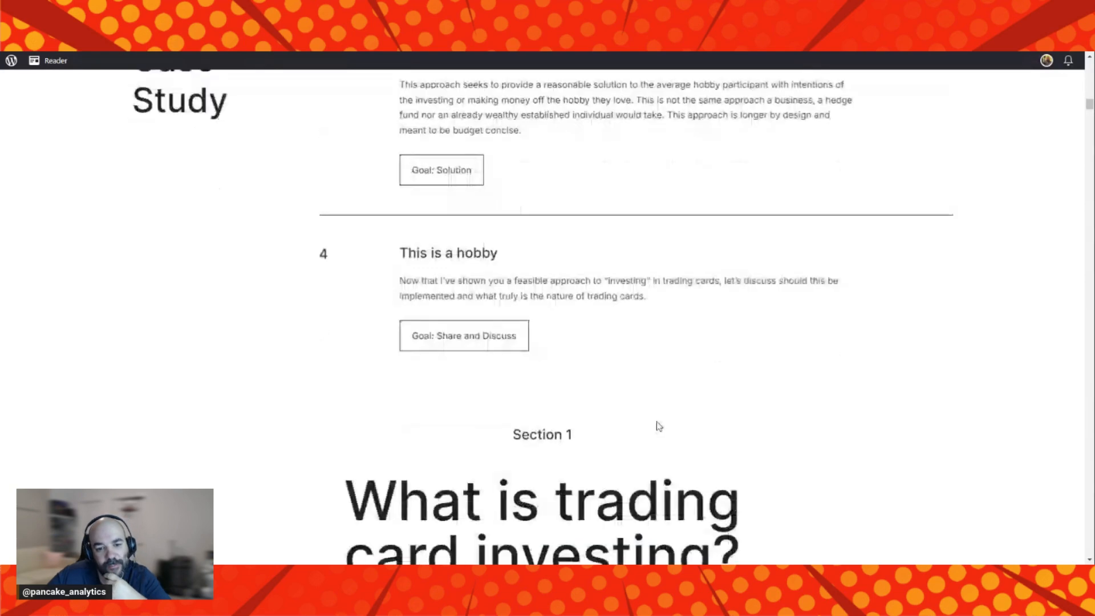
scroll(down, 3)
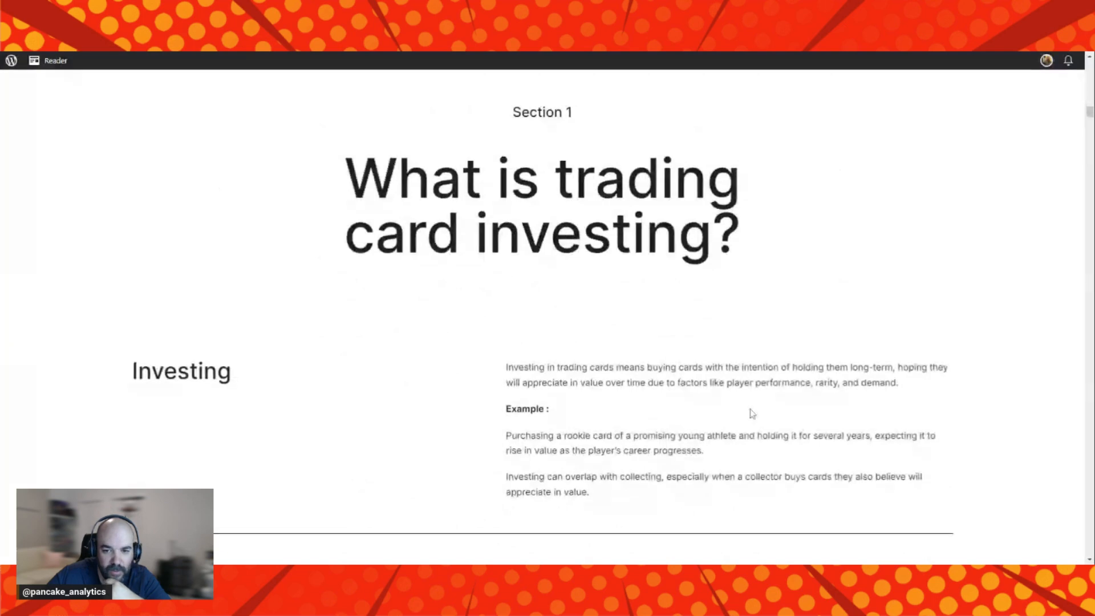
mouse_move(736, 410)
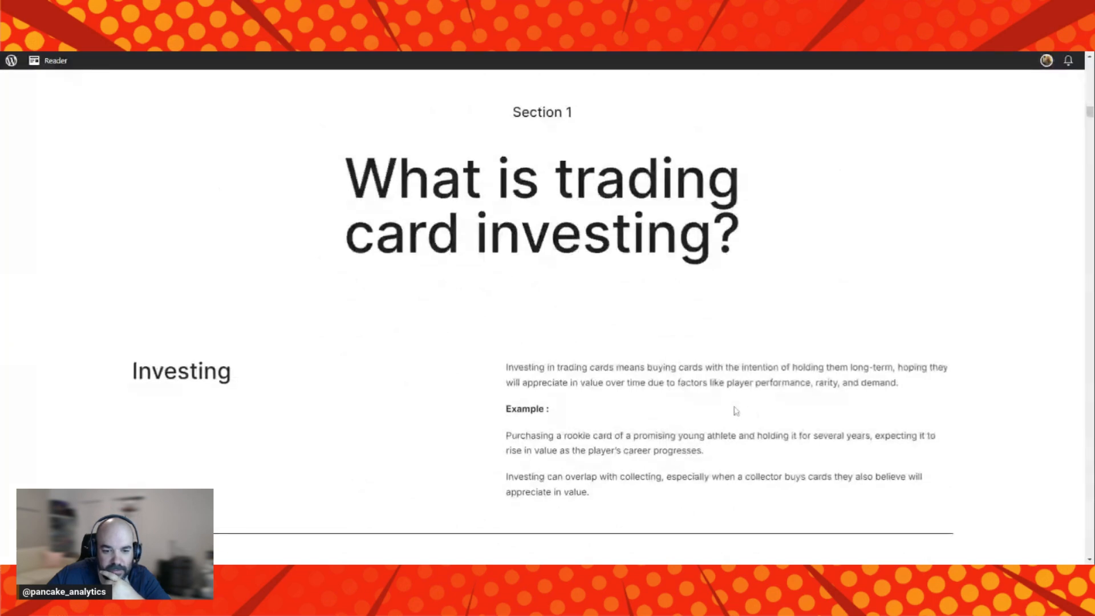
scroll(down, 3)
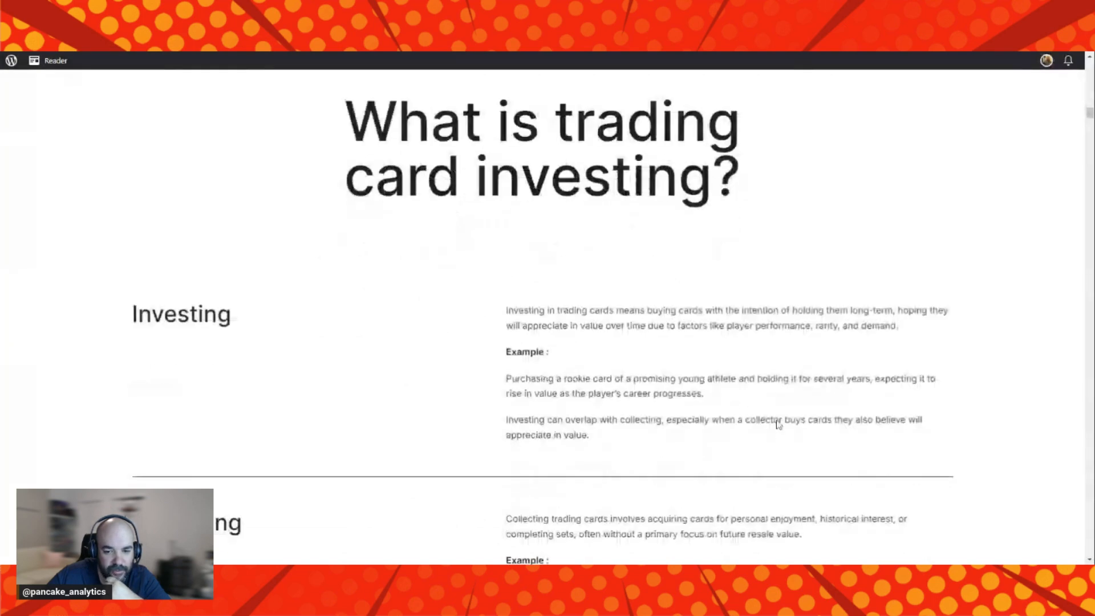
scroll(down, 3)
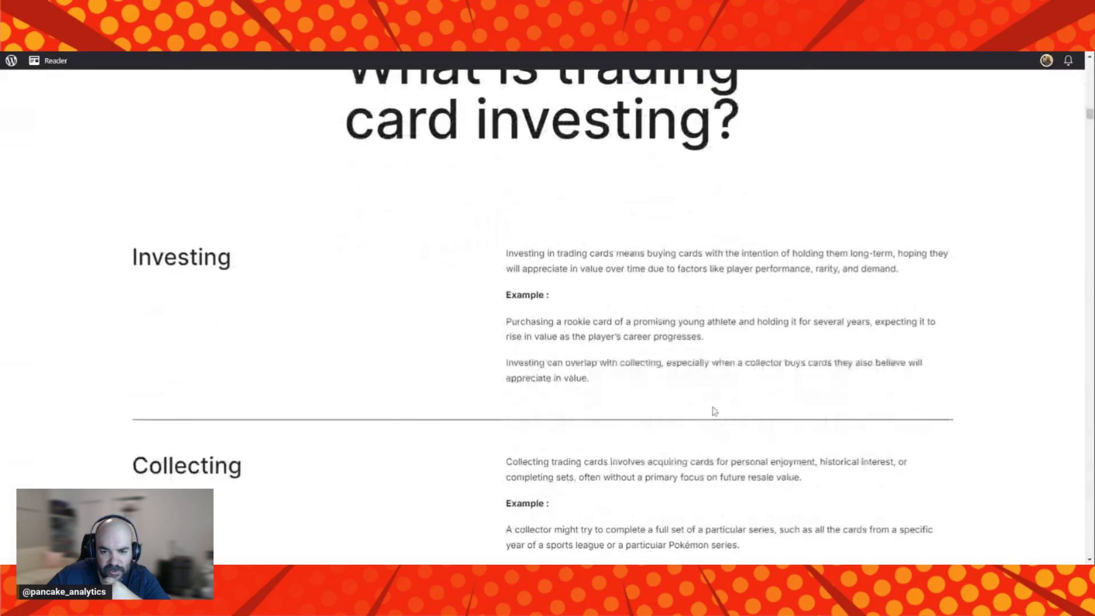
mouse_move(808, 429)
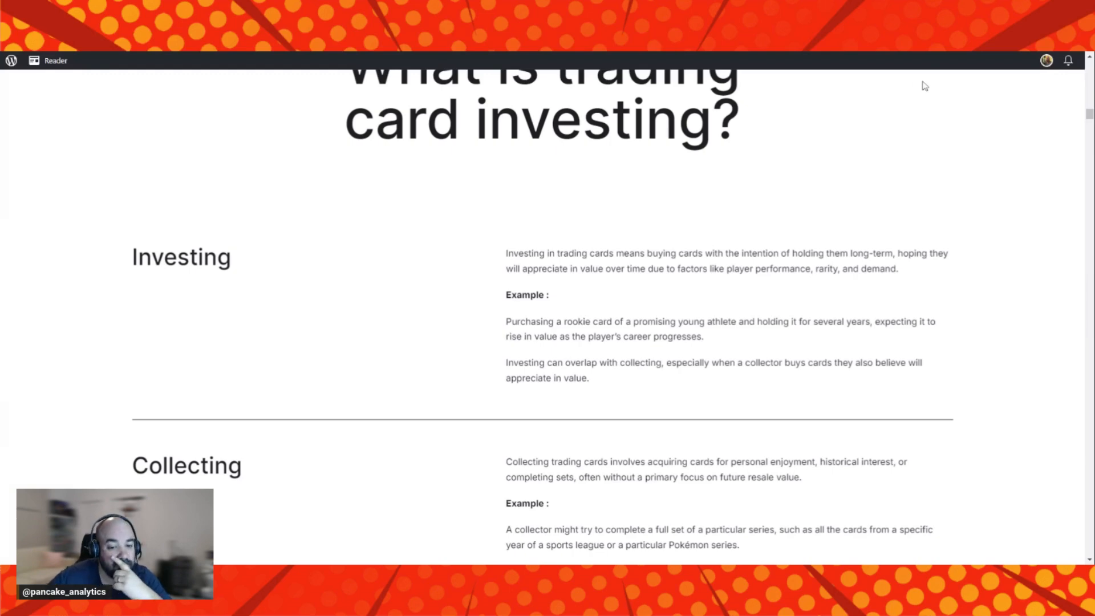
Scroll until the full Collecting definition and the Flipping definition with its example are visible.
scroll(down, 3)
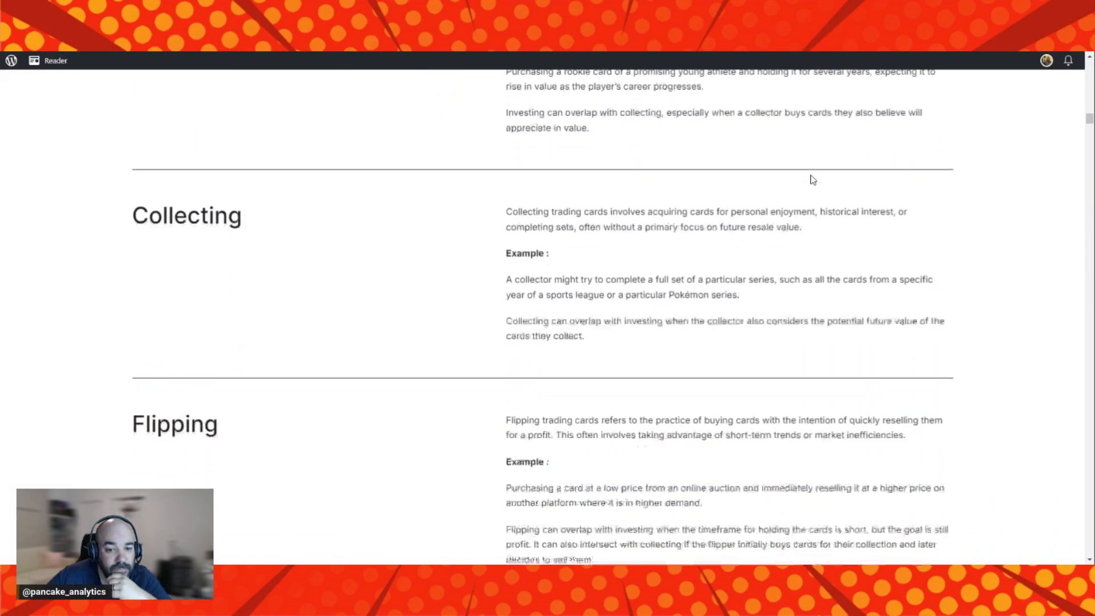
scroll(down, 3)
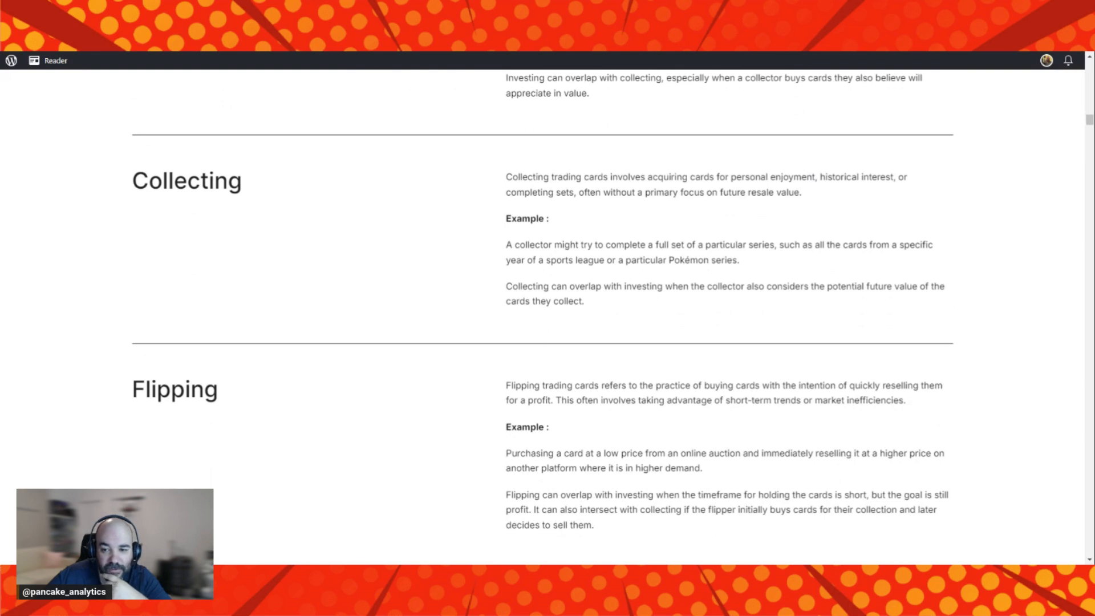
mouse_move(912, 221)
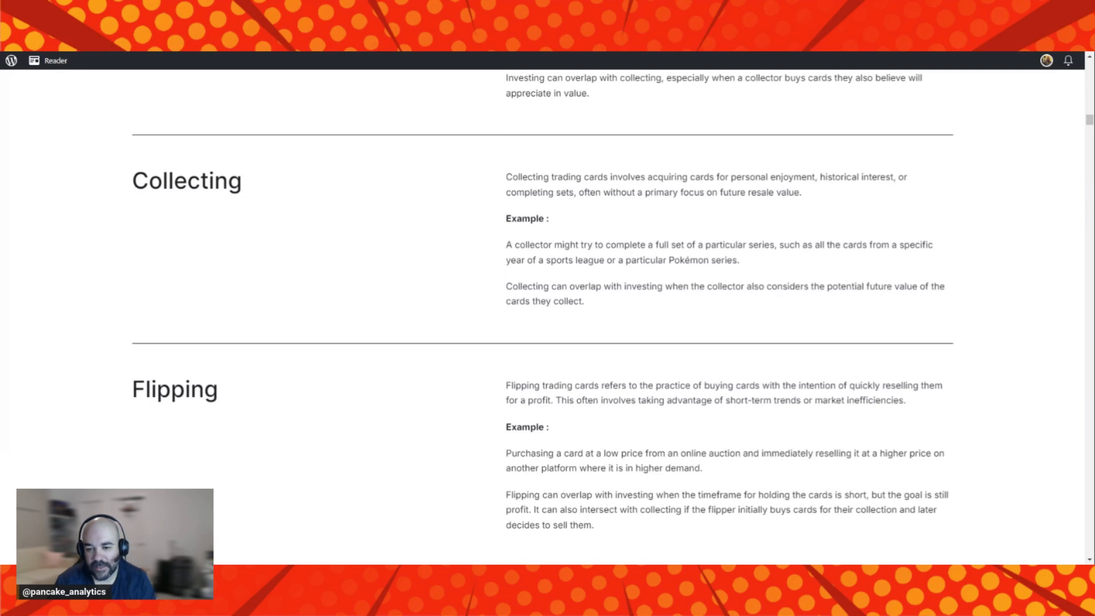
mouse_move(977, 164)
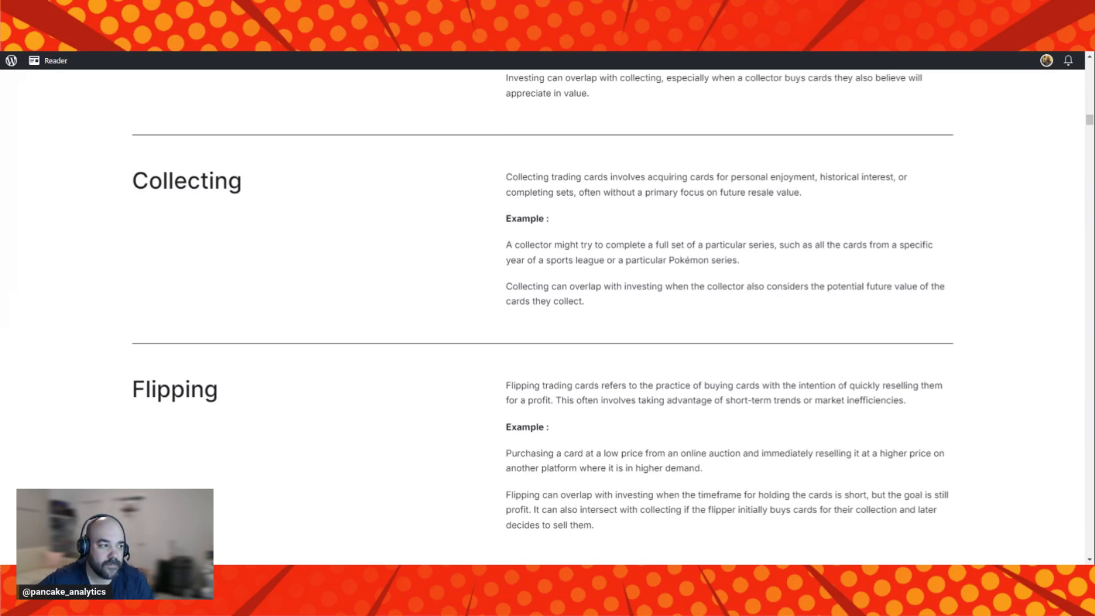
Scroll past Flipping to the Analytics definition and example, with roles overlaps starting below.
scroll(down, 3)
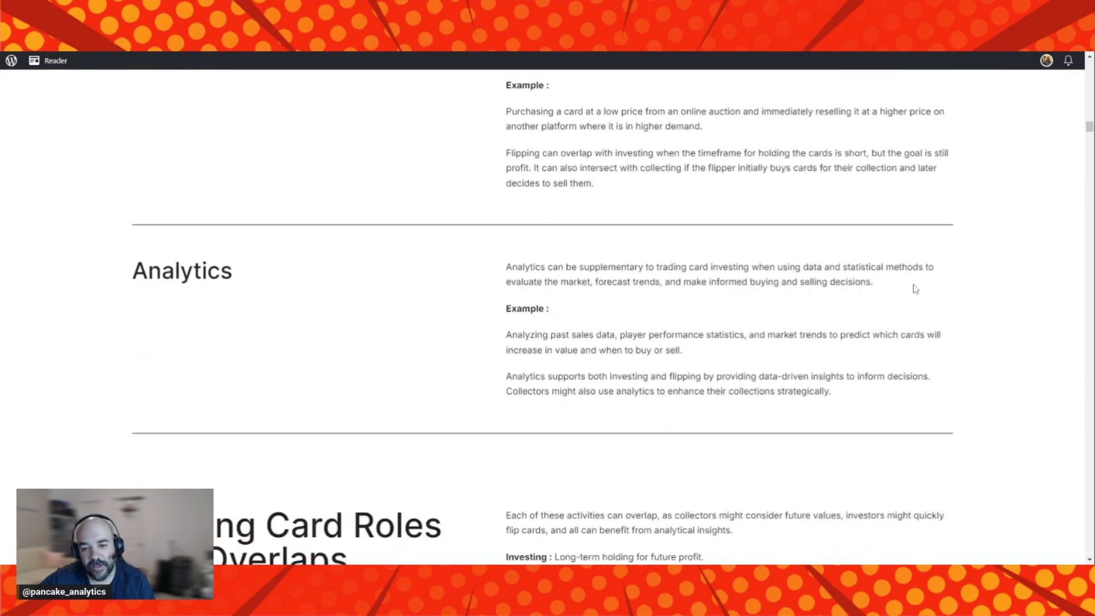
mouse_move(324, 395)
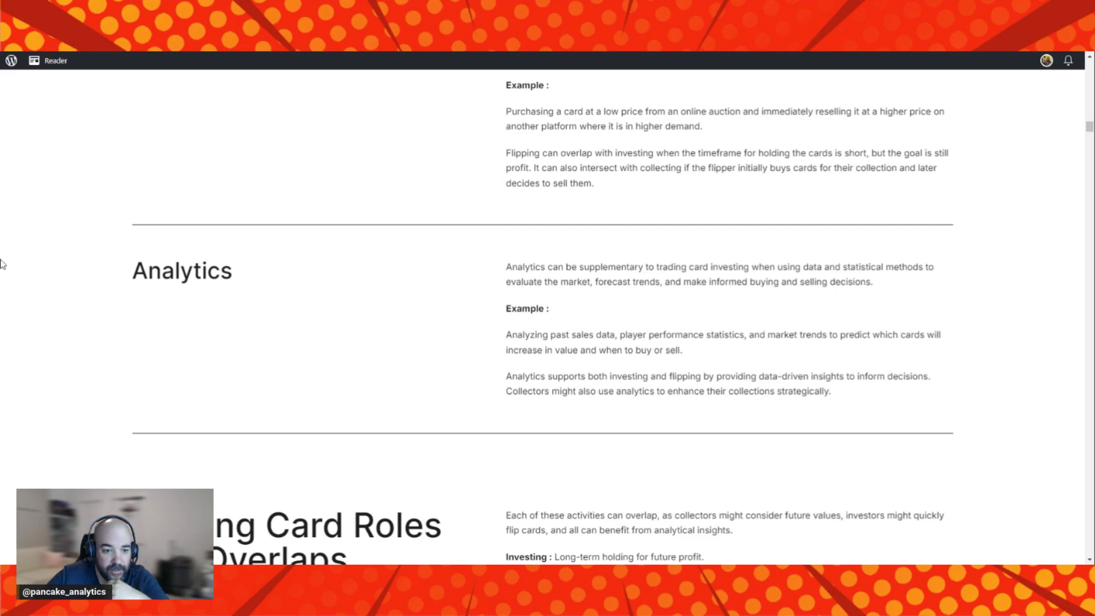
Scroll past the roles summary to Section 2, 'Notable Trading Card Investing Channels', with the pancake image.
scroll(down, 3)
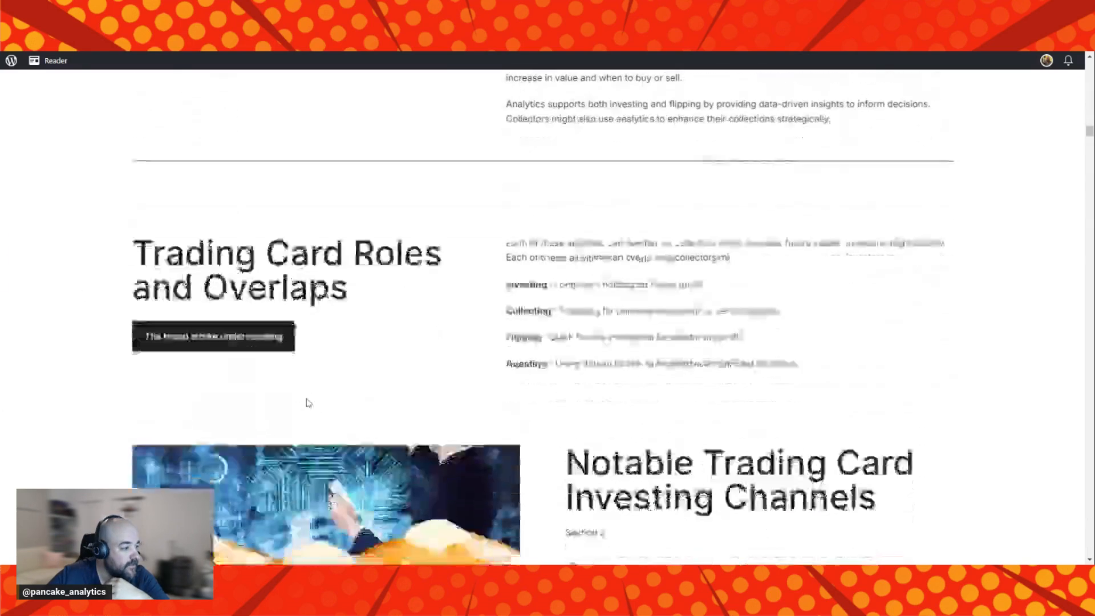
scroll(down, 3)
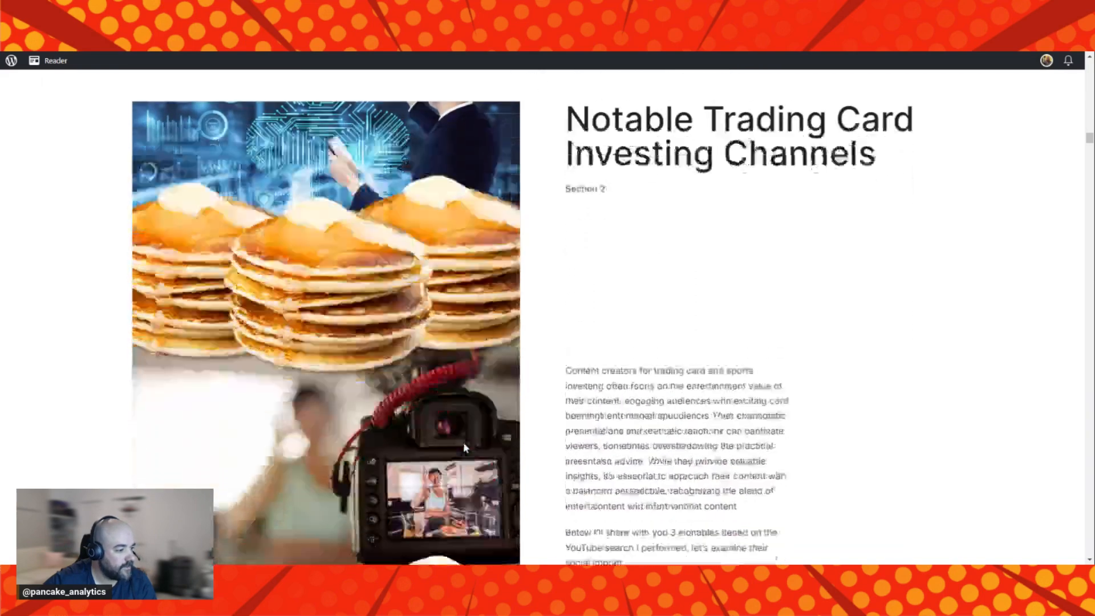
Scroll to the Sports Card Investor profile showing 319K subscribers and 139K Instagram followers.
scroll(down, 3)
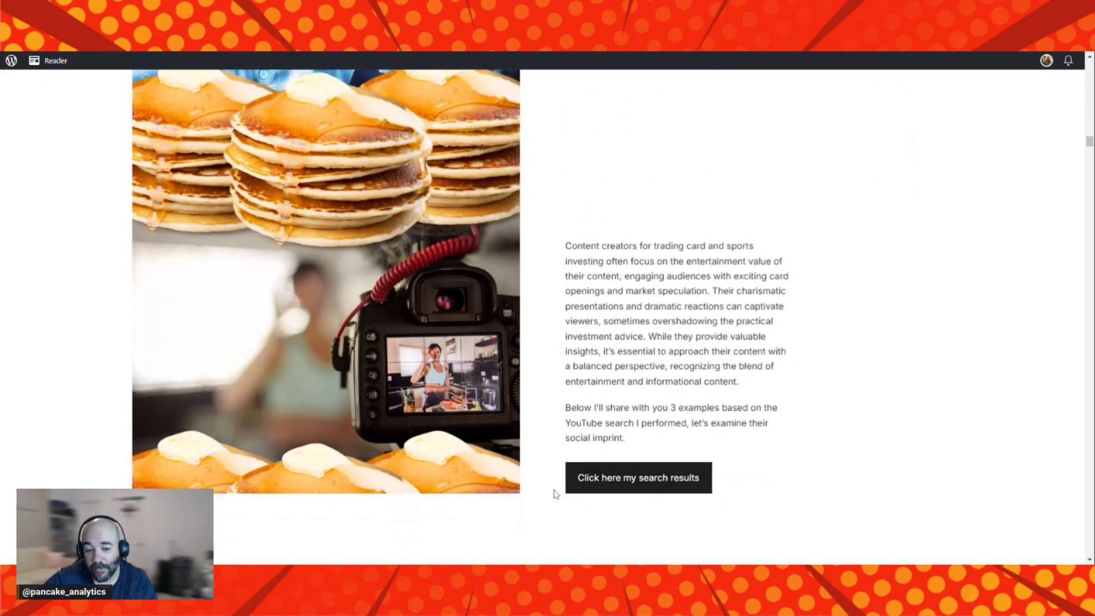
mouse_move(59, 377)
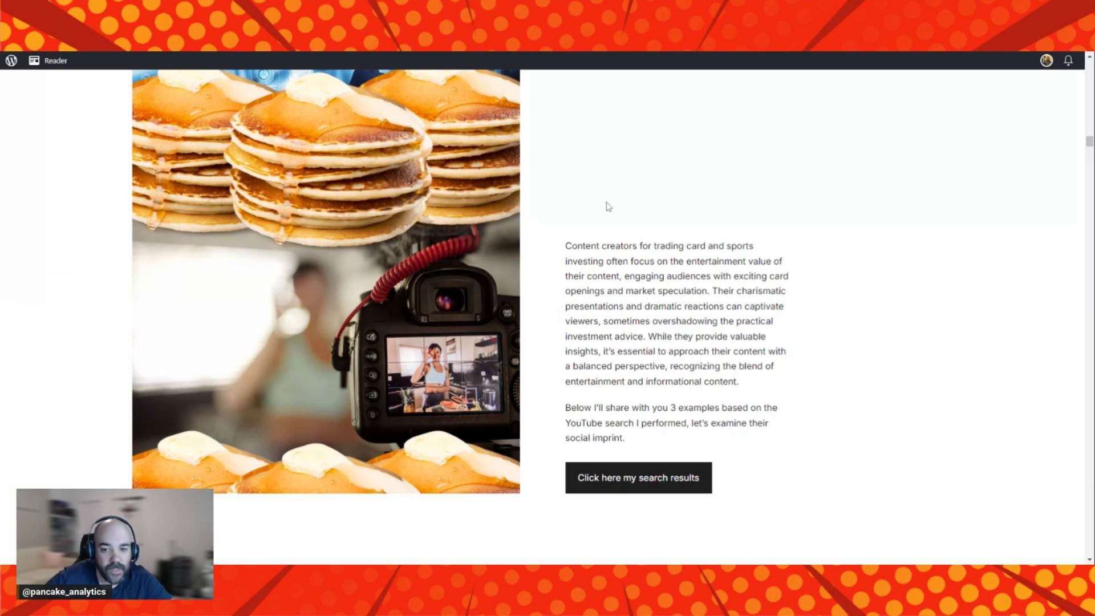
scroll(down, 3)
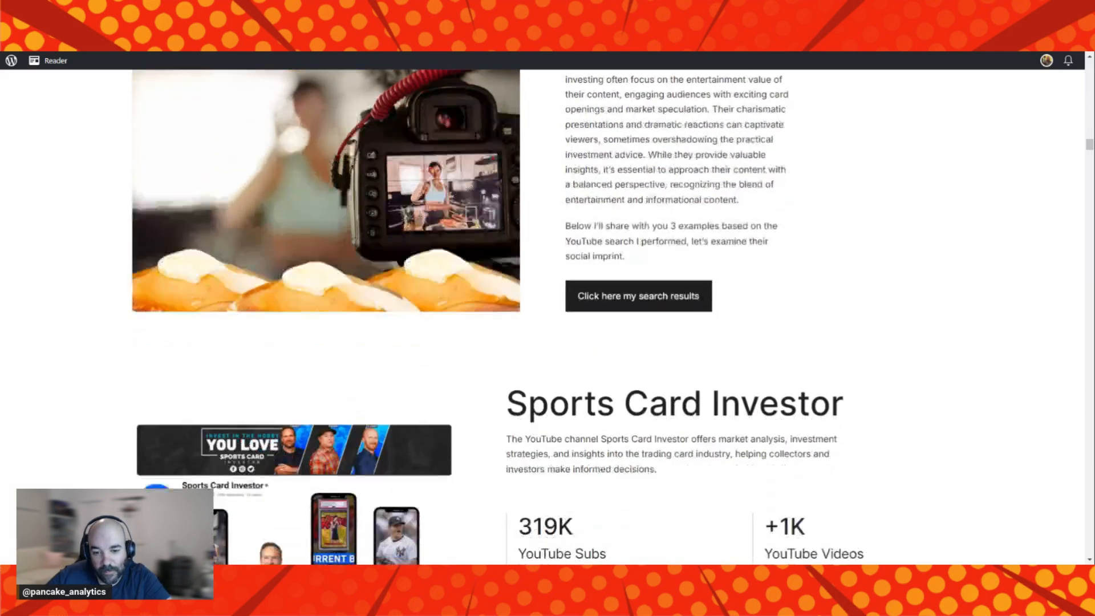
scroll(down, 3)
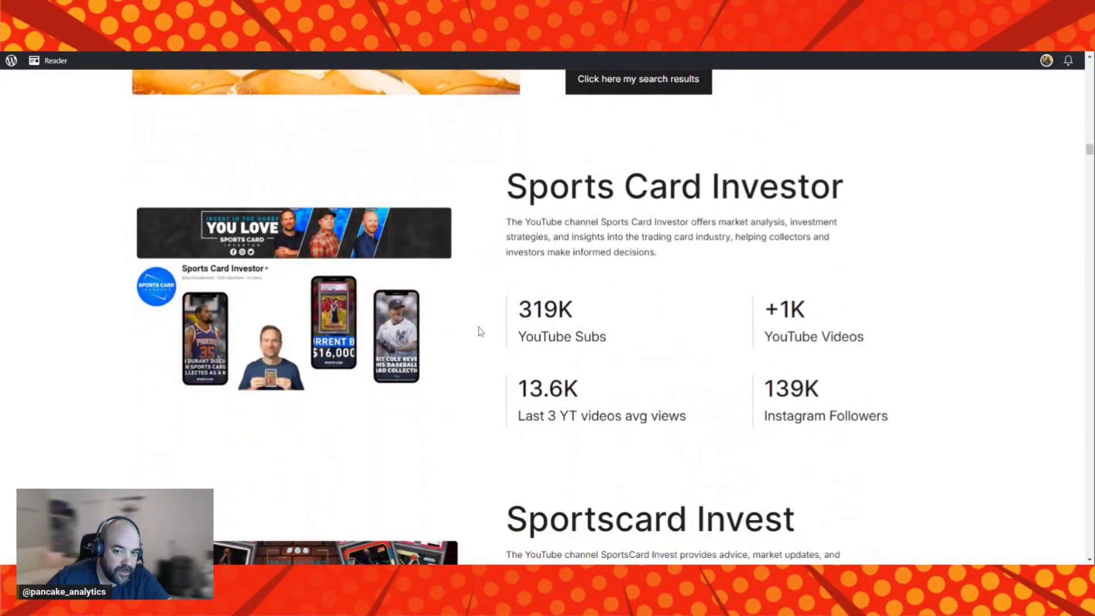
scroll(down, 3)
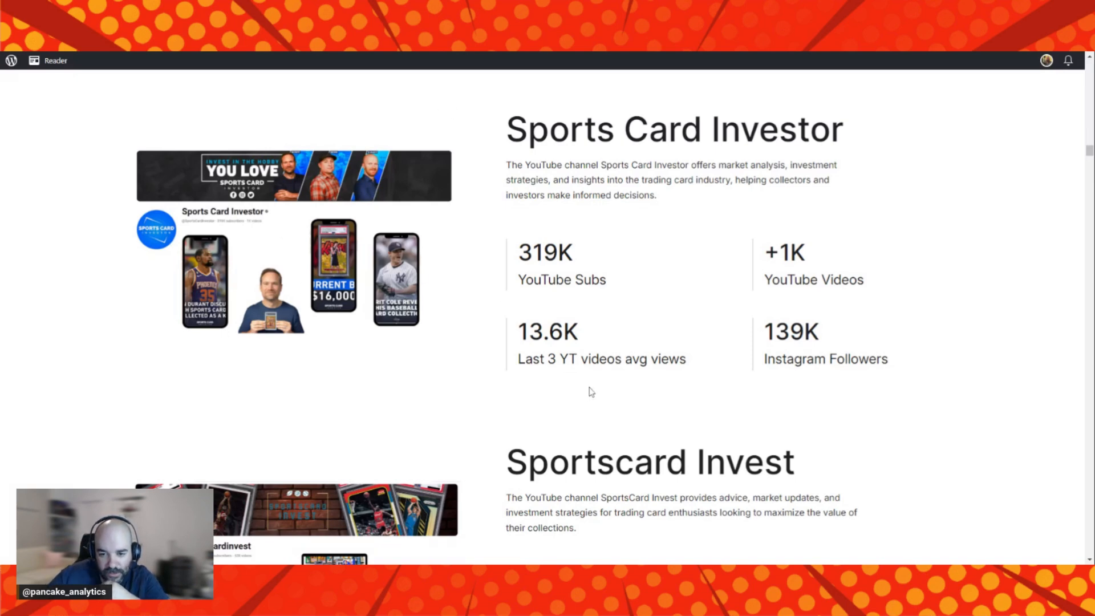
Scroll to the Sportscard Invest profile showing 49K subscribers and 44.8K Instagram followers.
scroll(down, 3)
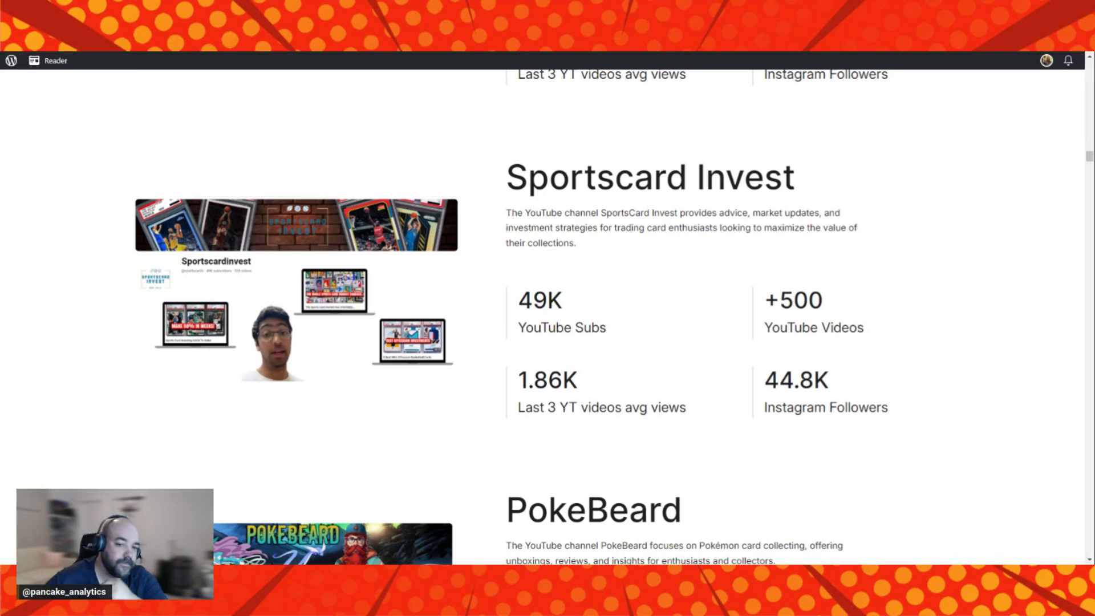
Scroll to the PokeBeard profile showing 121K subscribers, 2.4K videos and 1.2K Instagram followers.
scroll(down, 3)
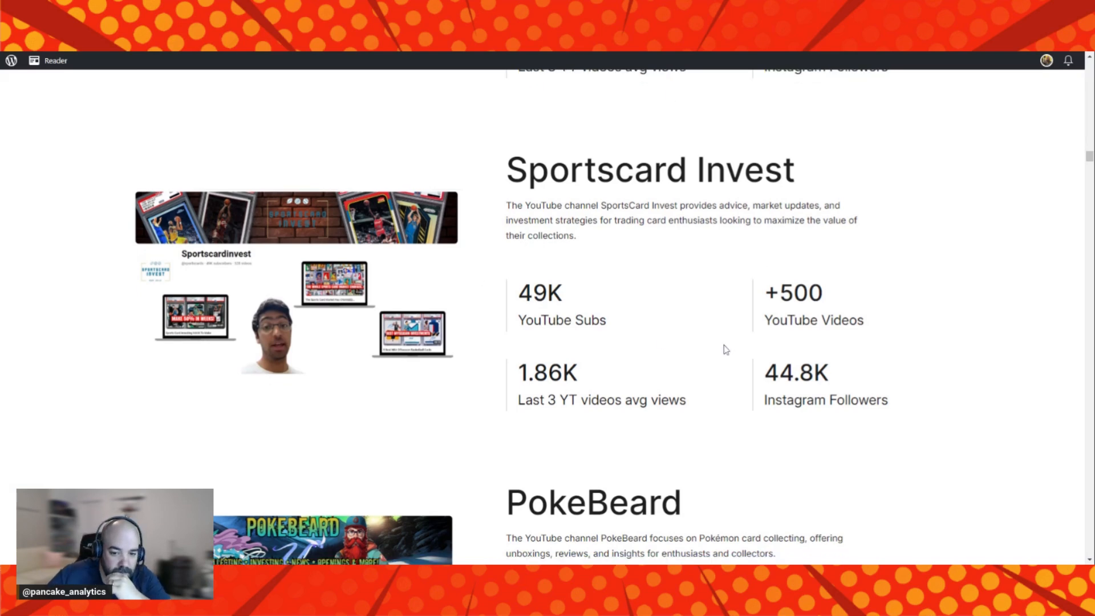
scroll(down, 3)
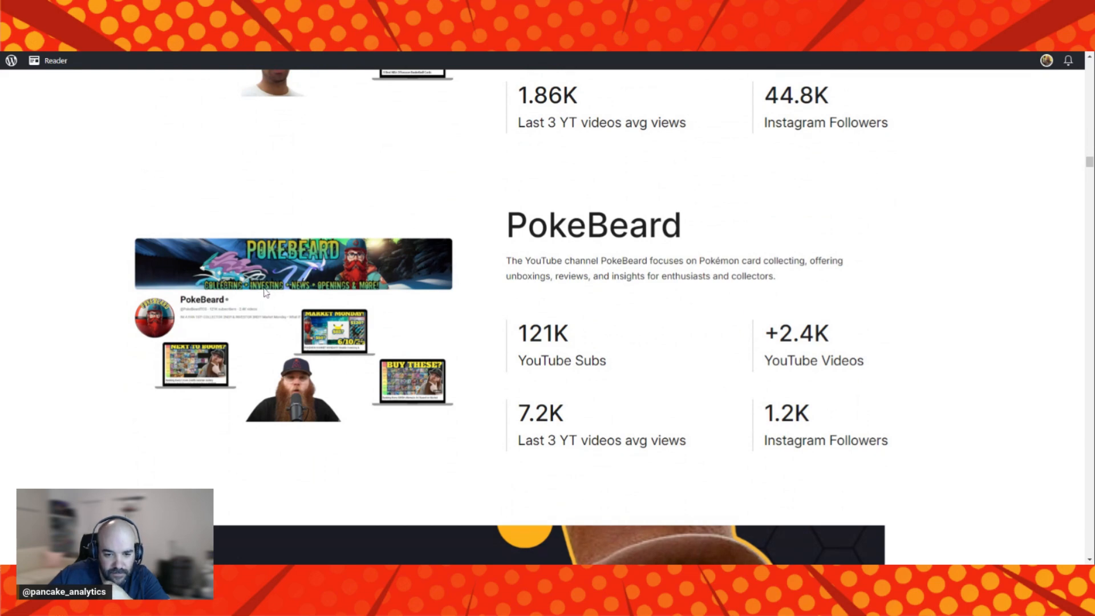
mouse_move(272, 291)
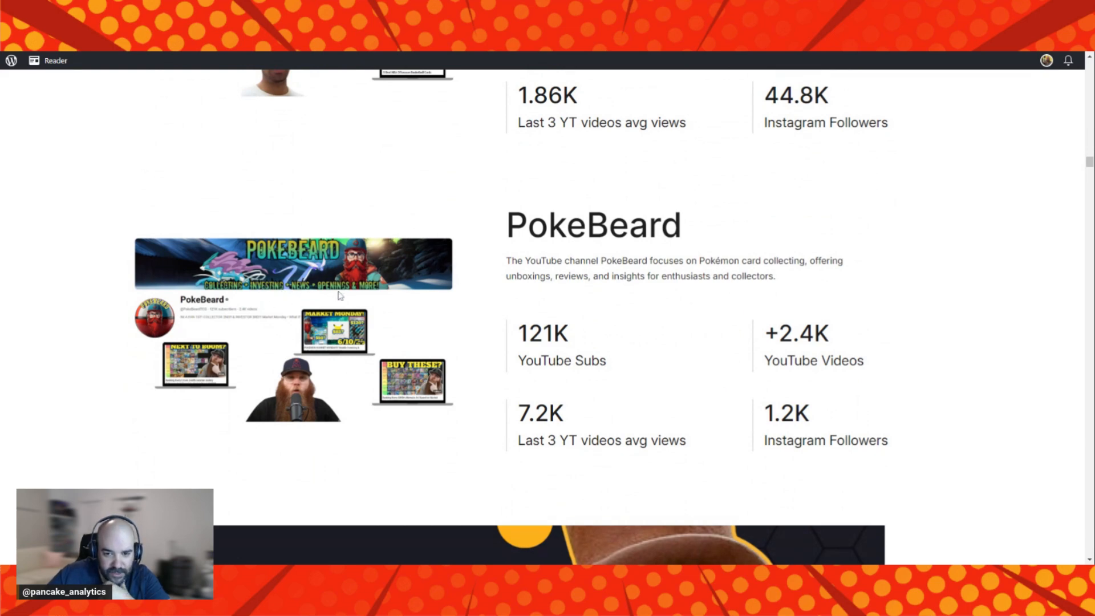
mouse_move(376, 310)
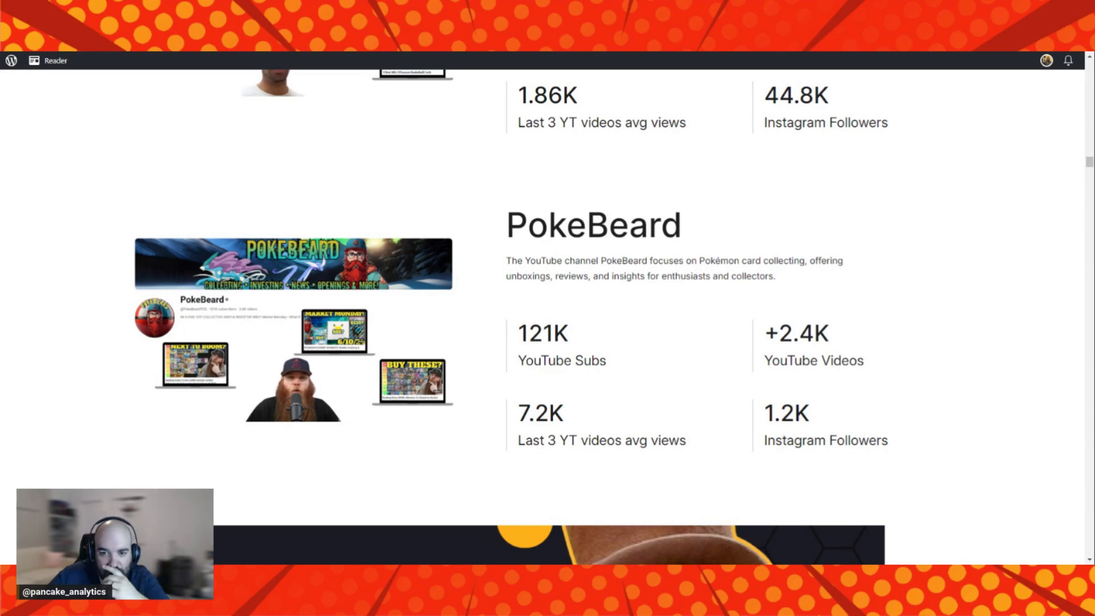
mouse_move(685, 355)
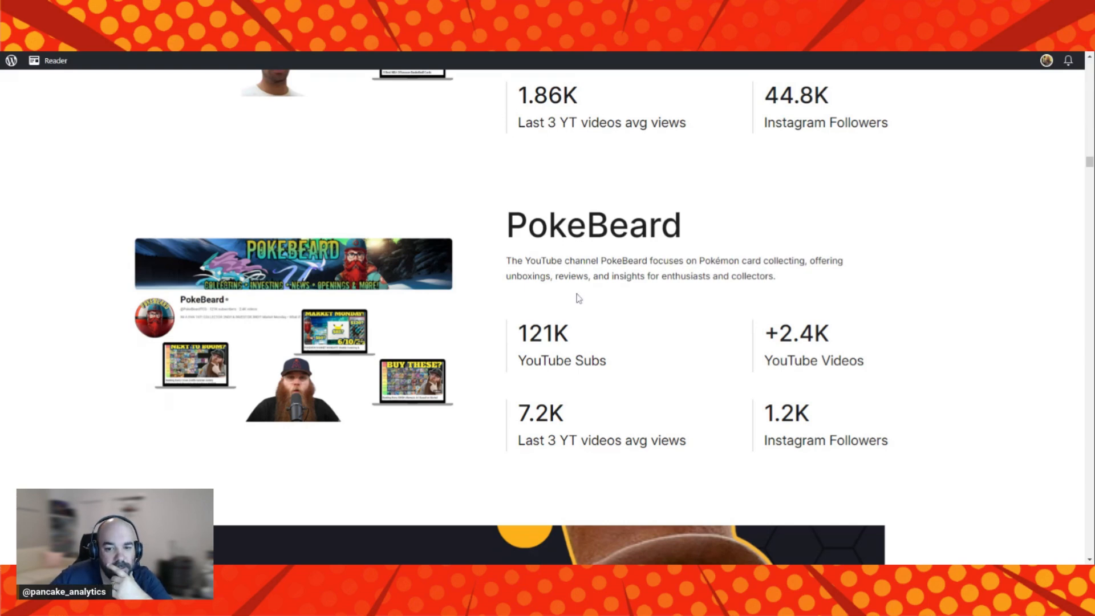
Scroll past the PokeBeard stats to the Willy Wonka 'invest in cardboard' meme.
scroll(down, 3)
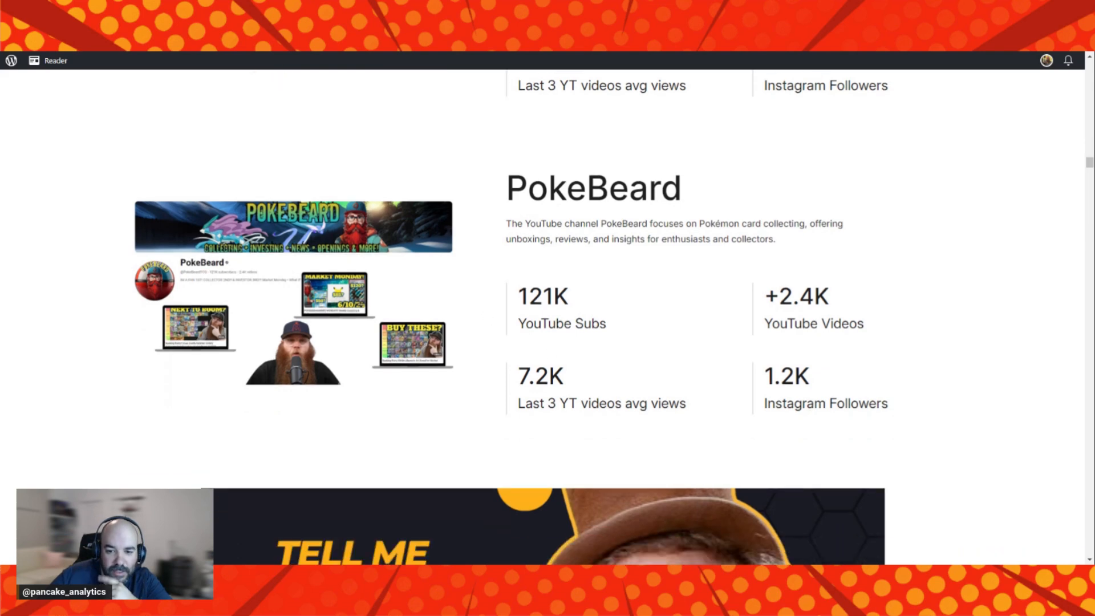
scroll(down, 3)
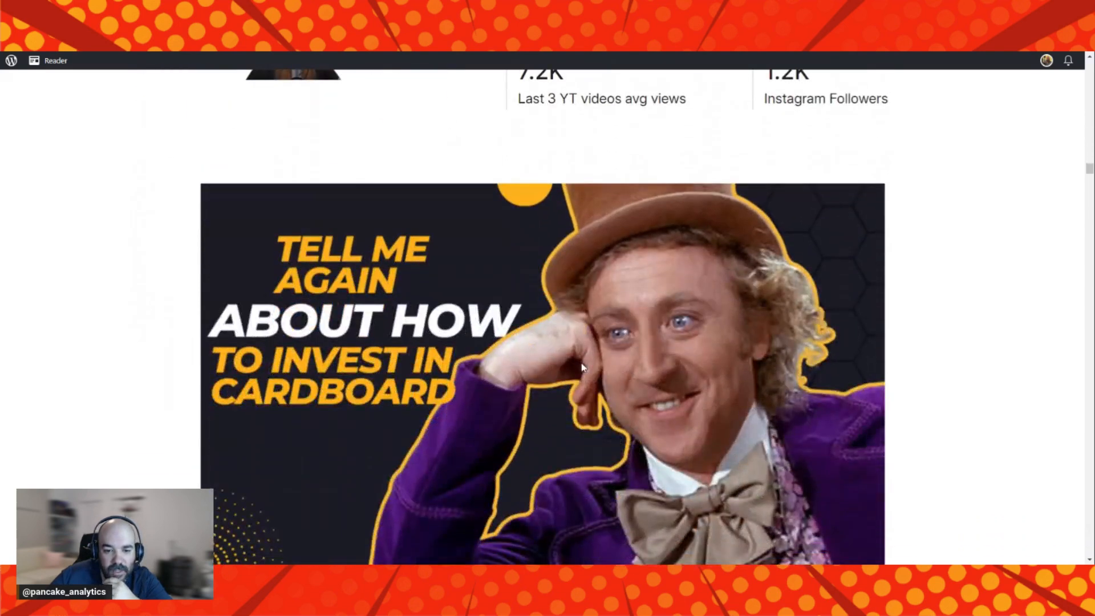
scroll(down, 3)
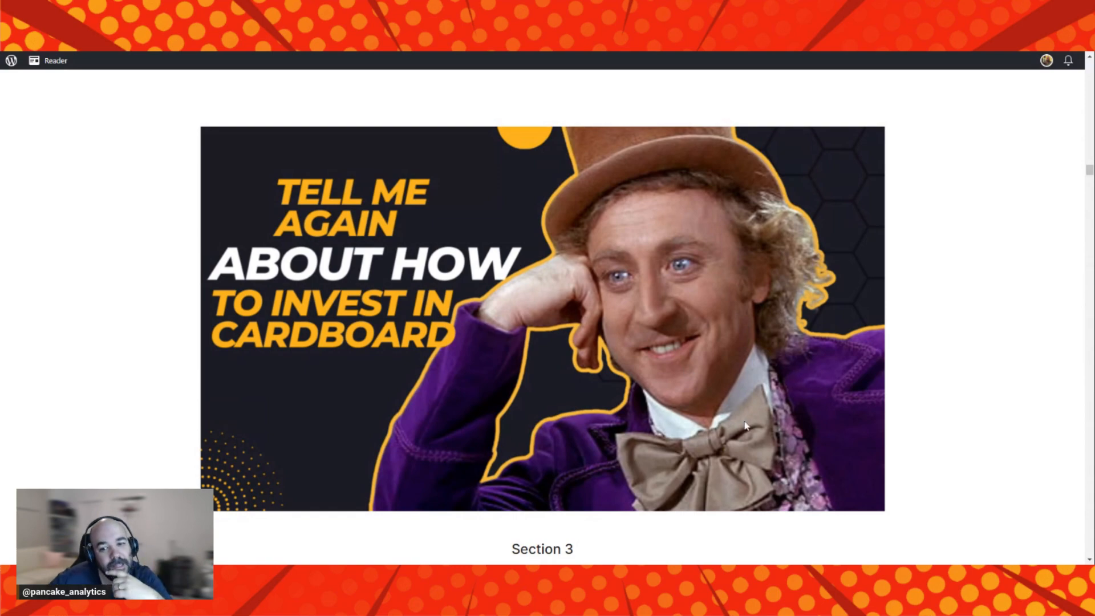
Scroll to the Section 3 heading on making $200K in trading cards and its considerations columns.
scroll(down, 3)
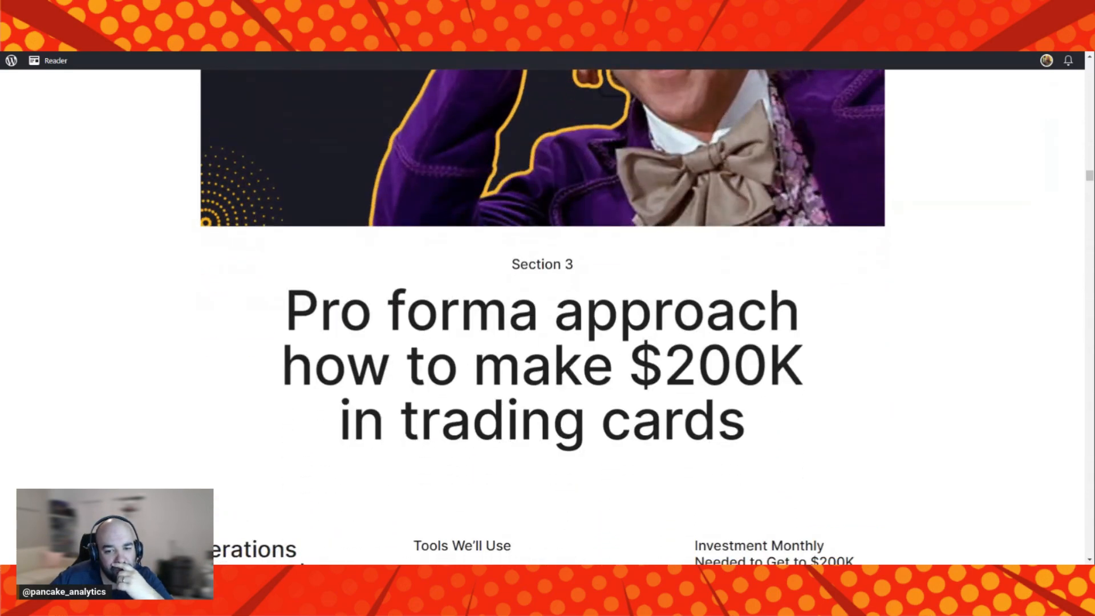
mouse_move(858, 401)
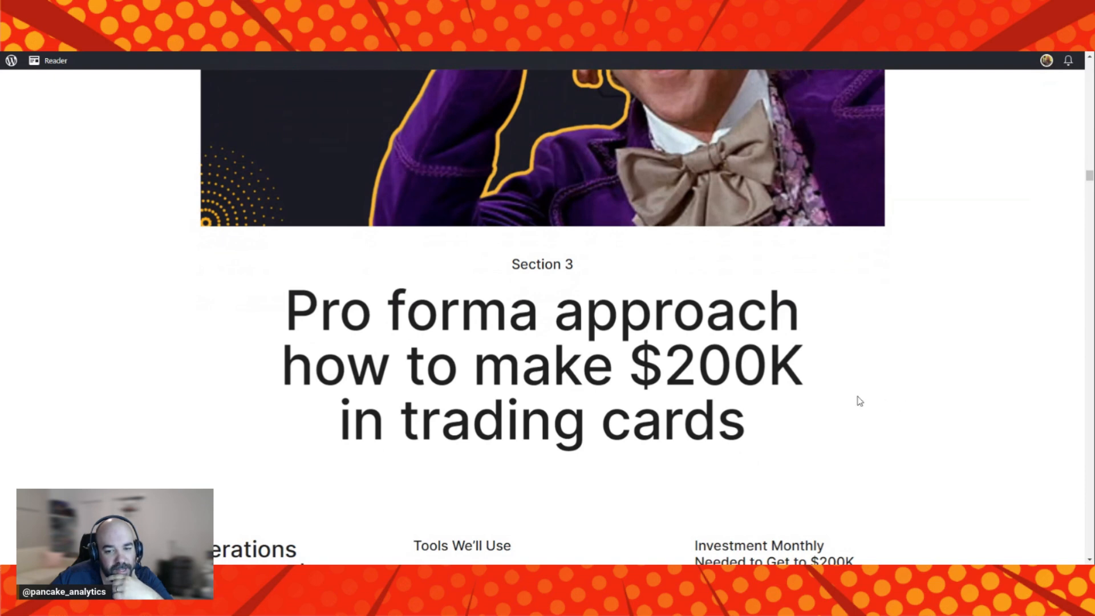
mouse_move(867, 402)
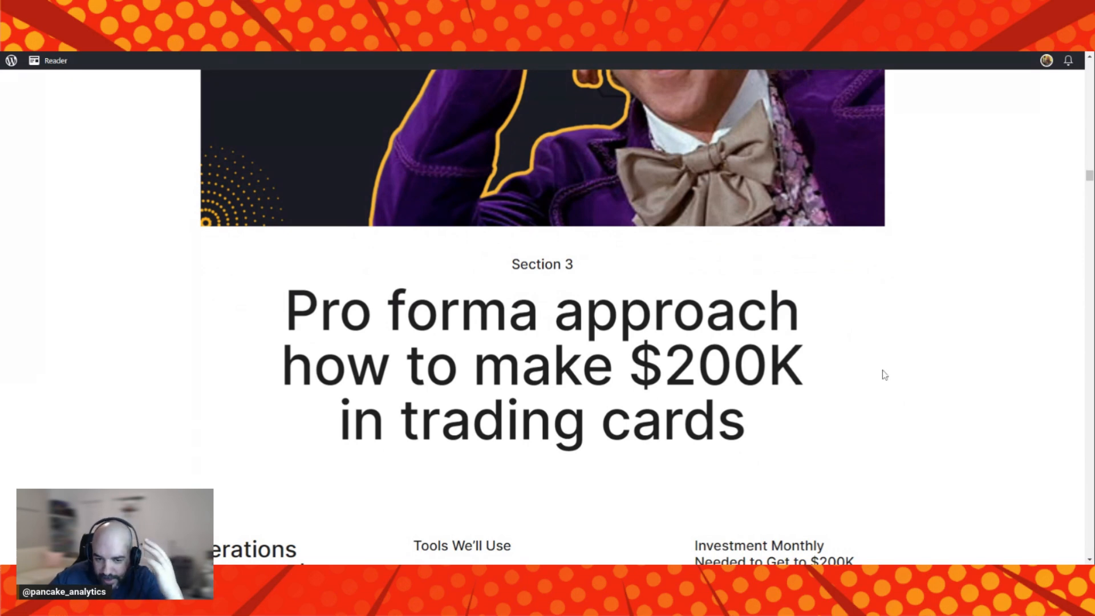
mouse_move(860, 394)
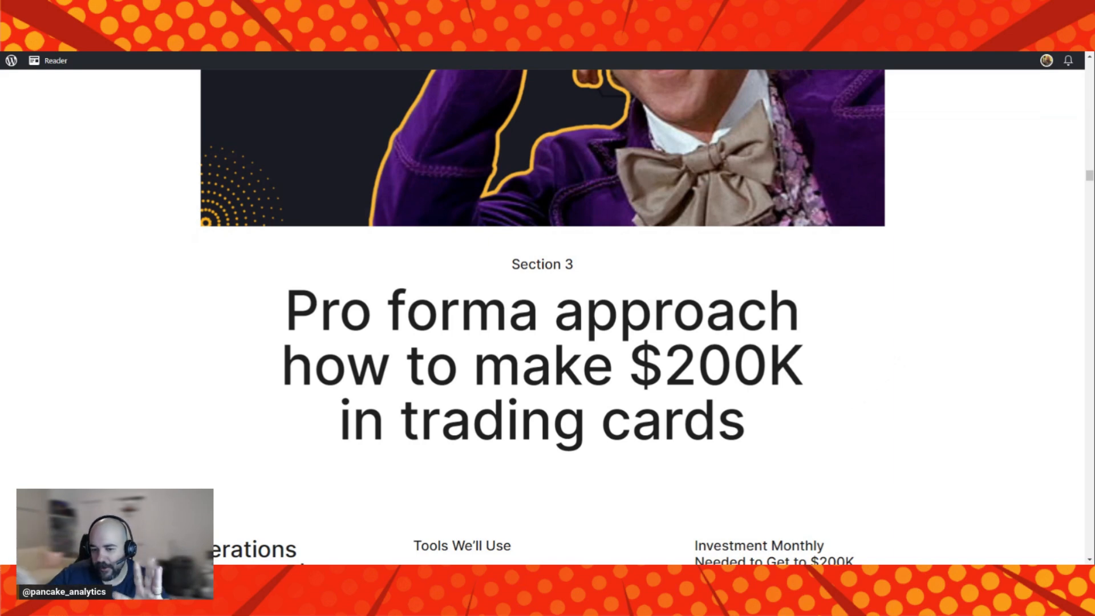
mouse_move(785, 282)
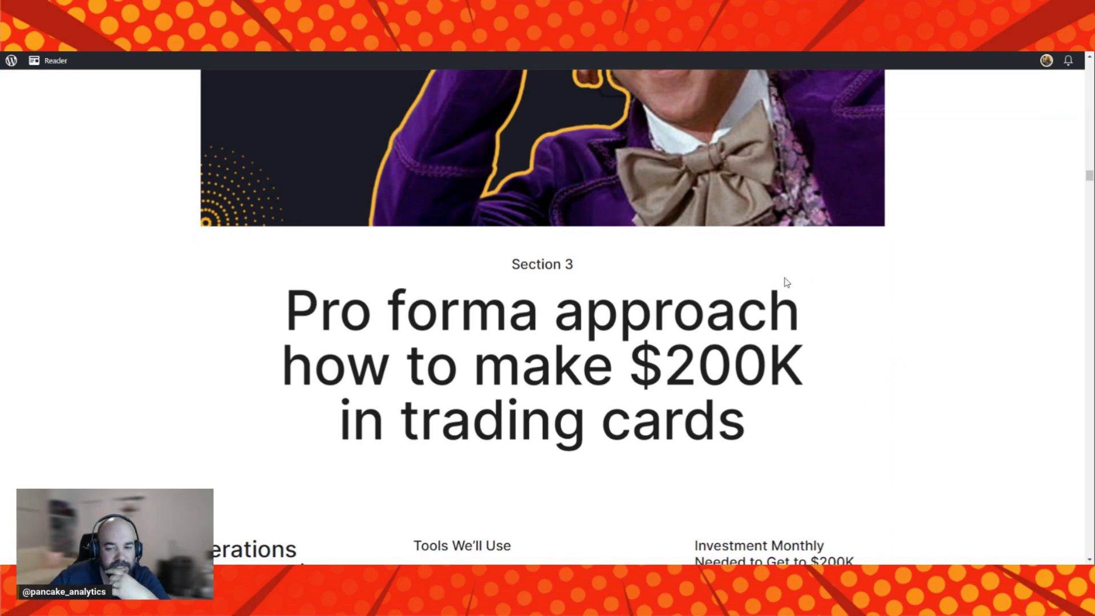
scroll(down, 3)
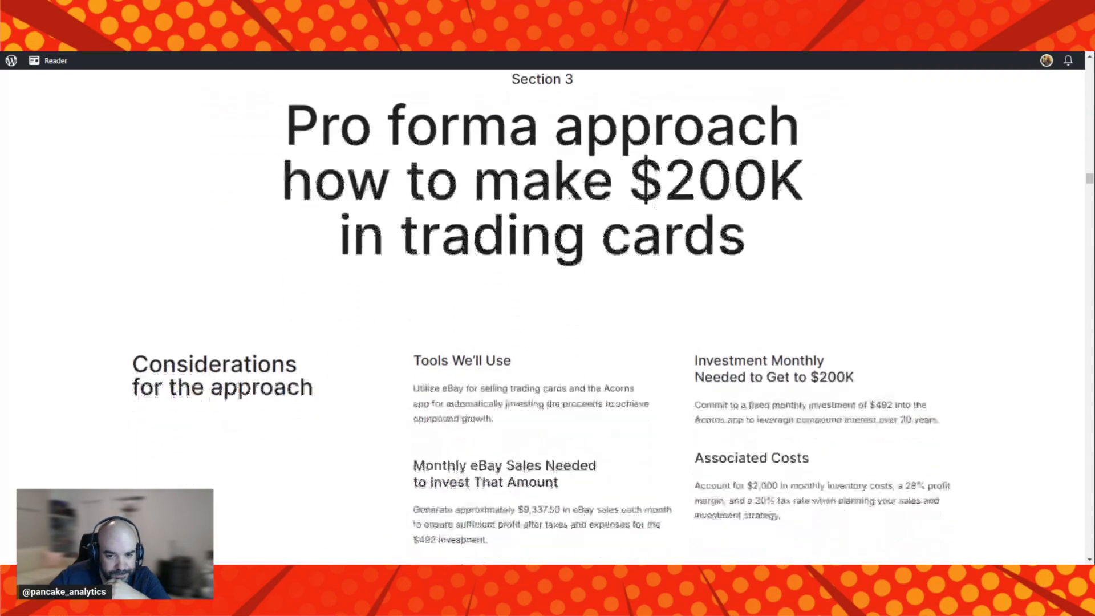
Scroll to the Considerations for the approach details and the start of 'What is a Pro Forma?'.
scroll(down, 3)
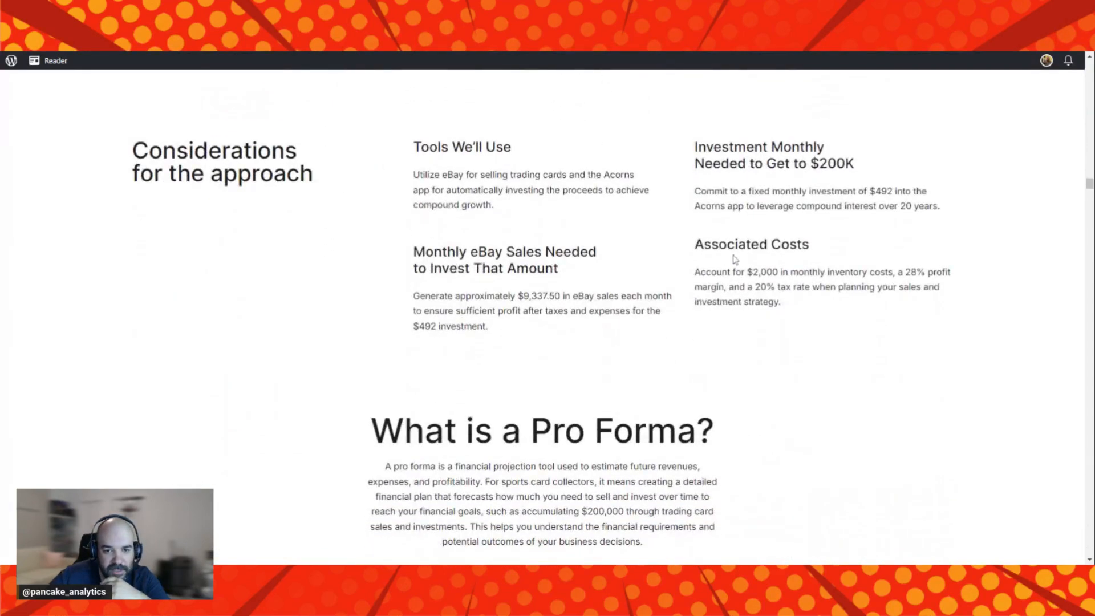
mouse_move(731, 287)
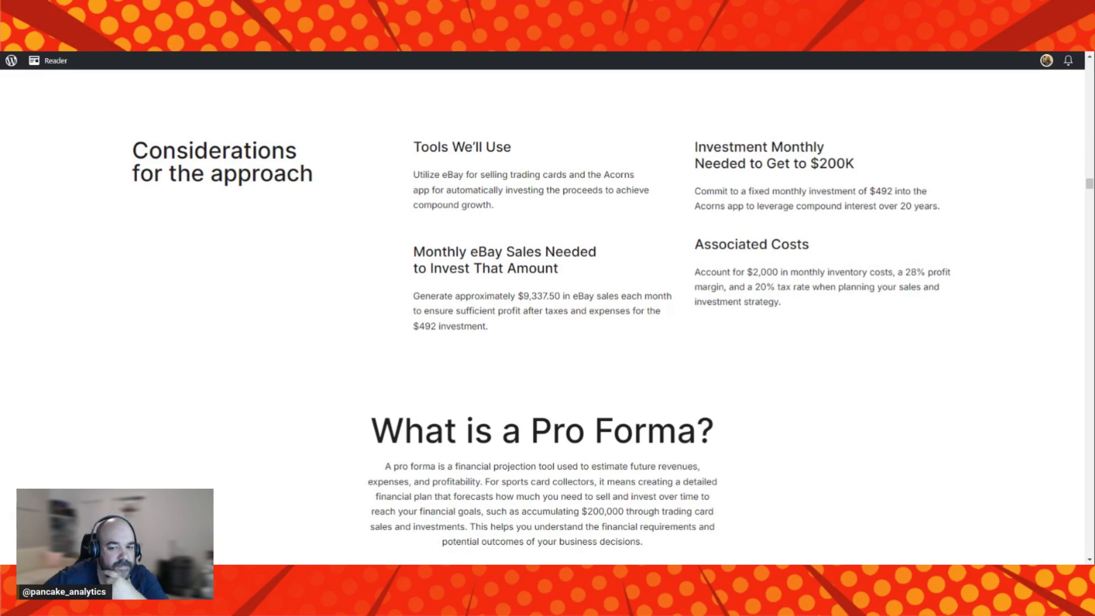
scroll(down, 3)
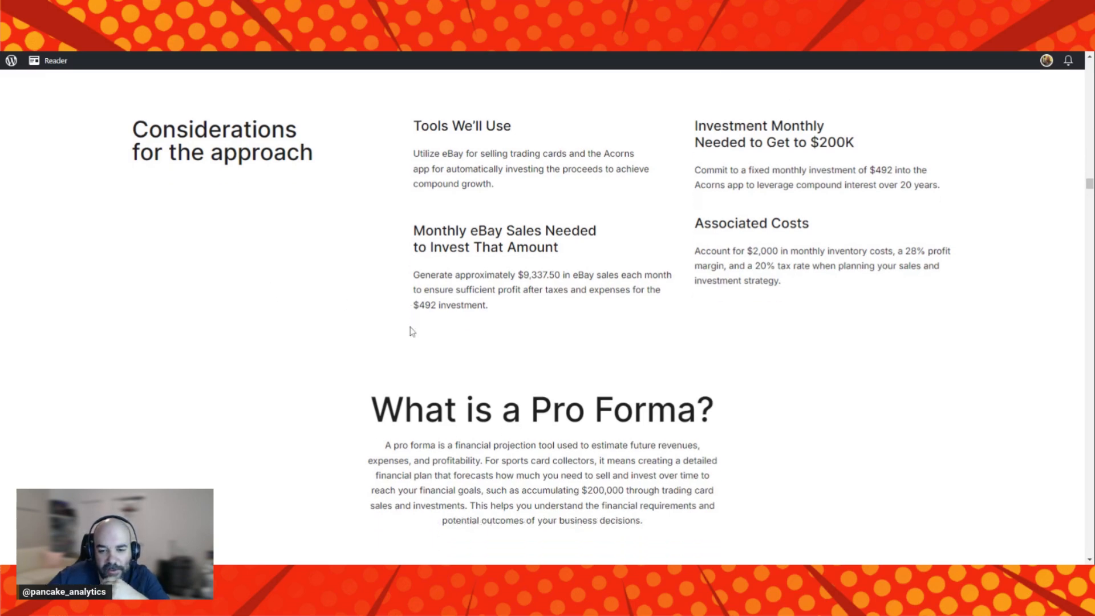
scroll(down, 3)
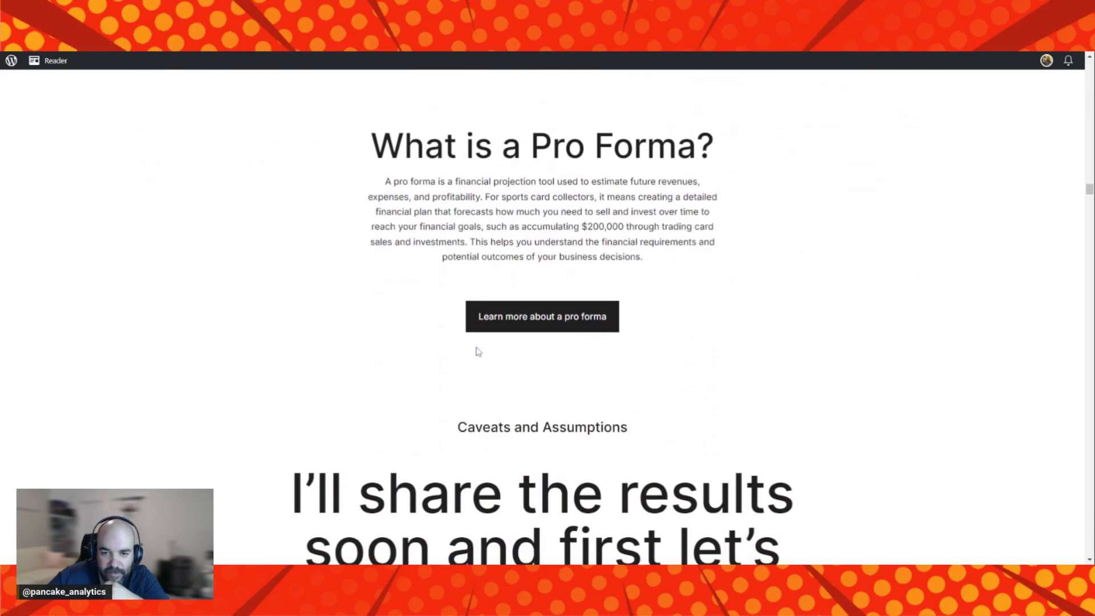
mouse_move(453, 347)
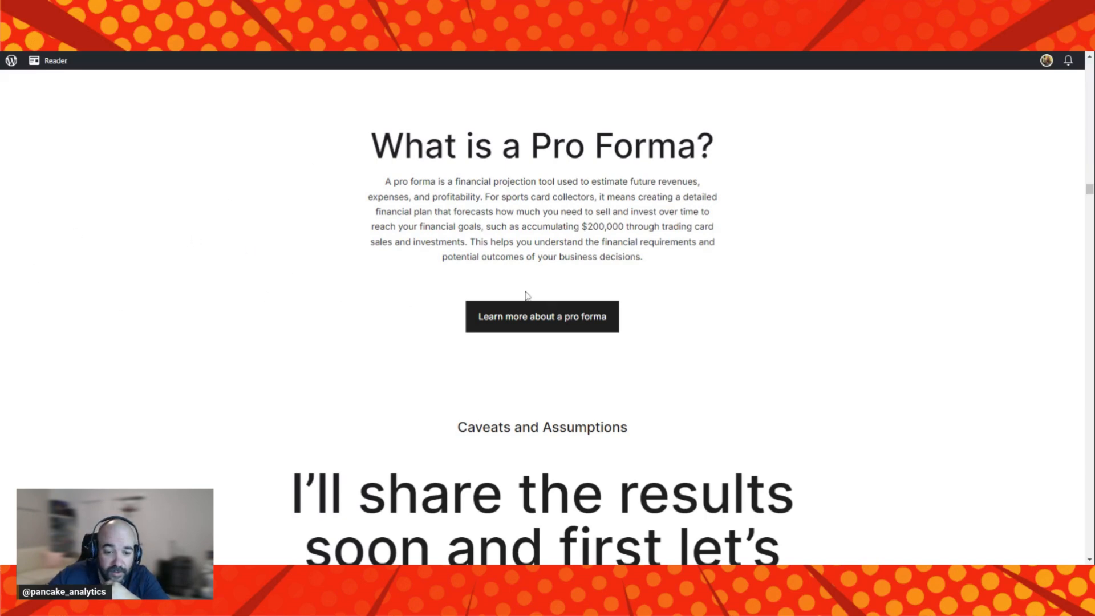
mouse_move(693, 388)
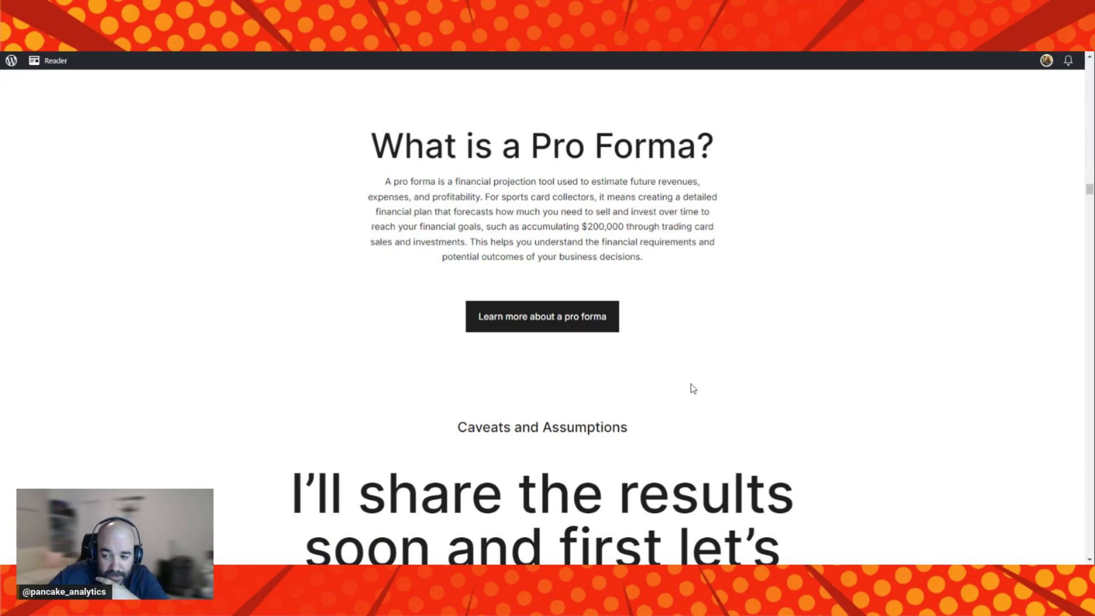
mouse_move(641, 392)
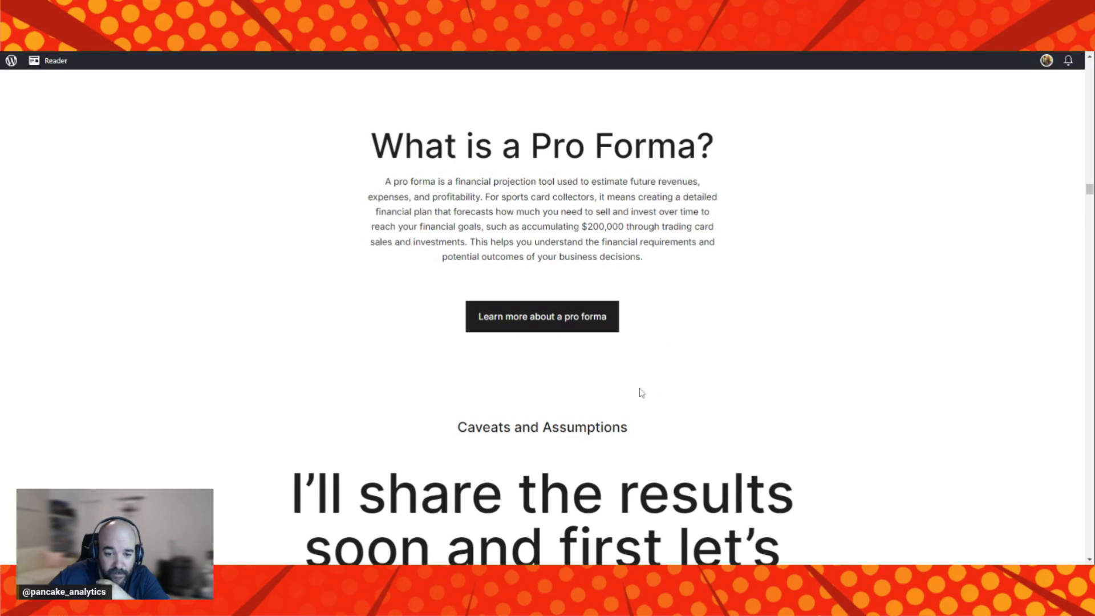
scroll(down, 3)
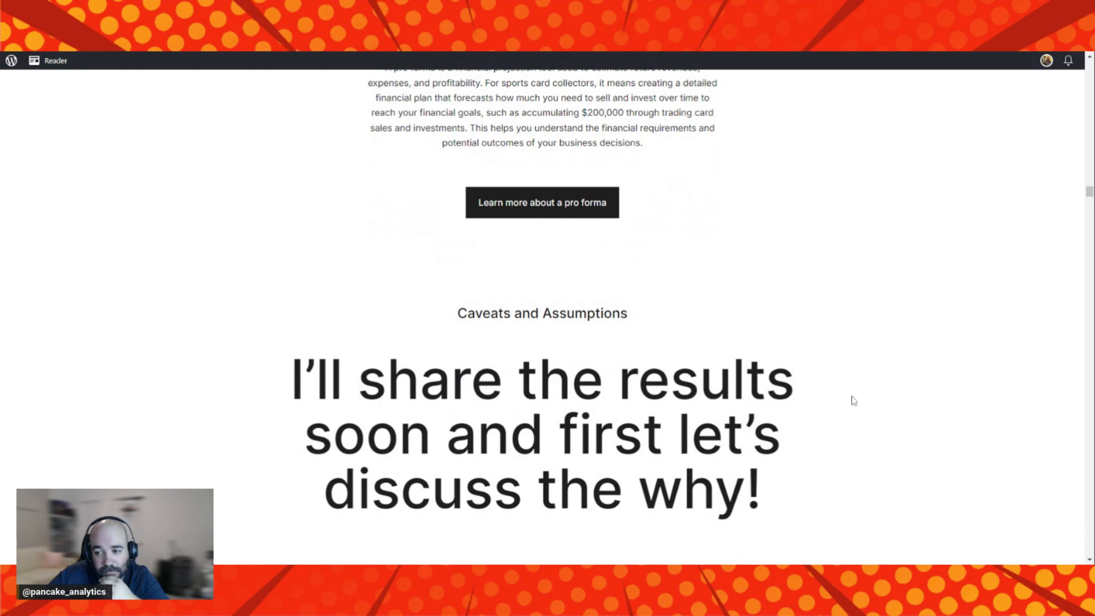
Scroll past Caveats and Assumptions to the 'Why use Acorns' and 'Why use eBay' explanations.
scroll(down, 3)
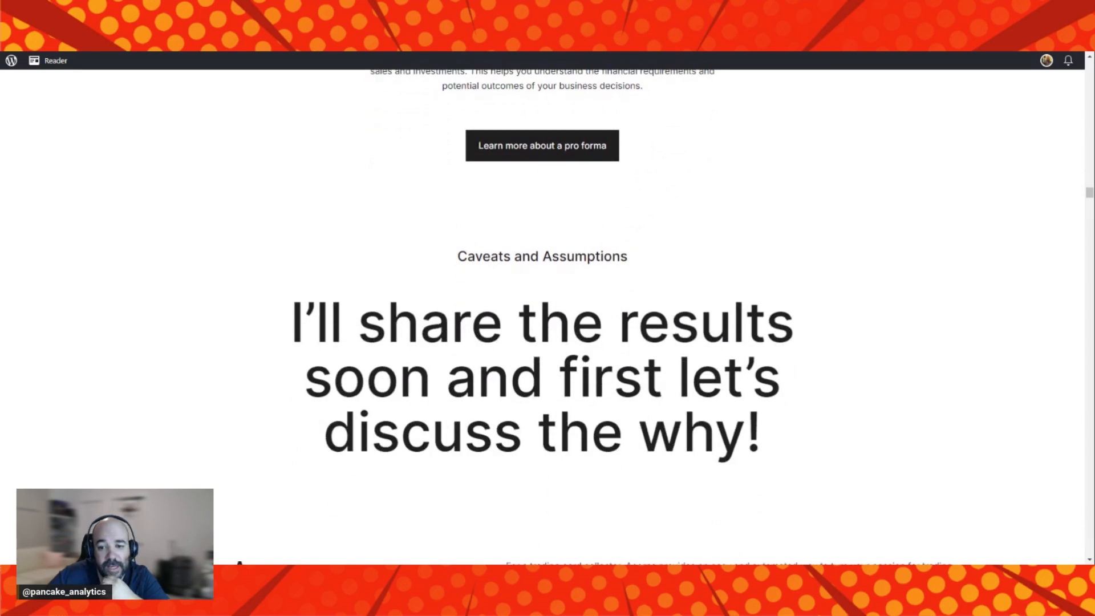
scroll(down, 3)
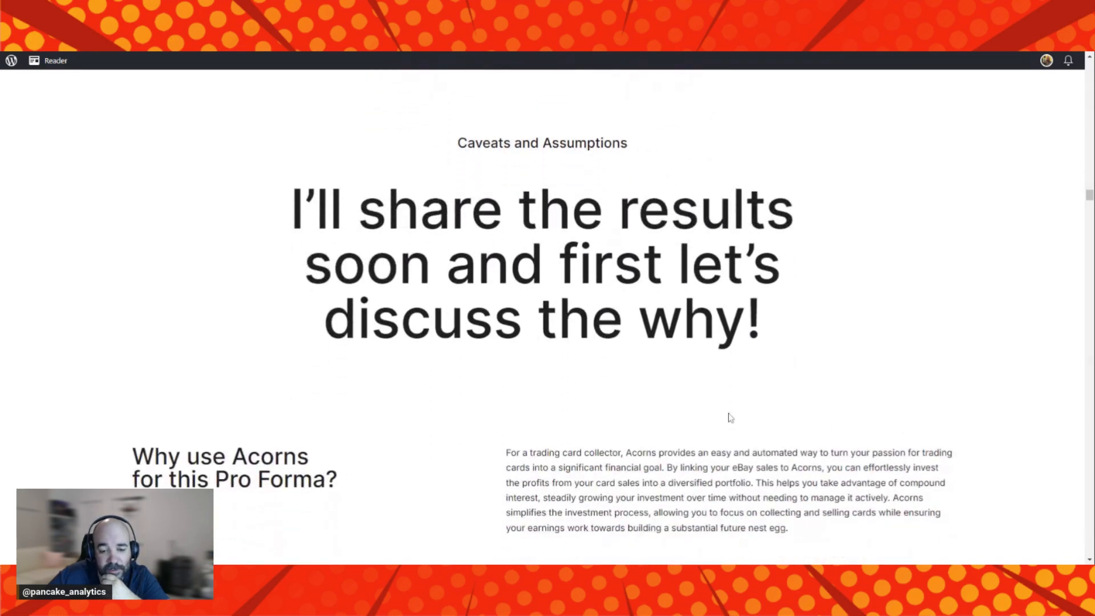
scroll(down, 3)
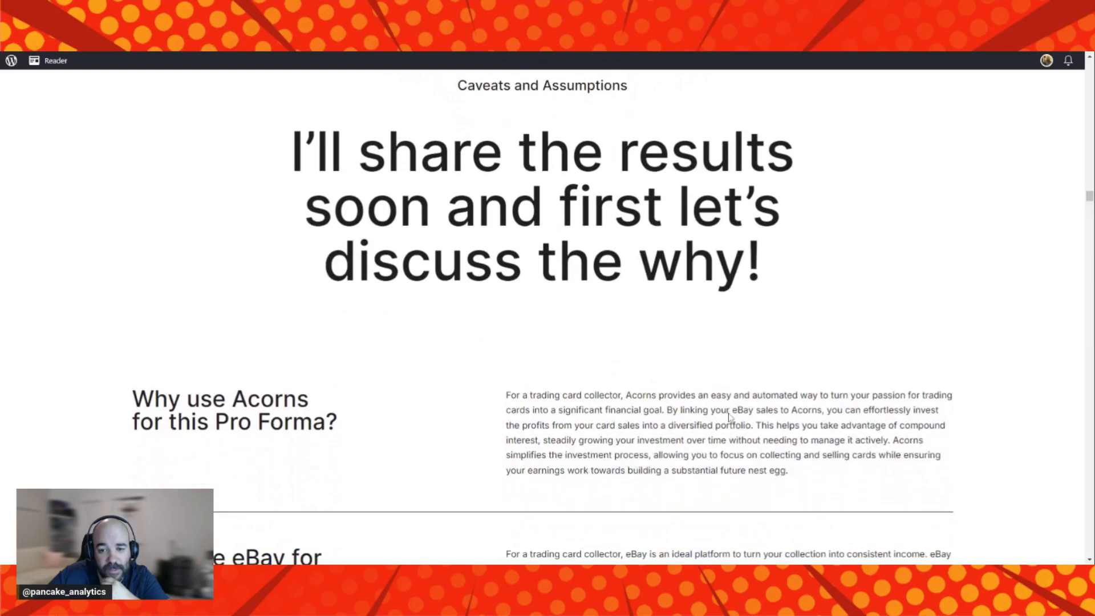
scroll(down, 3)
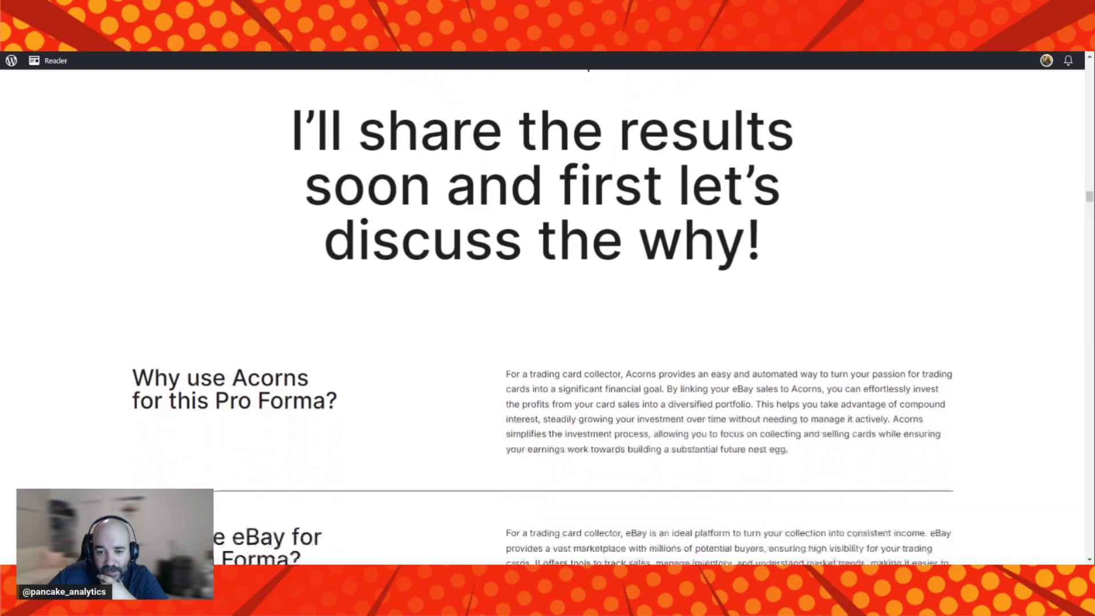
scroll(down, 3)
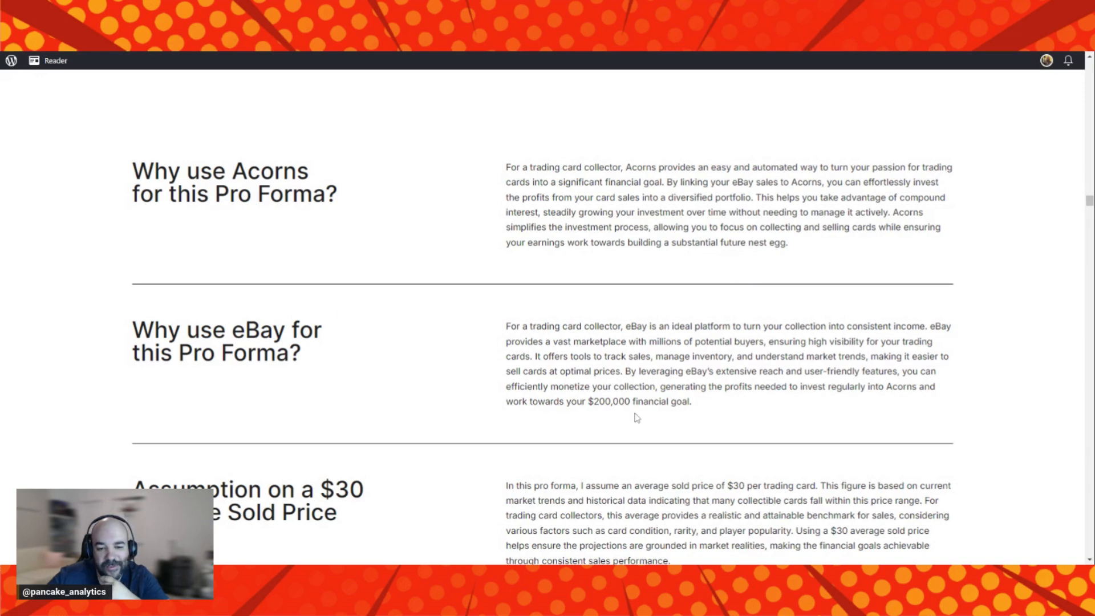
mouse_move(740, 441)
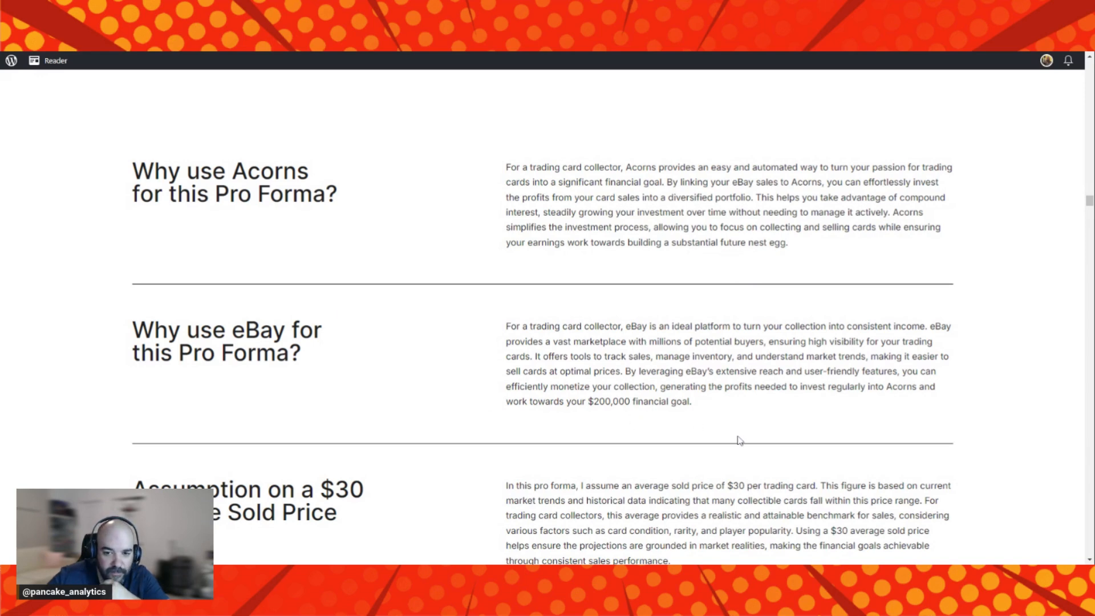
mouse_move(769, 433)
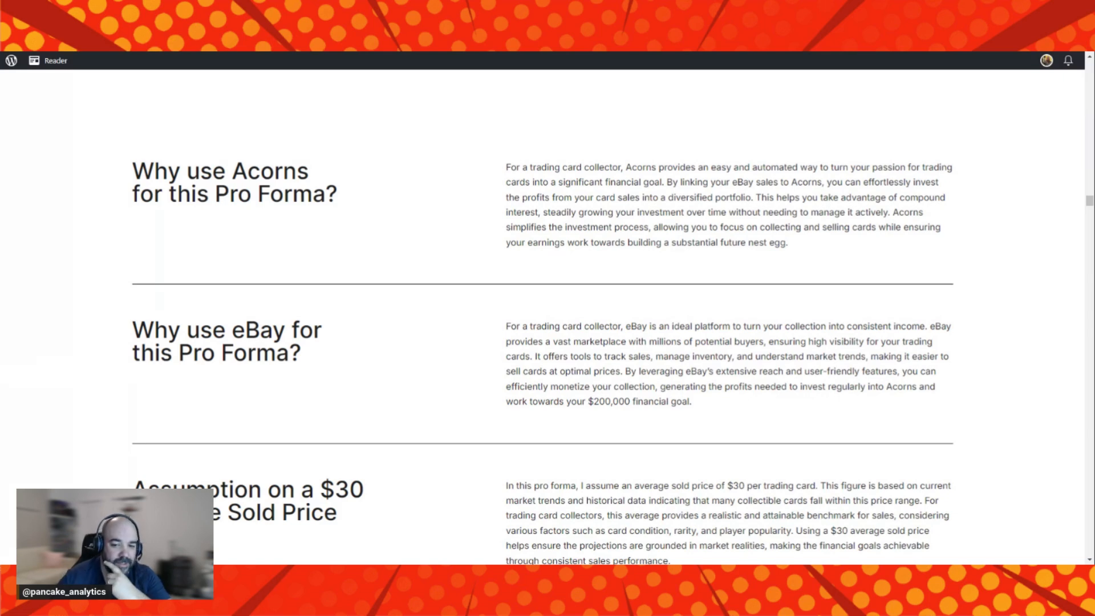
mouse_move(462, 261)
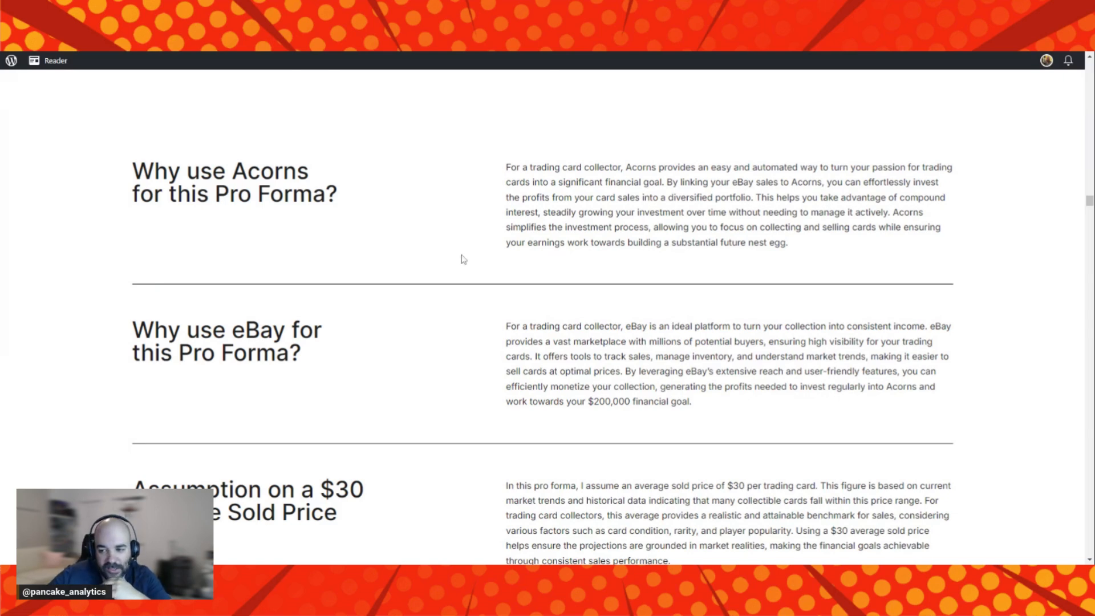
Scroll to the $30 average sold price and $2,000 monthly investment assumptions.
scroll(down, 3)
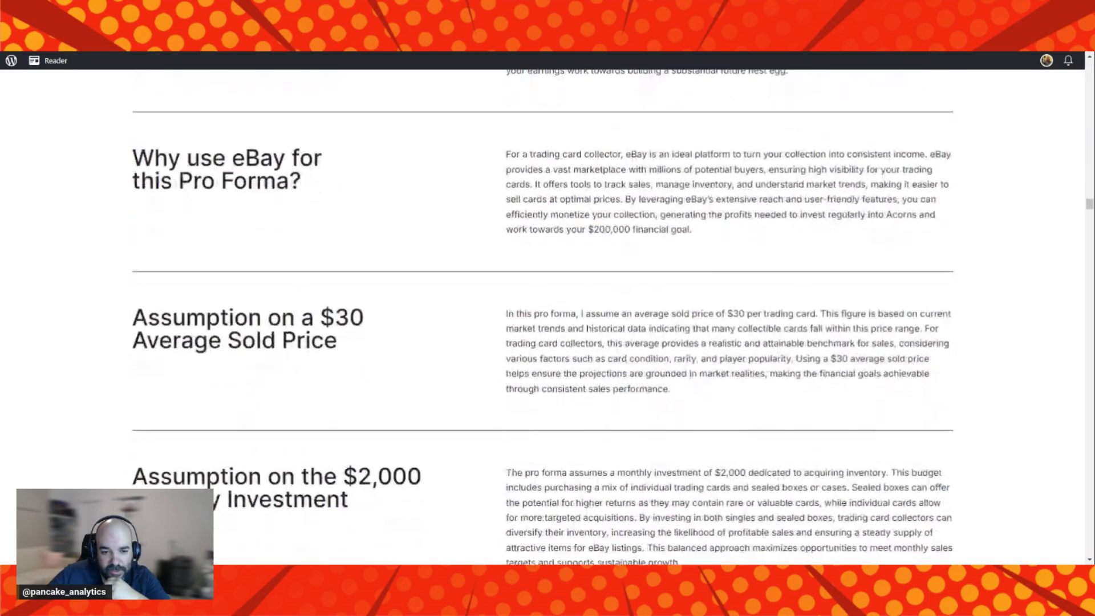
scroll(down, 3)
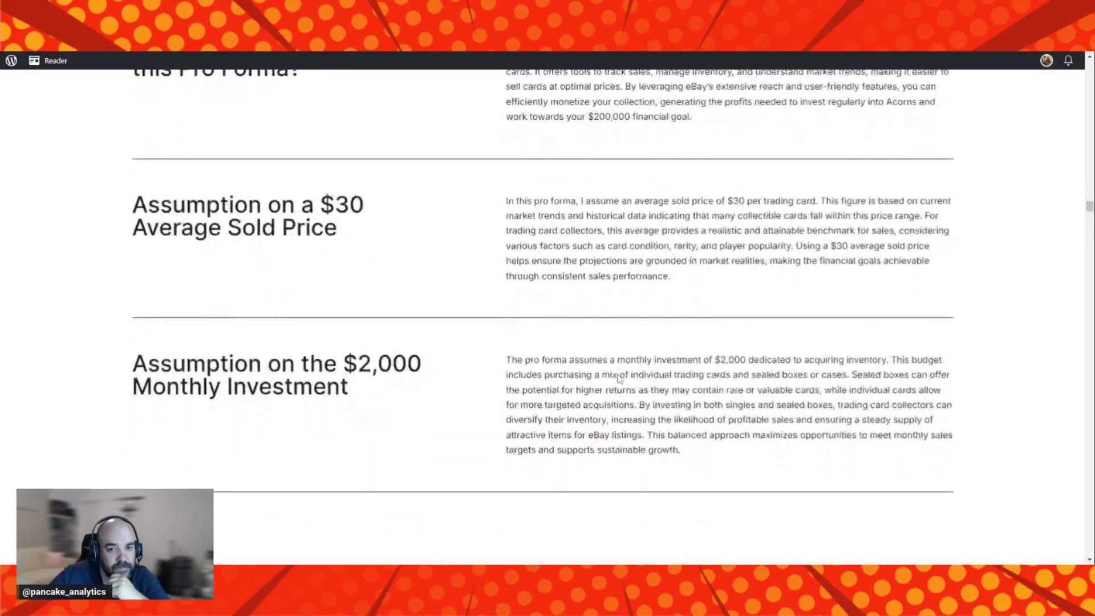
scroll(down, 3)
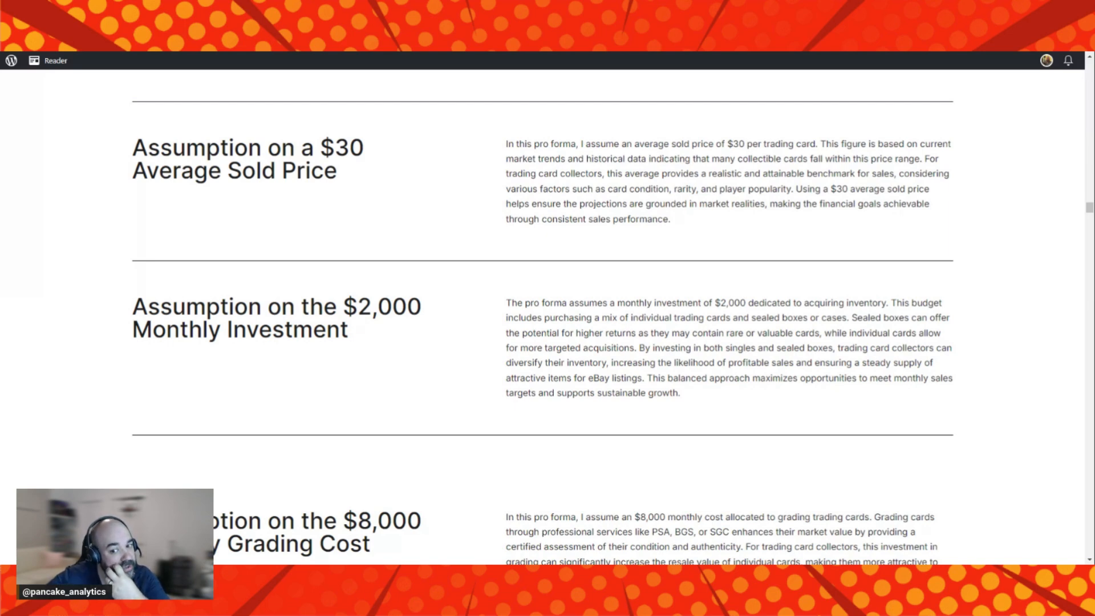
mouse_move(480, 541)
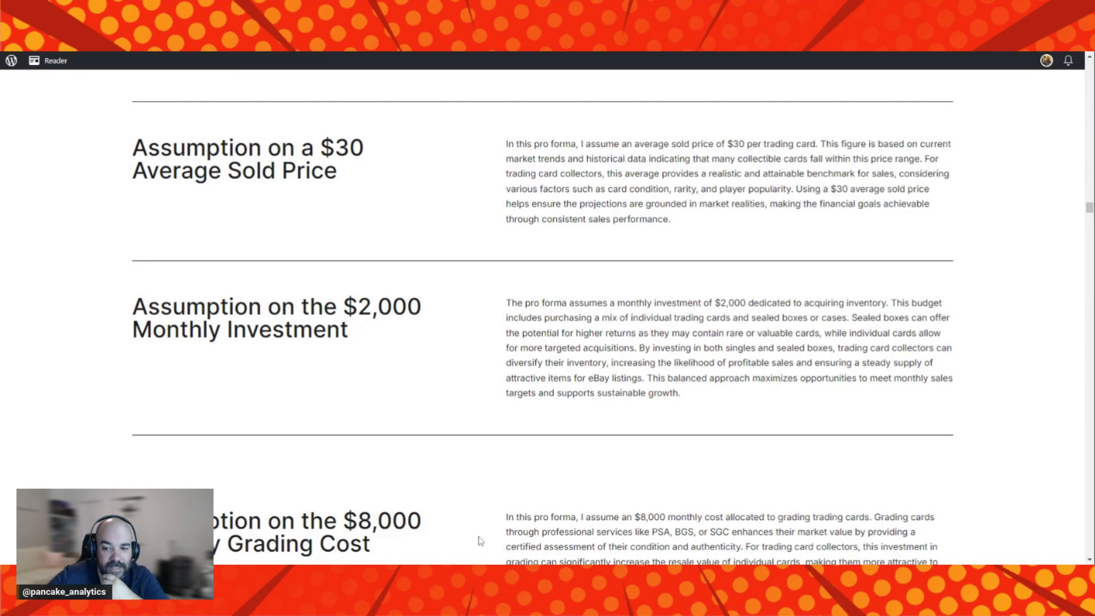
mouse_move(737, 458)
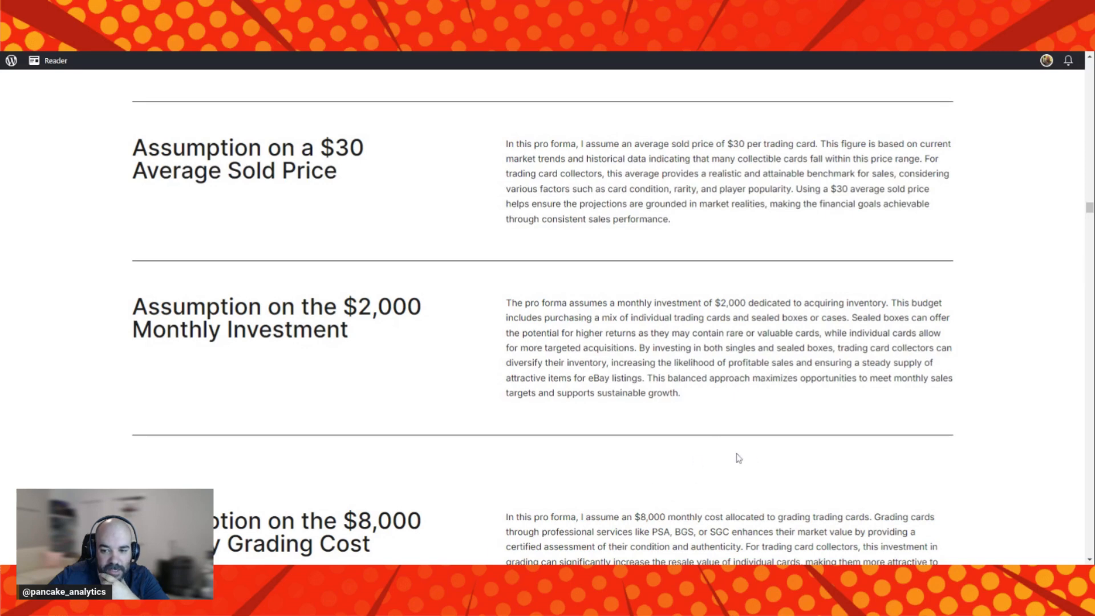
Scroll to the $8,000 monthly grading cost assumption and the 'is grading really needed?' discussion.
scroll(down, 3)
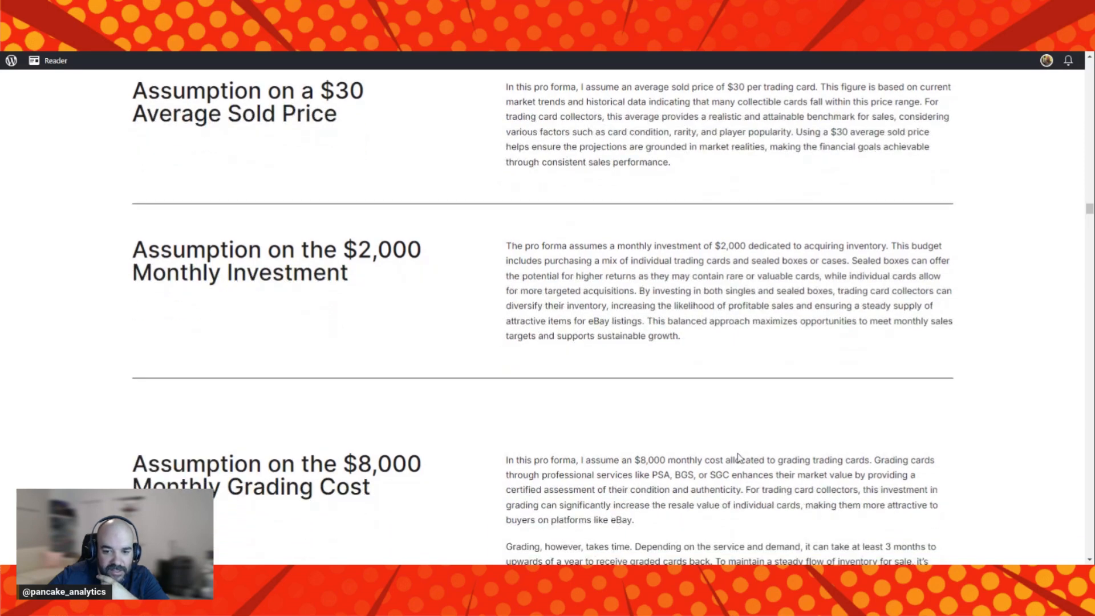
scroll(down, 3)
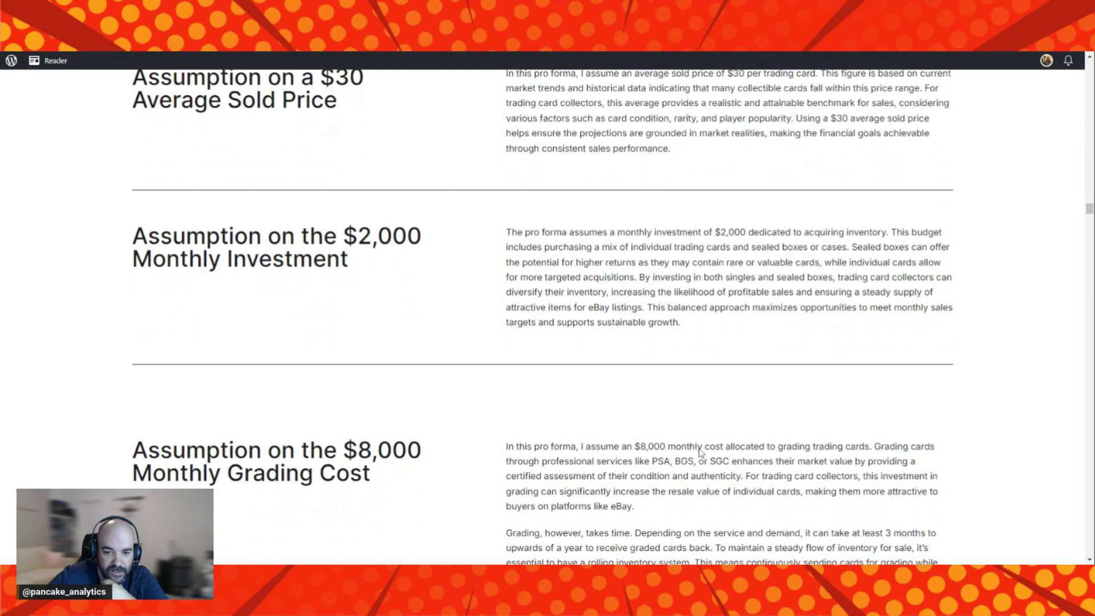
scroll(down, 3)
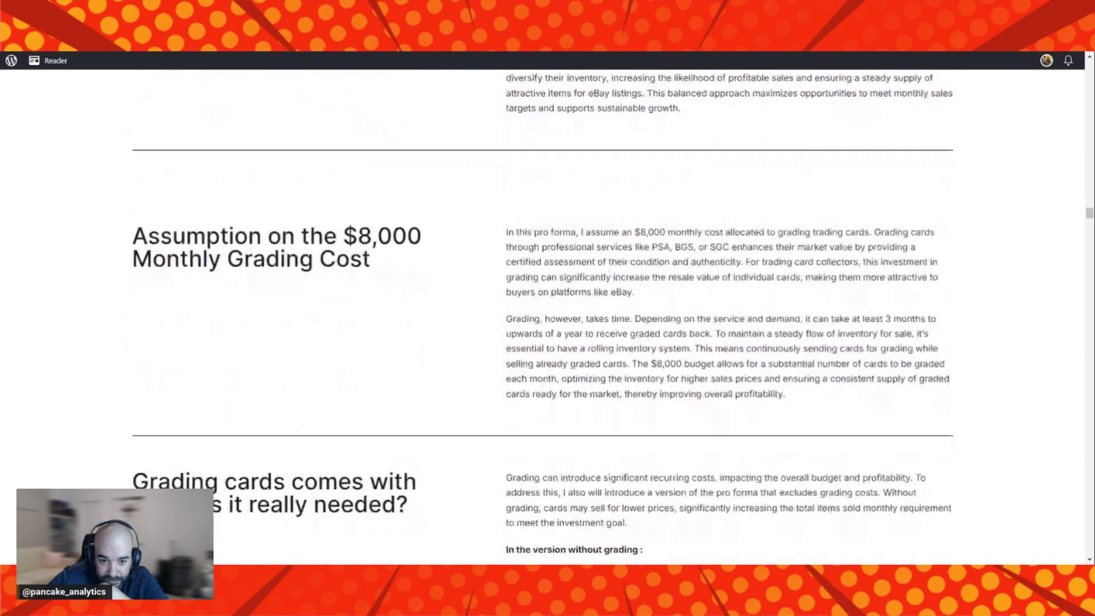
scroll(down, 3)
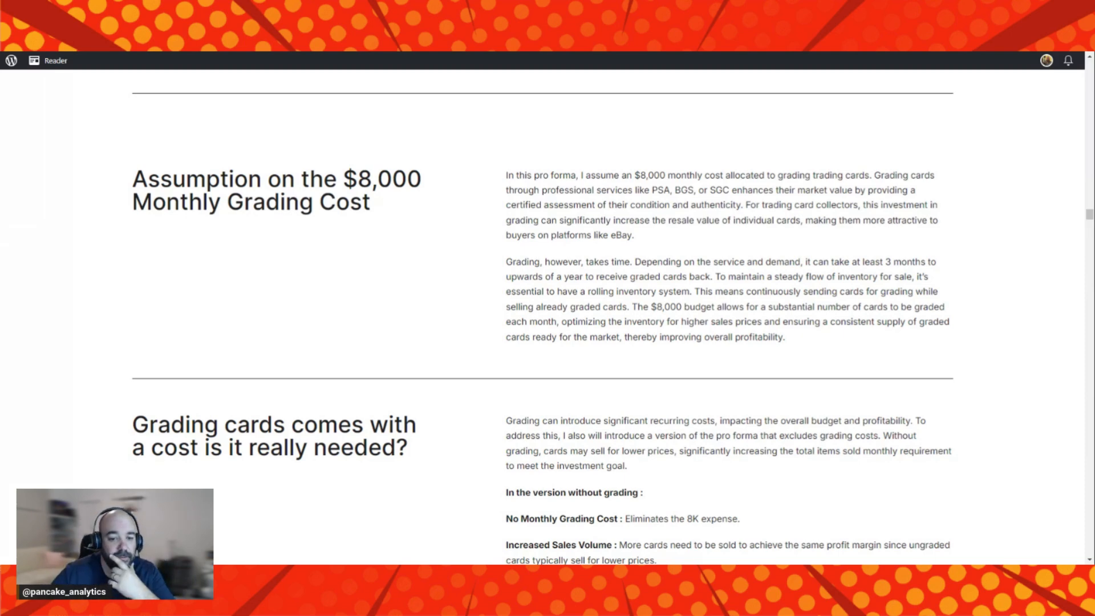
scroll(down, 3)
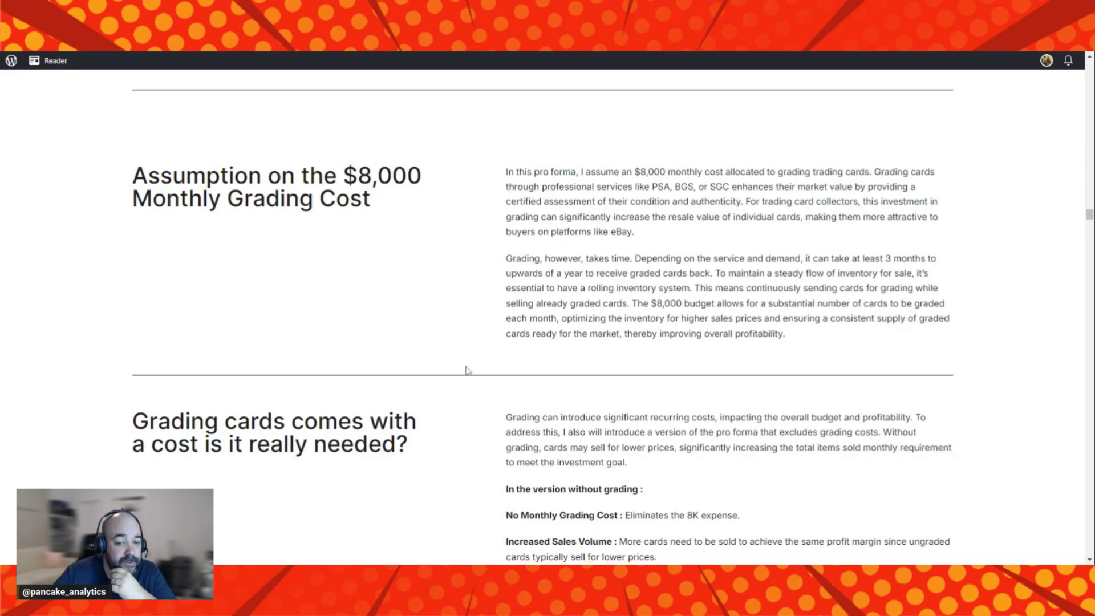
scroll(down, 3)
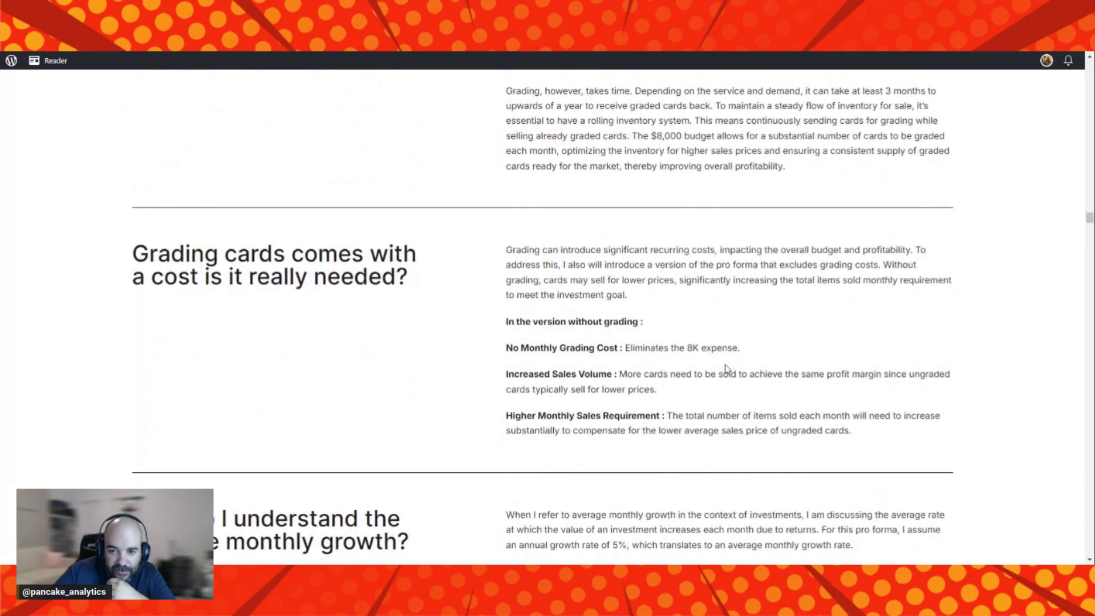
mouse_move(764, 360)
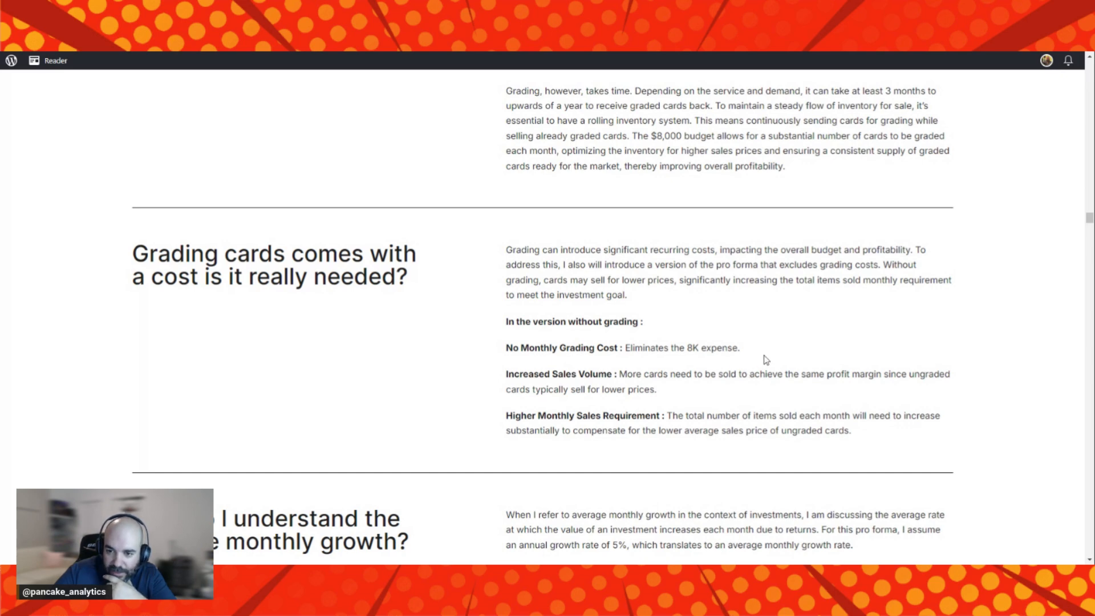
mouse_move(773, 351)
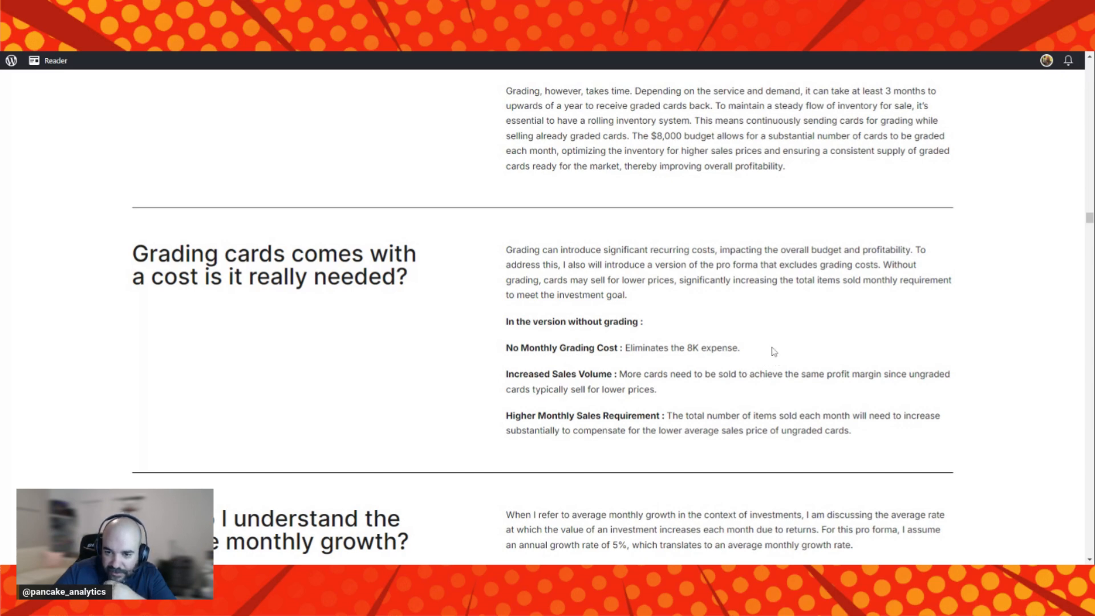
mouse_move(794, 349)
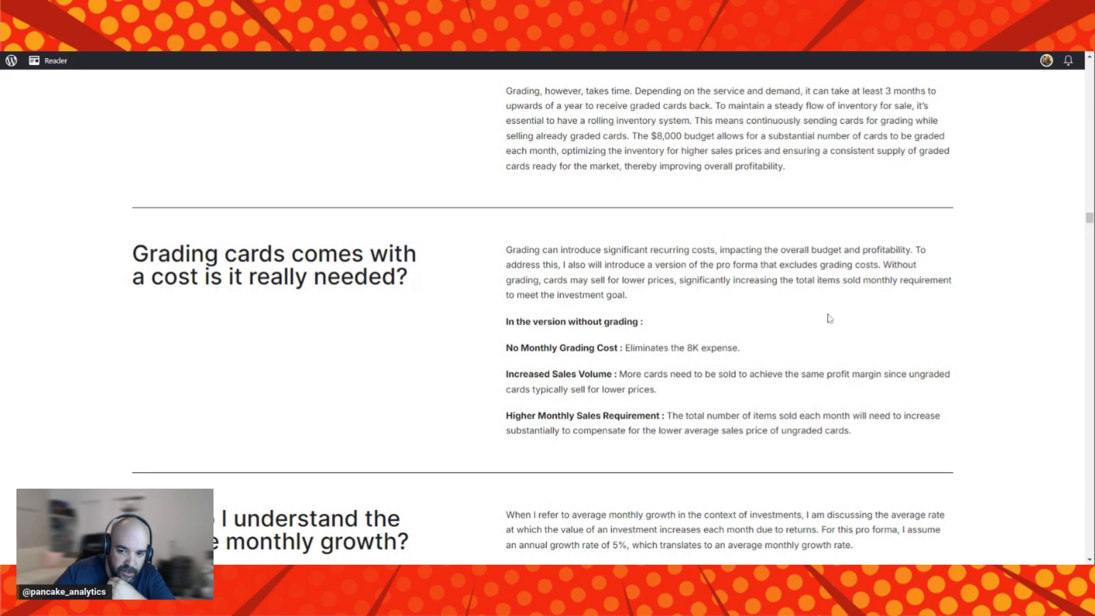
mouse_move(819, 320)
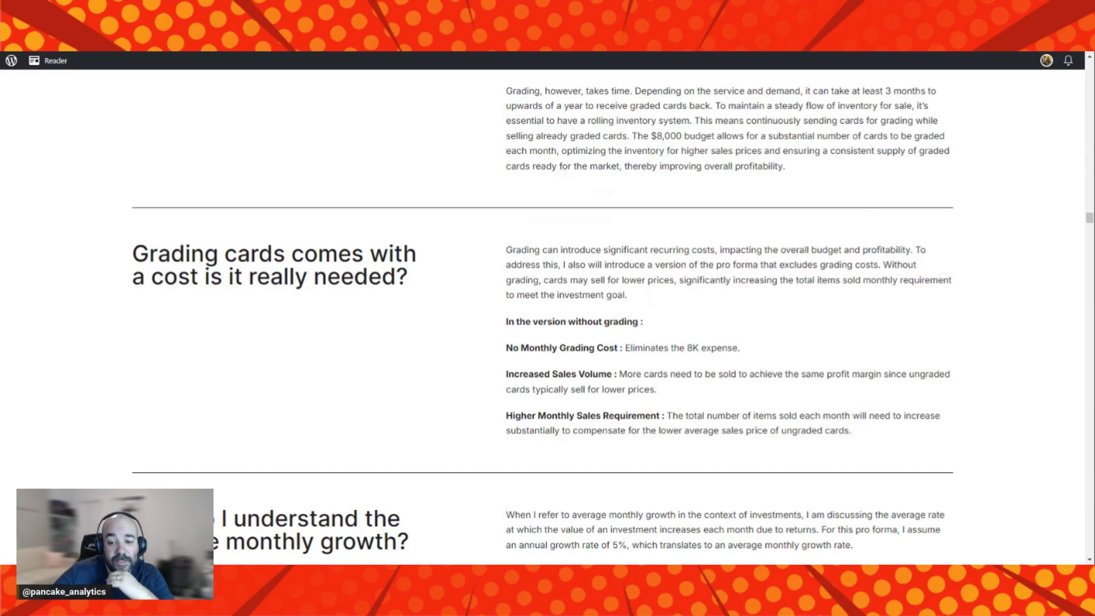
Scroll to the full 'How do I understand the average monthly growth?' section.
scroll(down, 3)
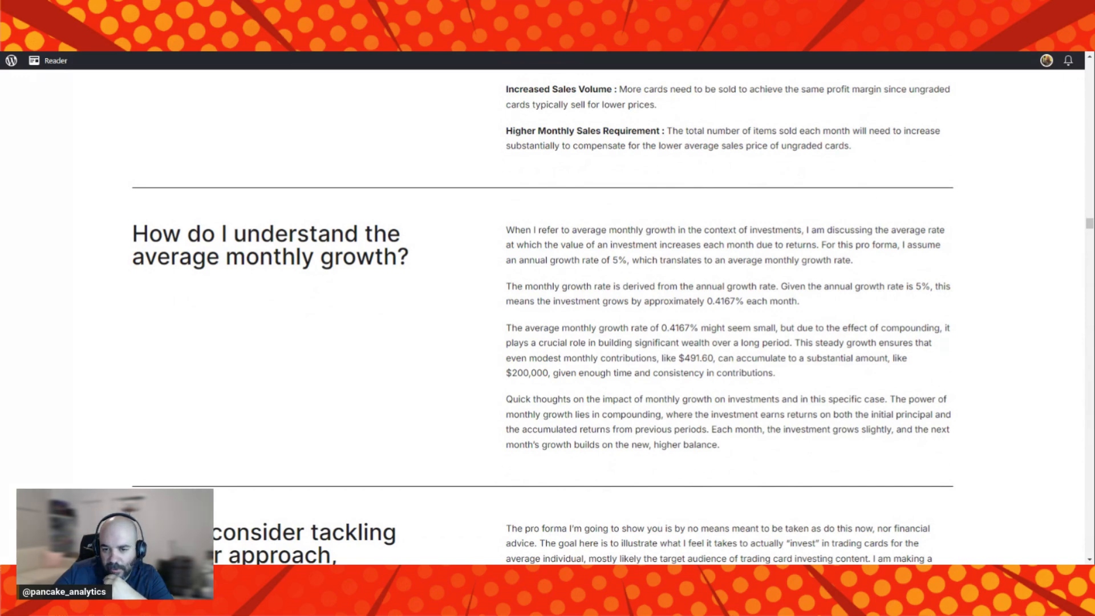
mouse_move(812, 381)
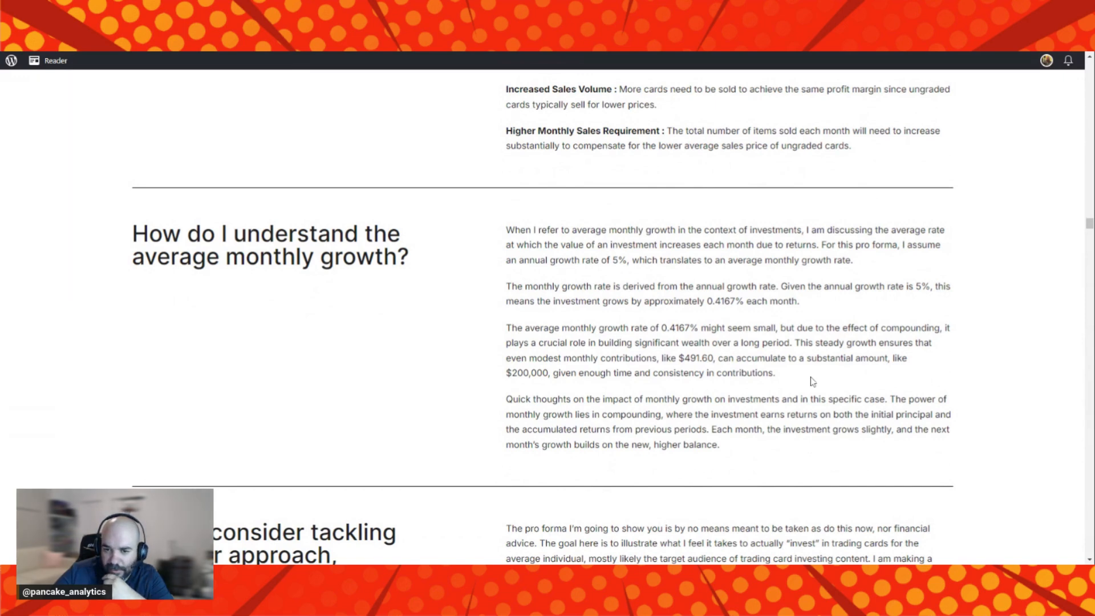
mouse_move(999, 392)
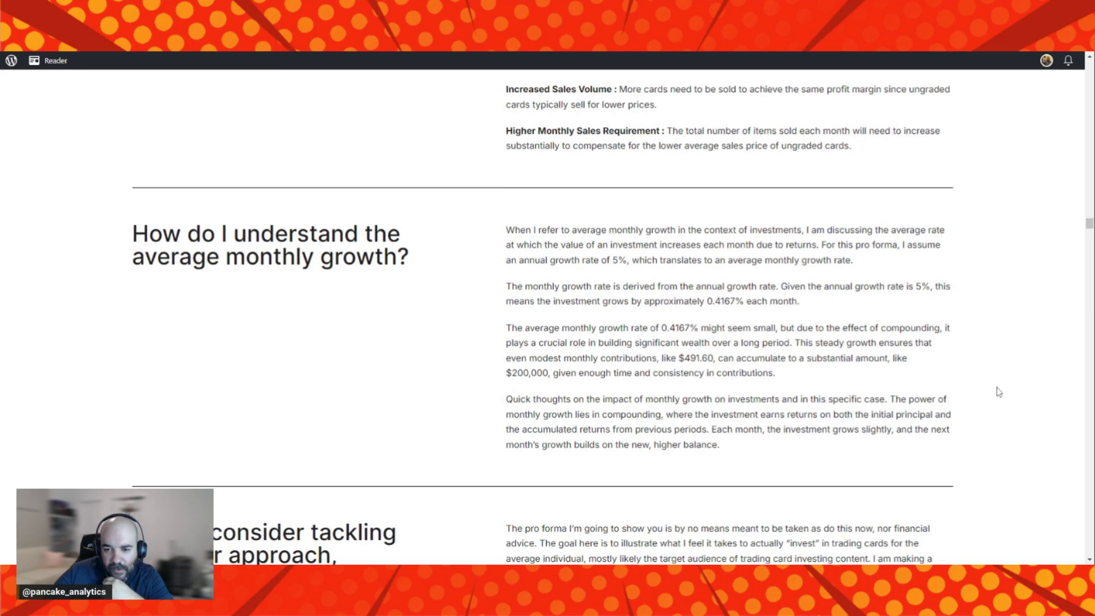
mouse_move(1026, 385)
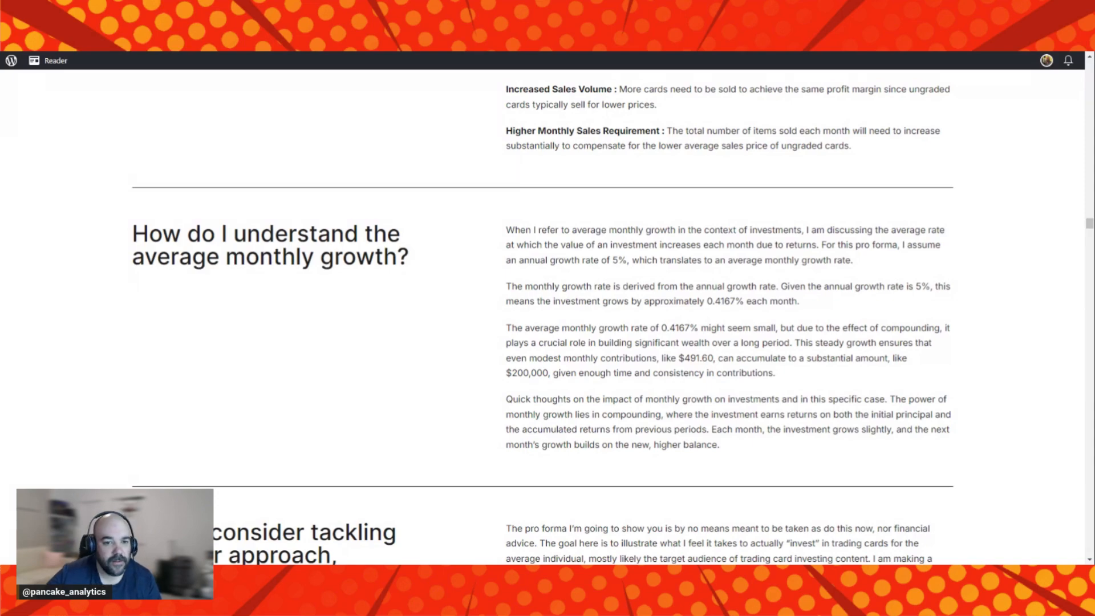
scroll(down, 3)
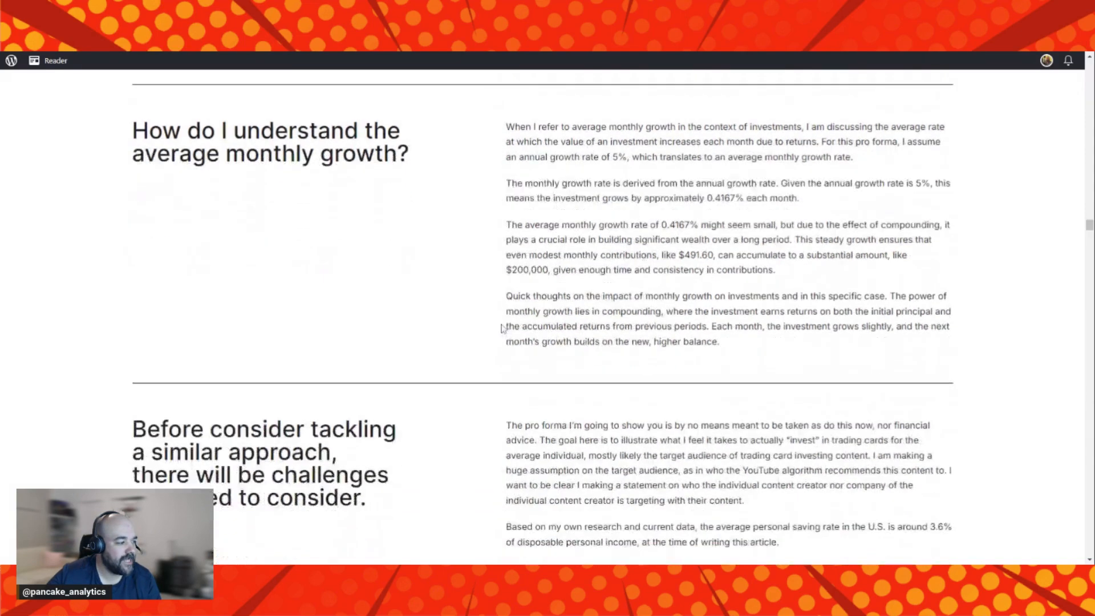
Scroll to the challenges of saving $492 monthly, covering Disposable Income and Savings Habits.
scroll(down, 3)
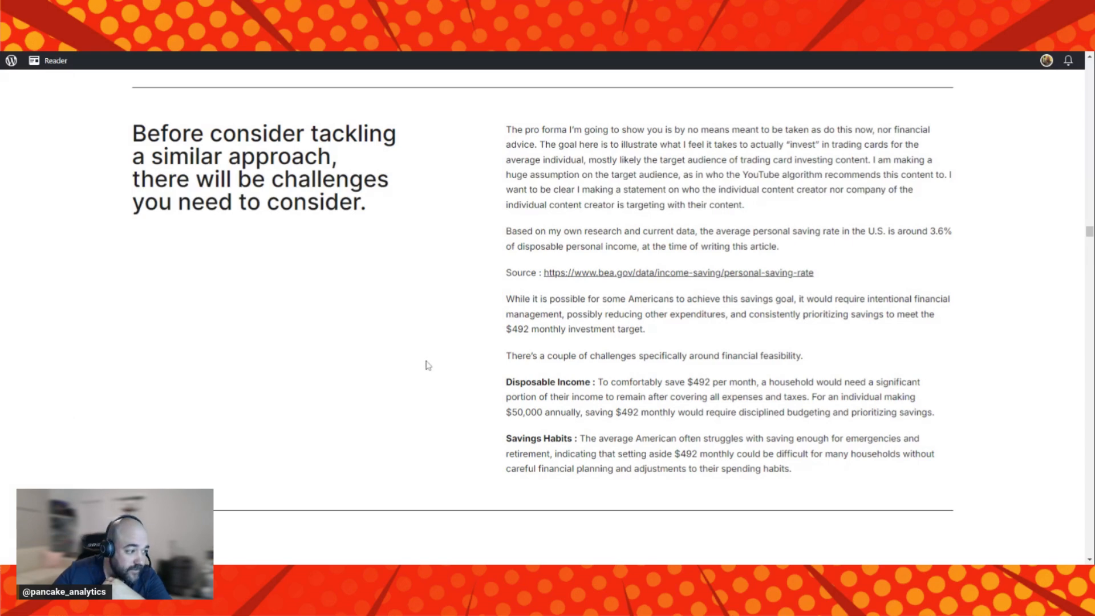
scroll(down, 3)
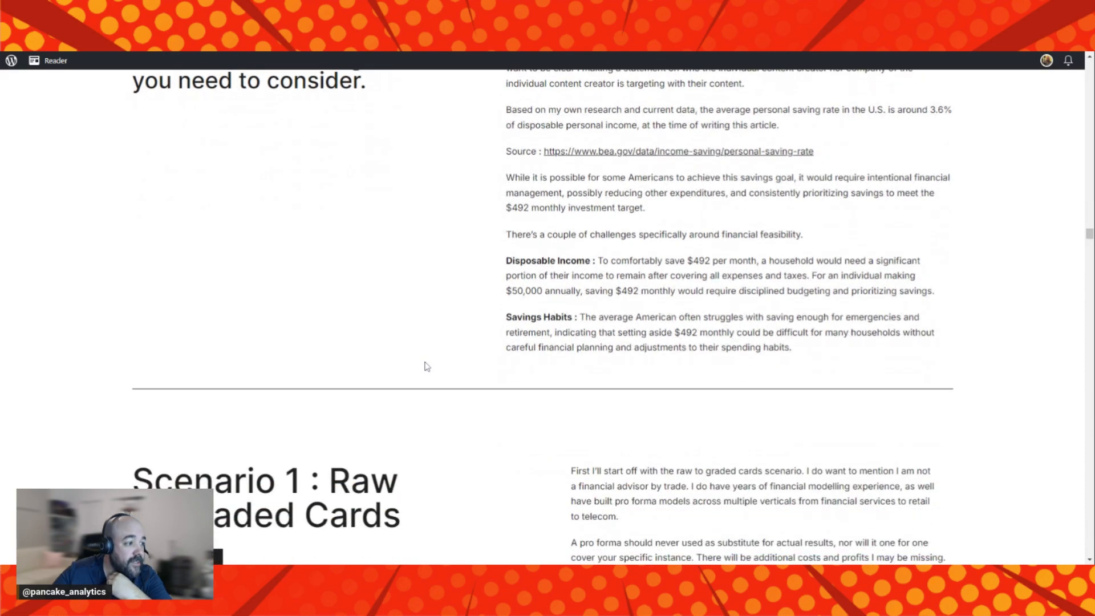
Scroll past the Scenario 1 banner to the running totals chart of $1.92 Million in grading fees.
scroll(down, 3)
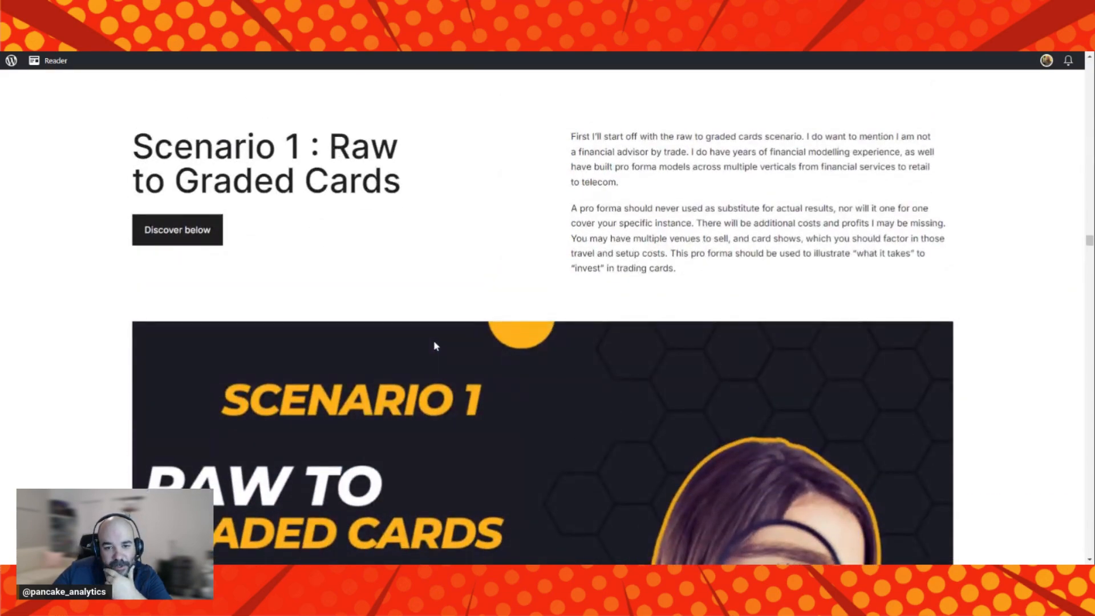
mouse_move(449, 321)
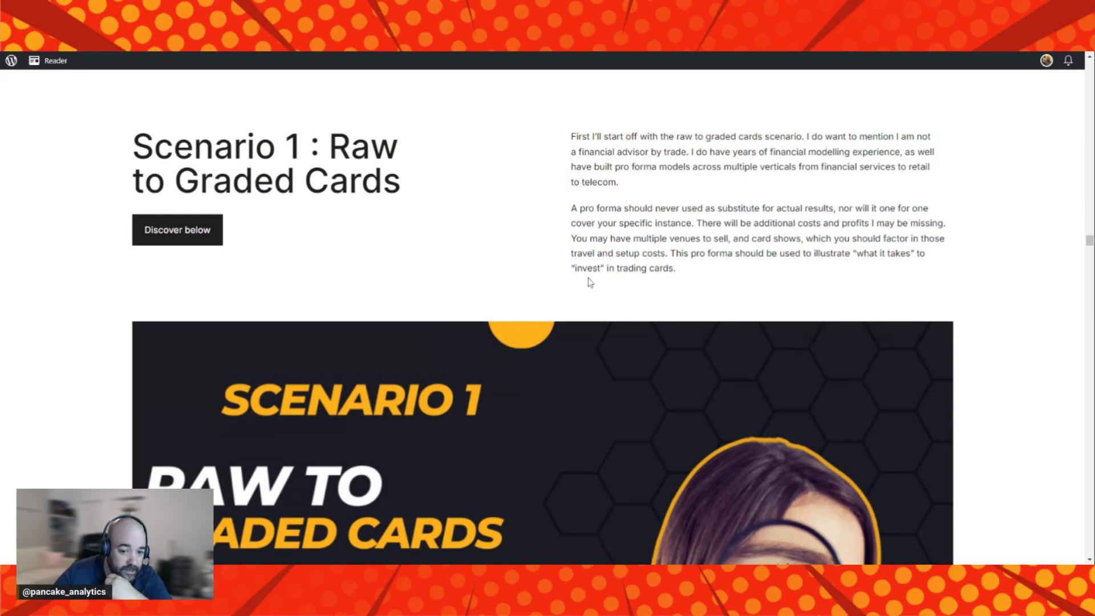
mouse_move(801, 327)
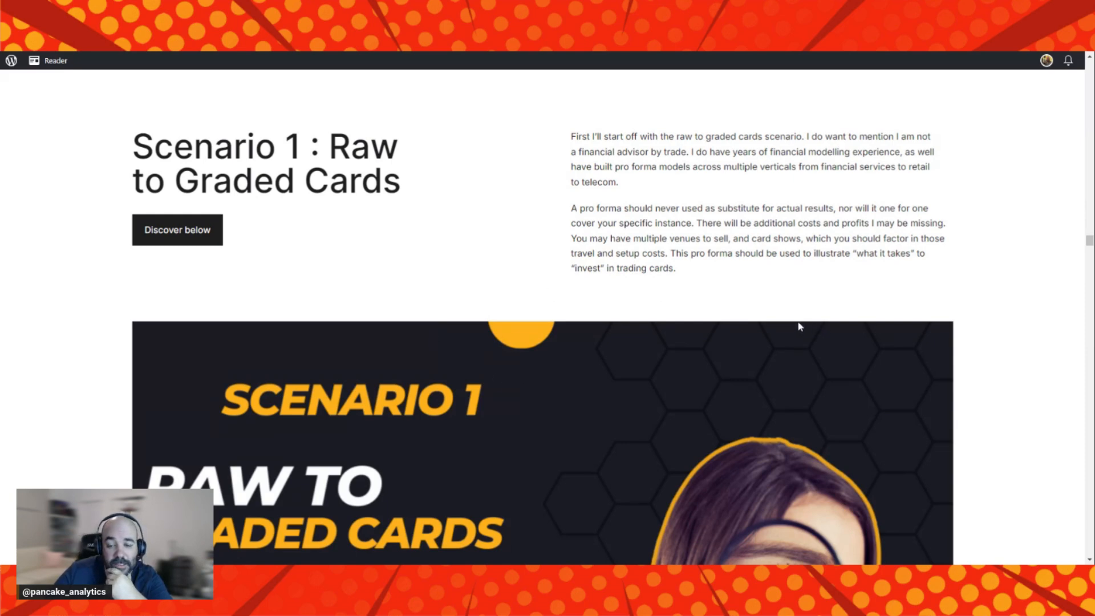
mouse_move(791, 299)
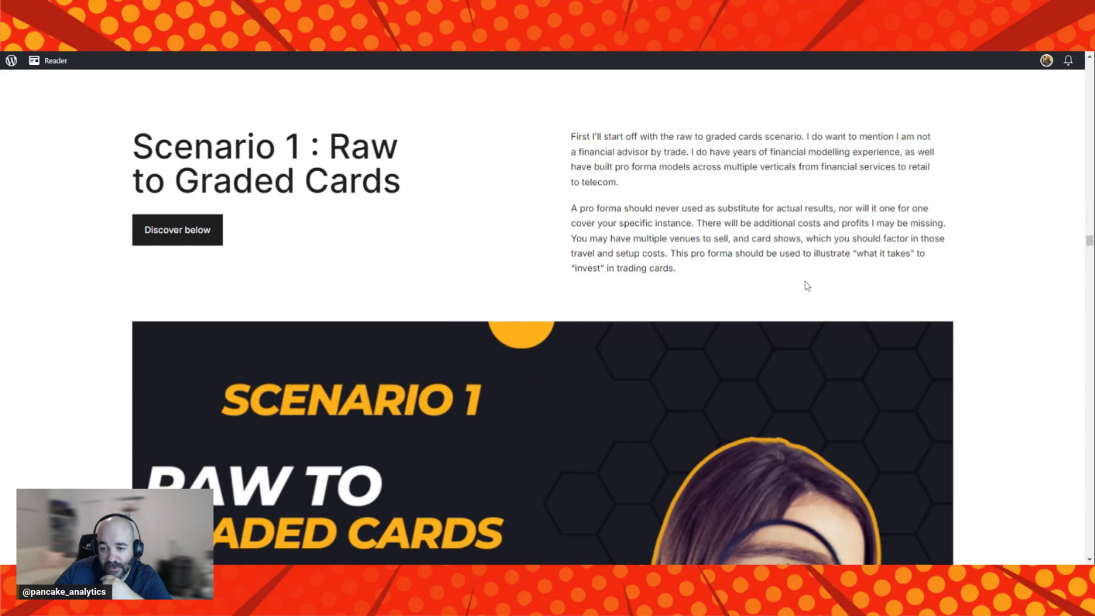
mouse_move(713, 321)
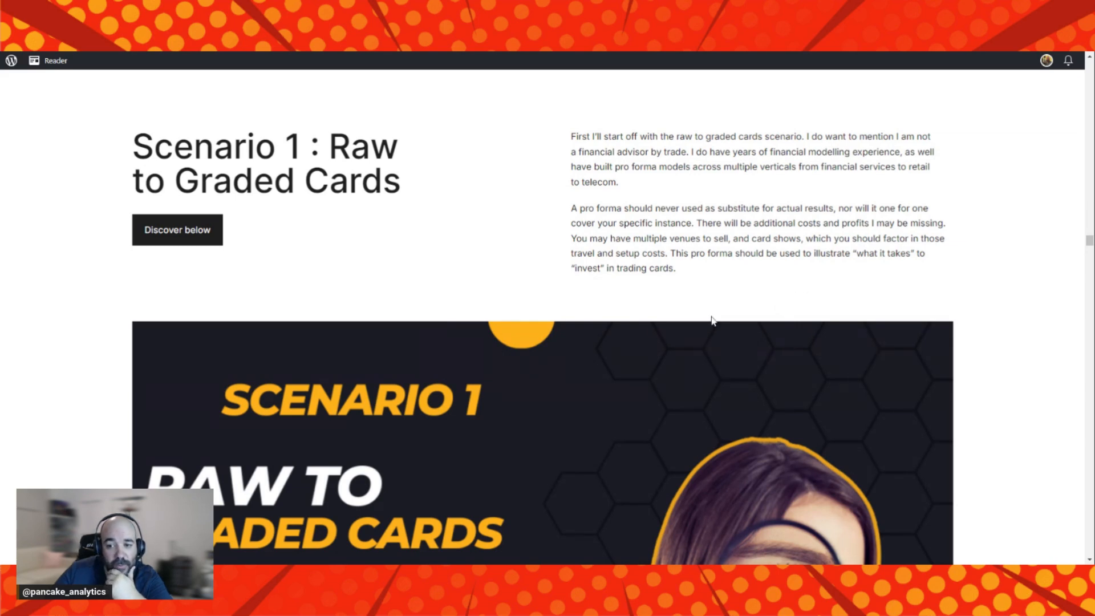
mouse_move(725, 315)
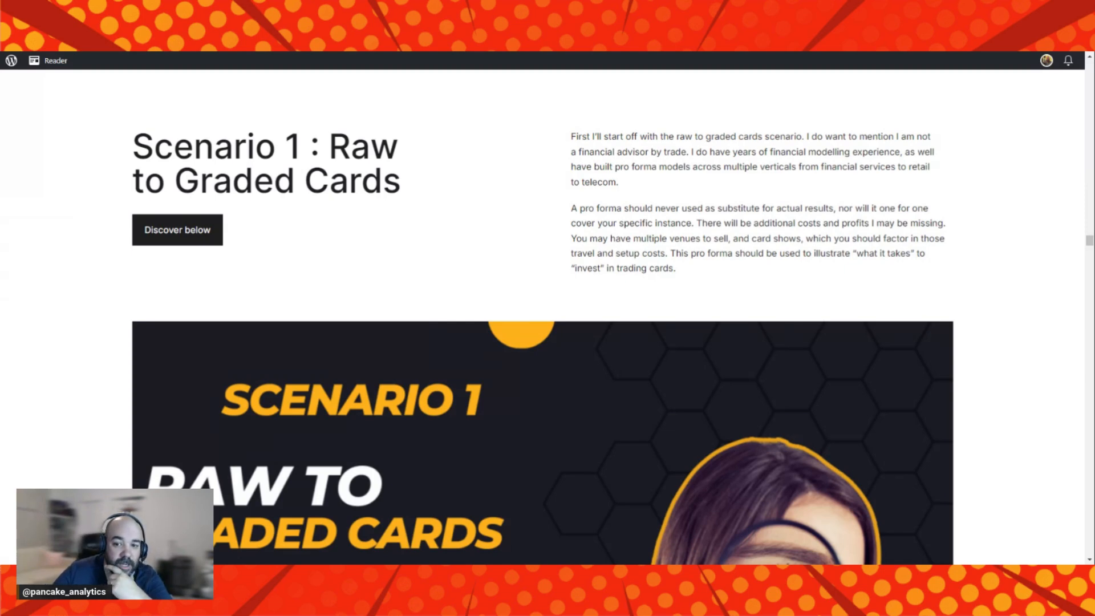
mouse_move(849, 327)
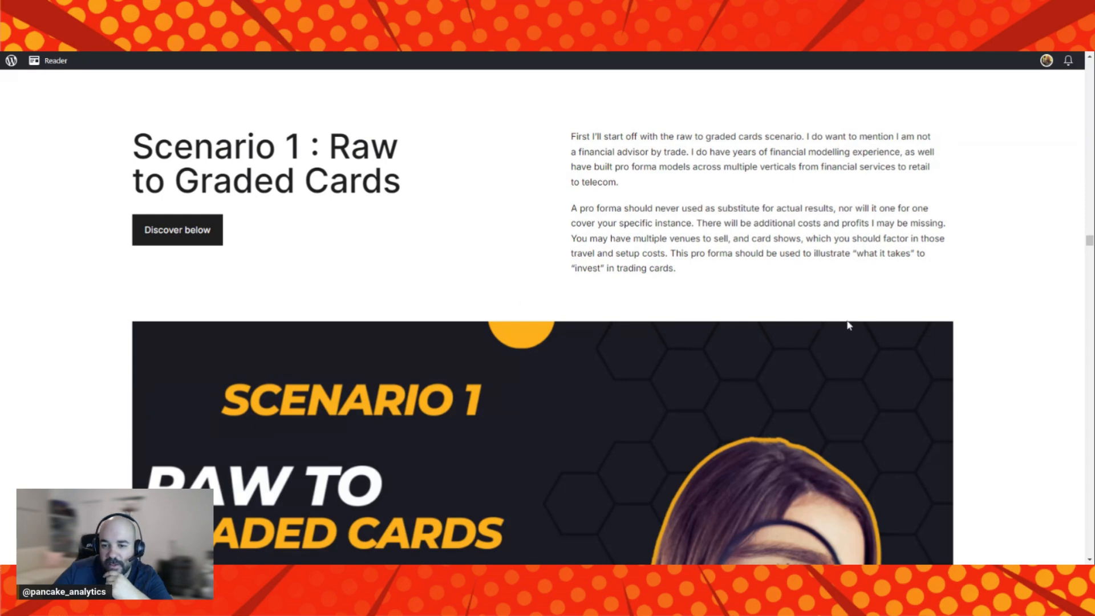
mouse_move(863, 313)
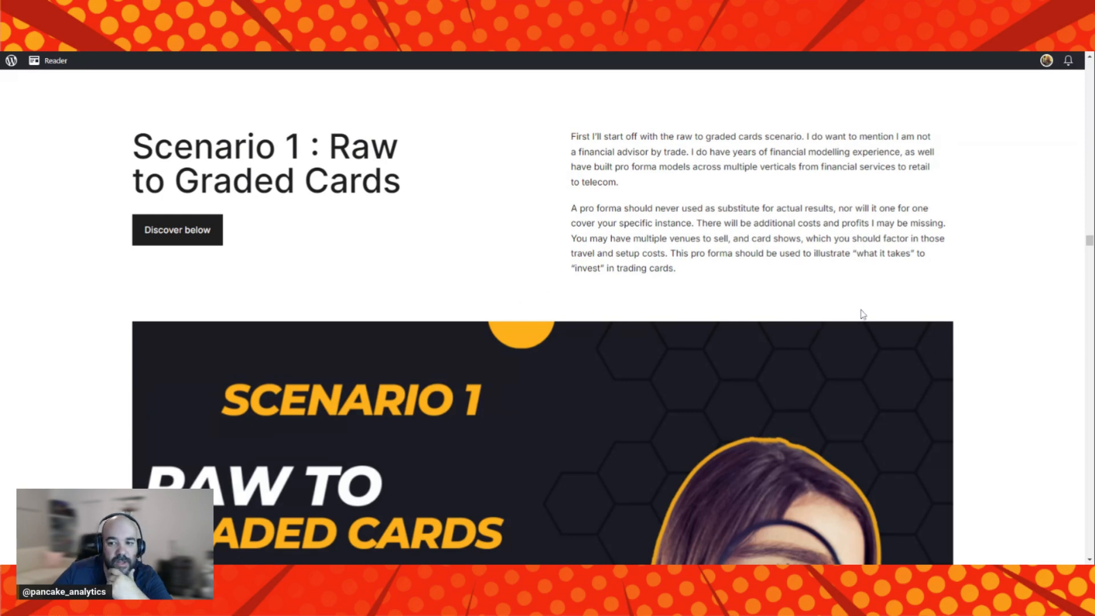
mouse_move(844, 301)
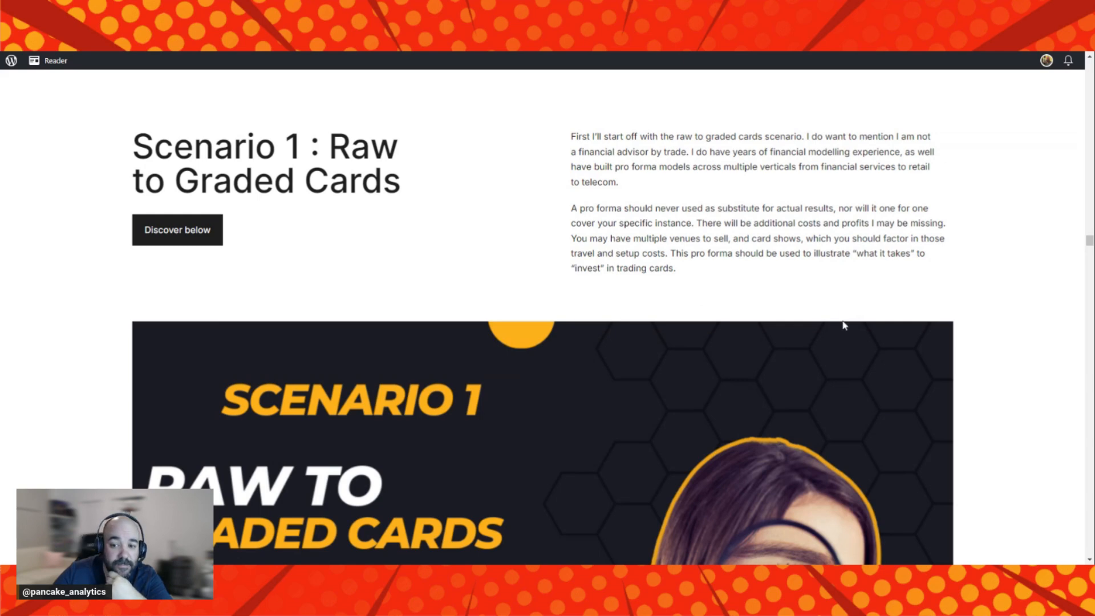
mouse_move(817, 322)
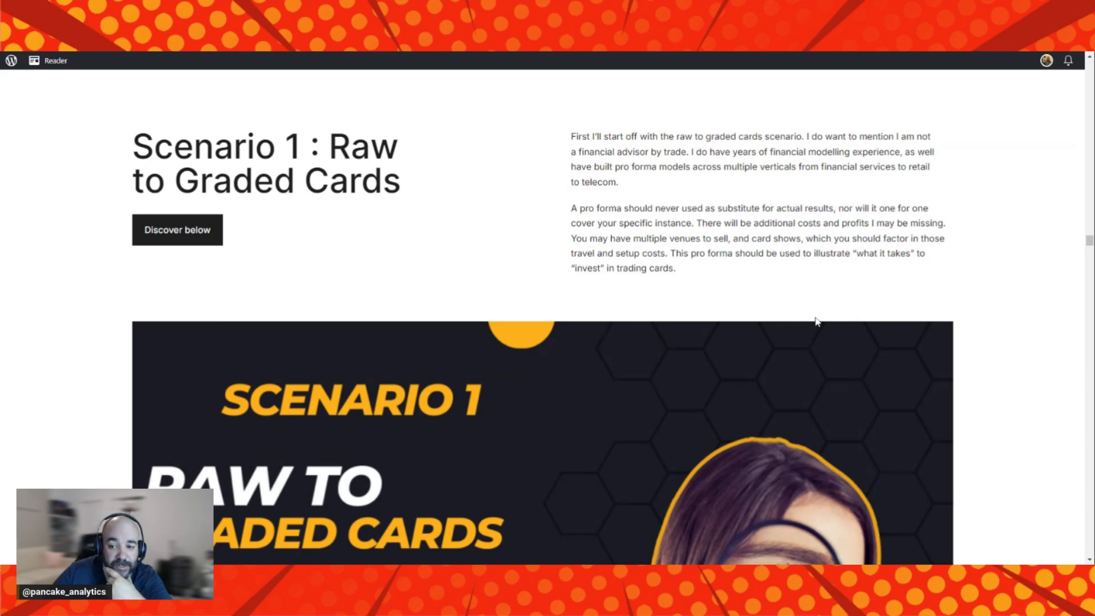
scroll(down, 3)
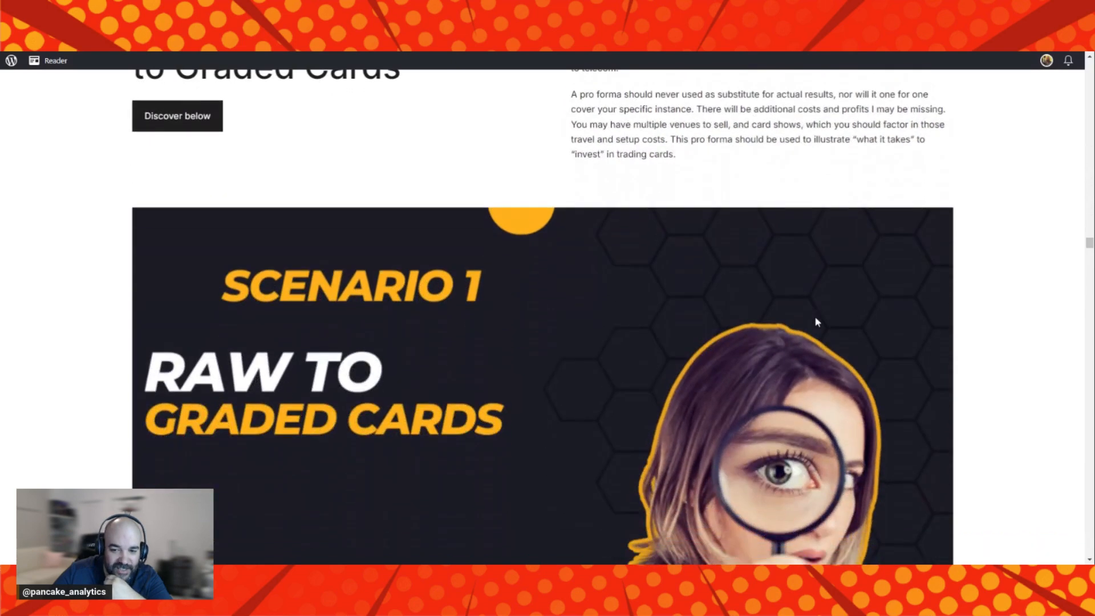
scroll(down, 3)
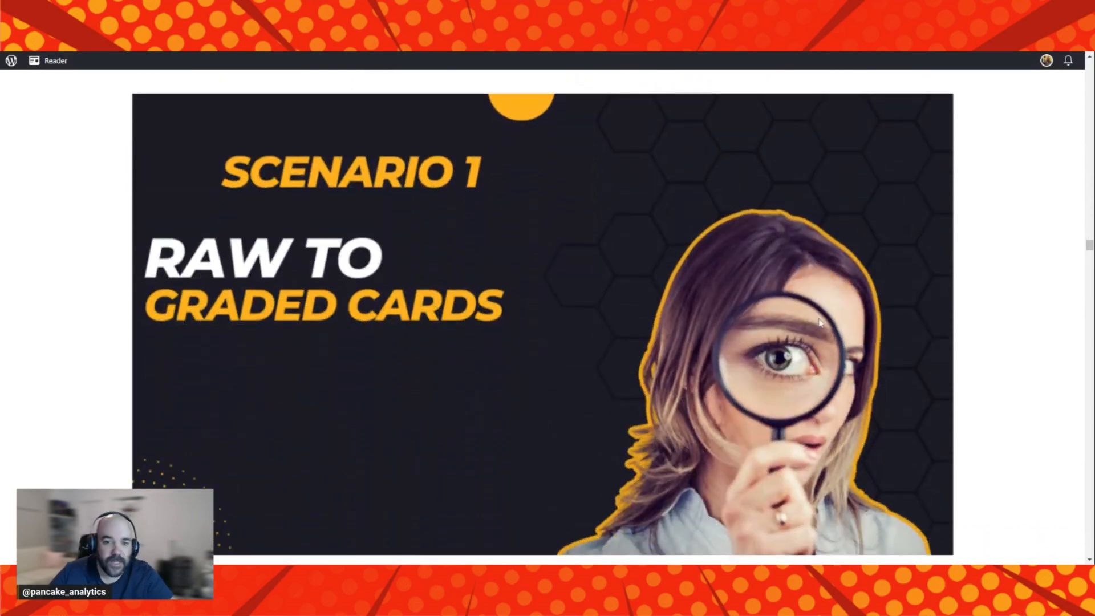
scroll(down, 3)
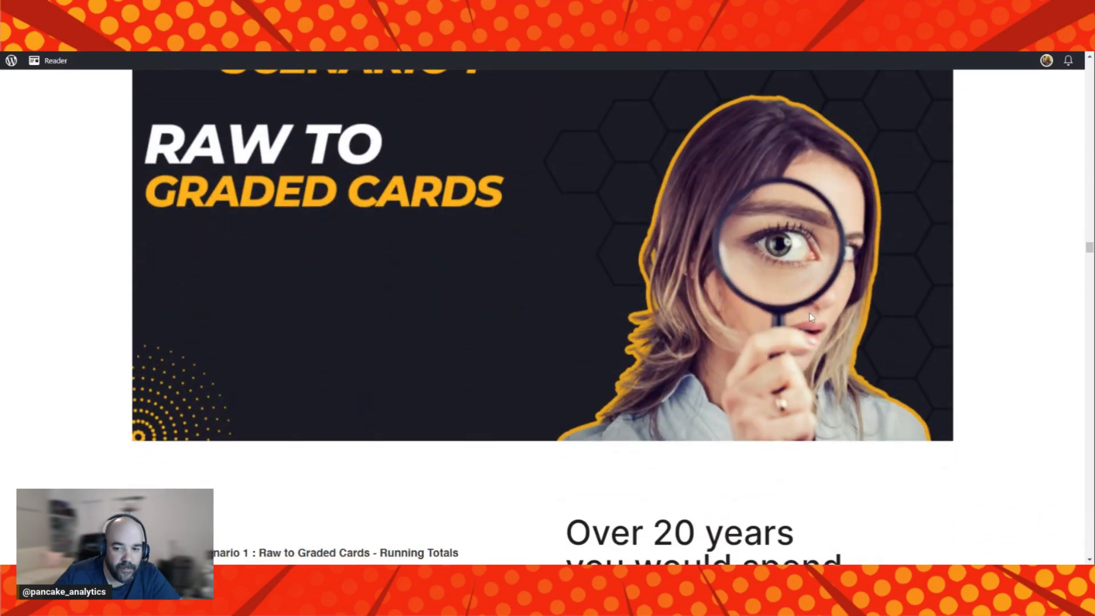
scroll(down, 3)
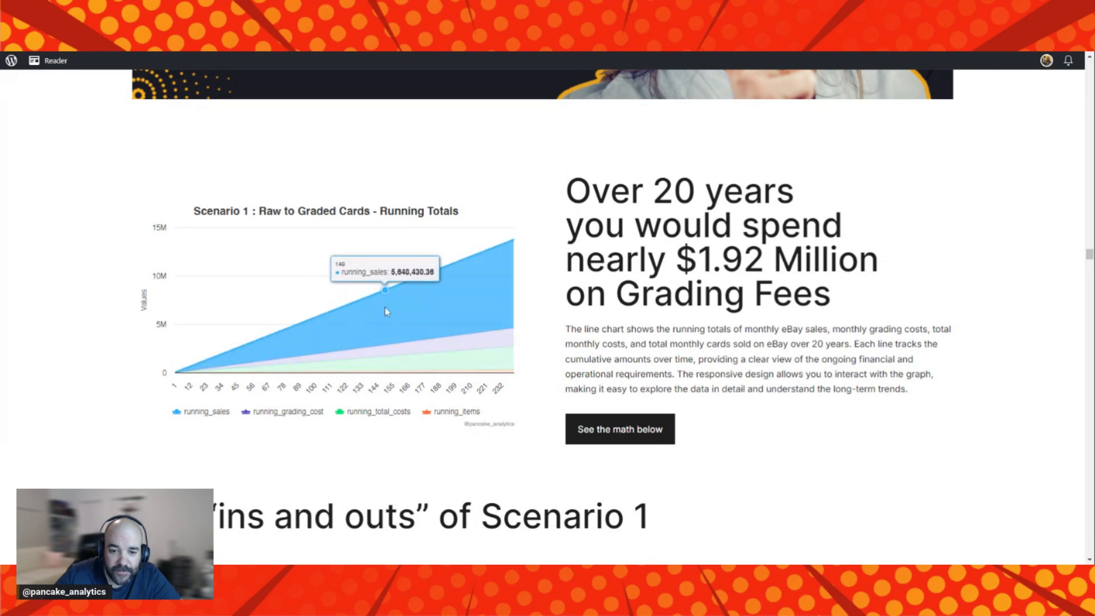
mouse_move(413, 341)
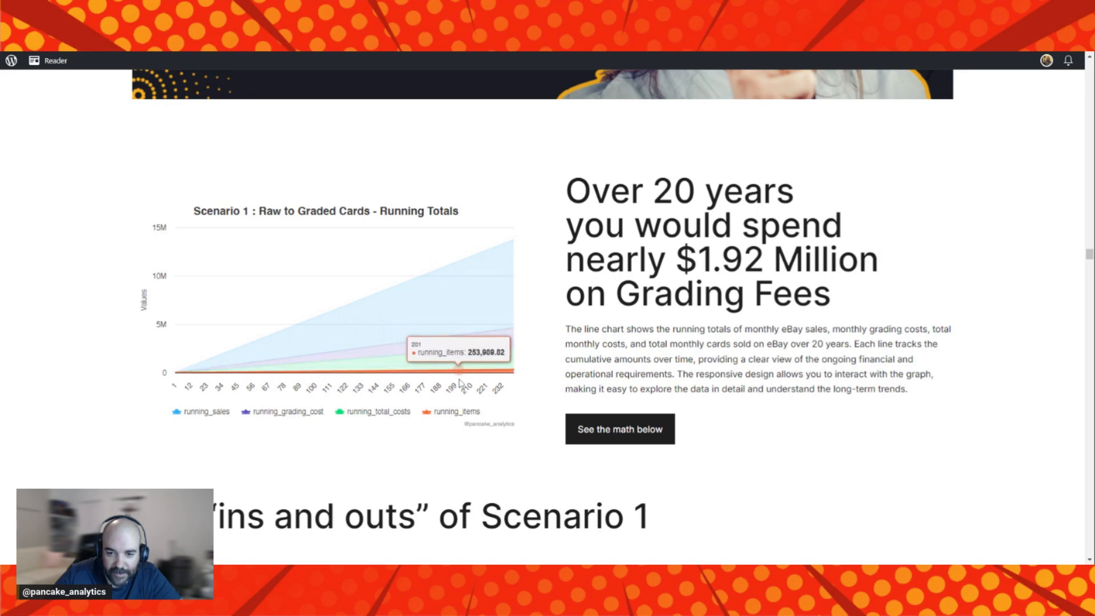
mouse_move(428, 401)
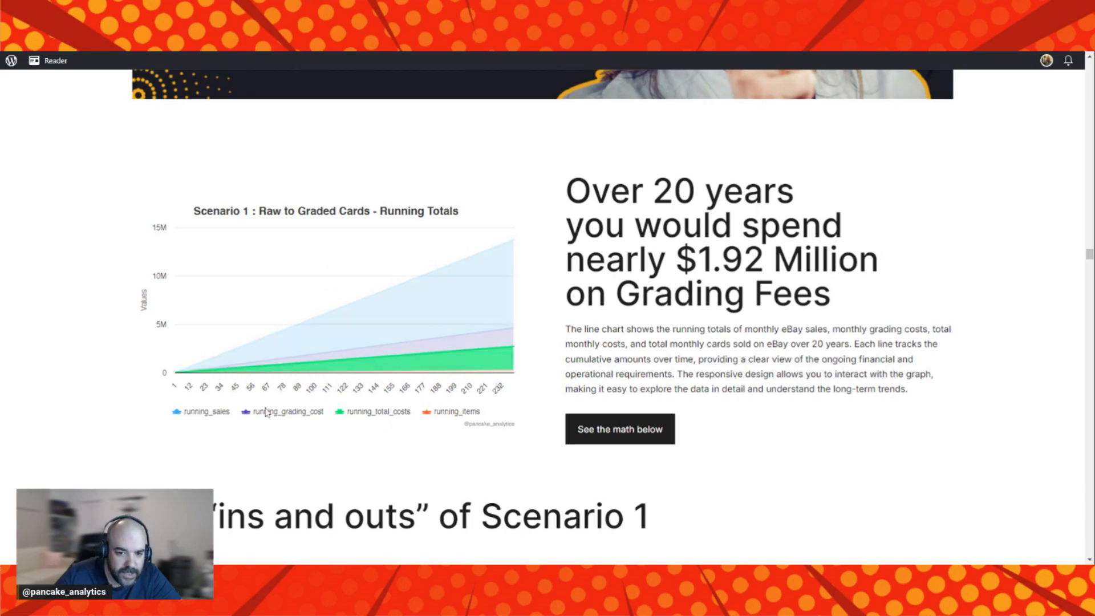
Isolate running_items, then running_sales, then restore running_grading_cost and running_total_costs on the Scenario 1 chart.
click(205, 412)
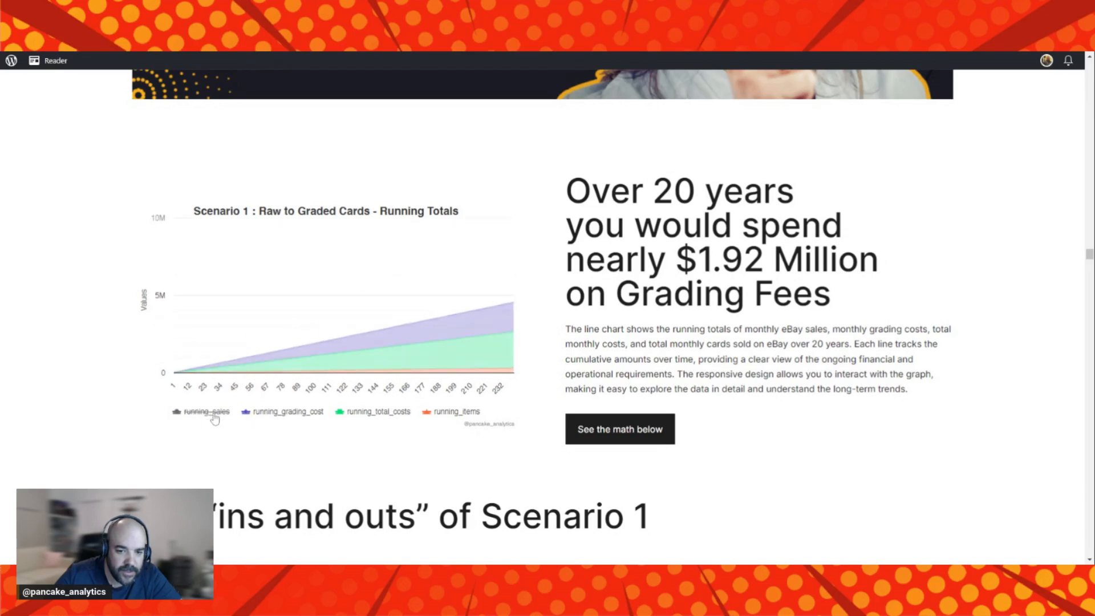
click(377, 412)
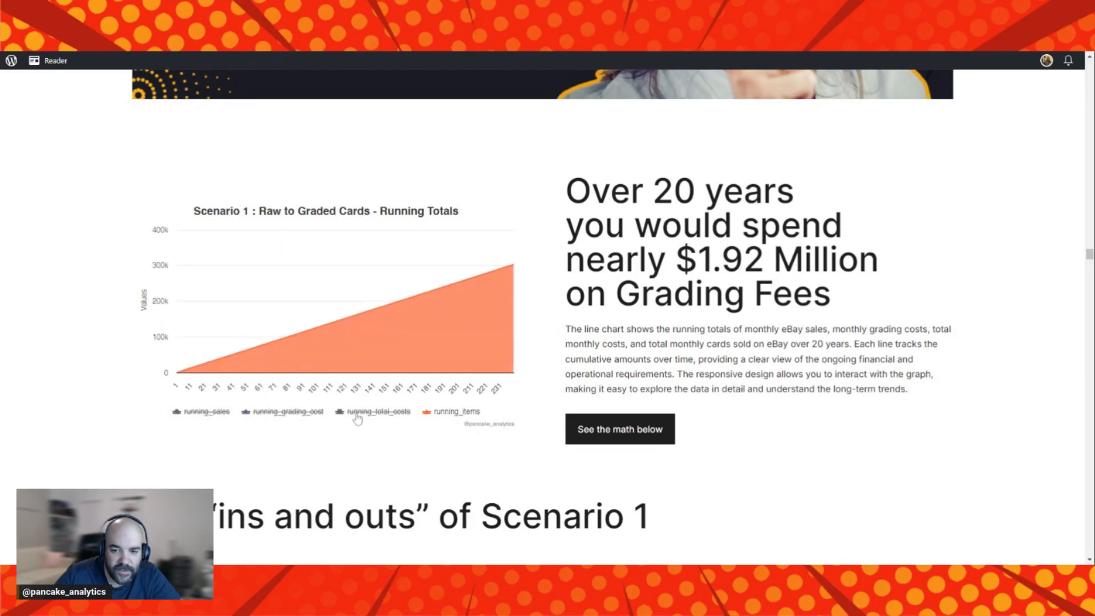
mouse_move(511, 265)
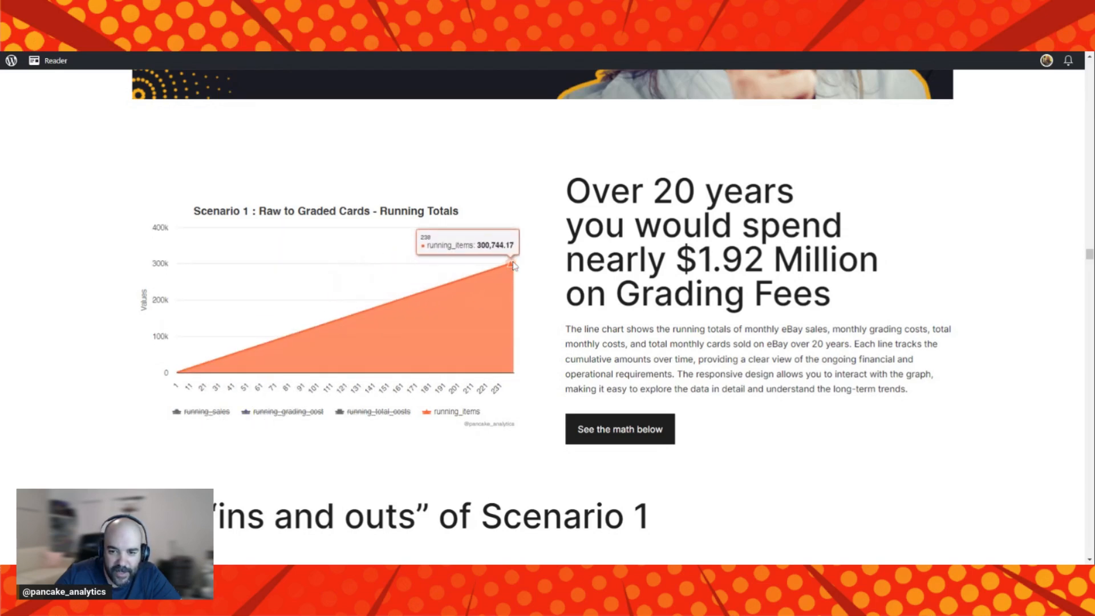
mouse_move(513, 268)
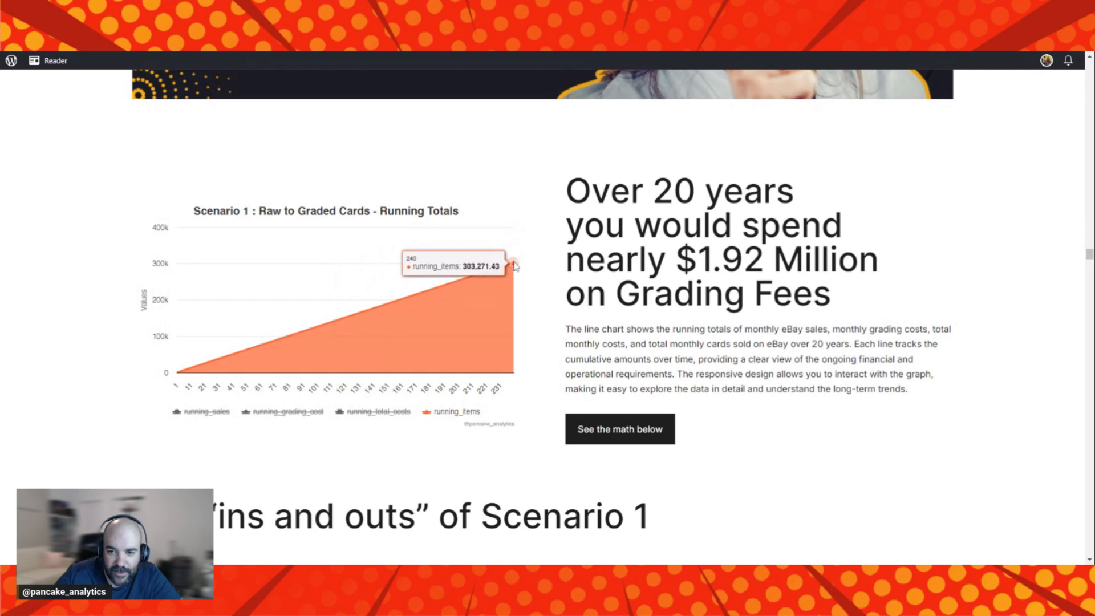
mouse_move(520, 266)
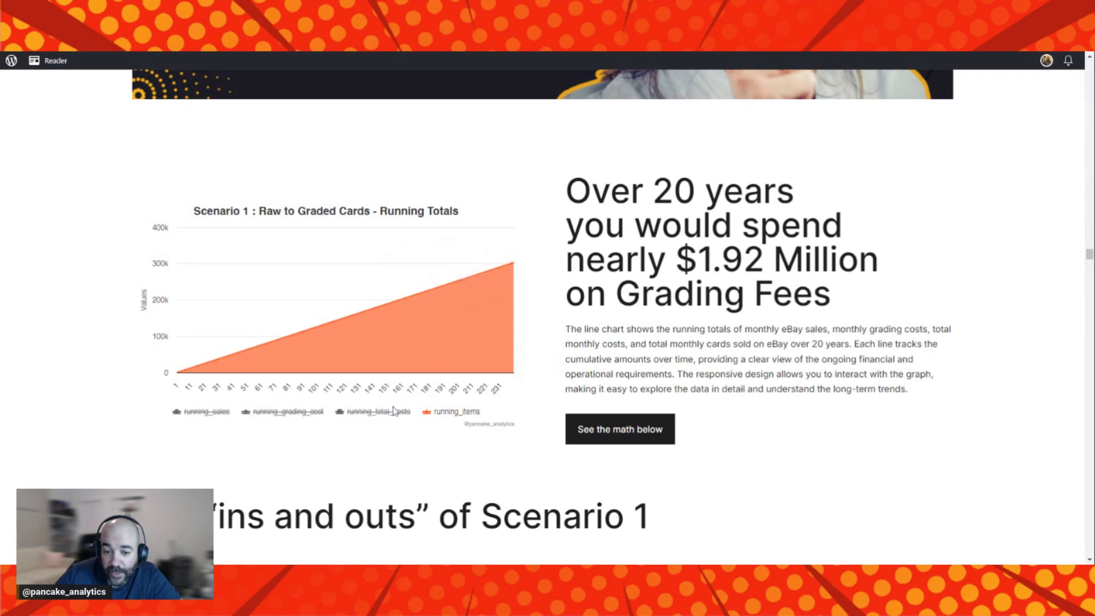
click(377, 410)
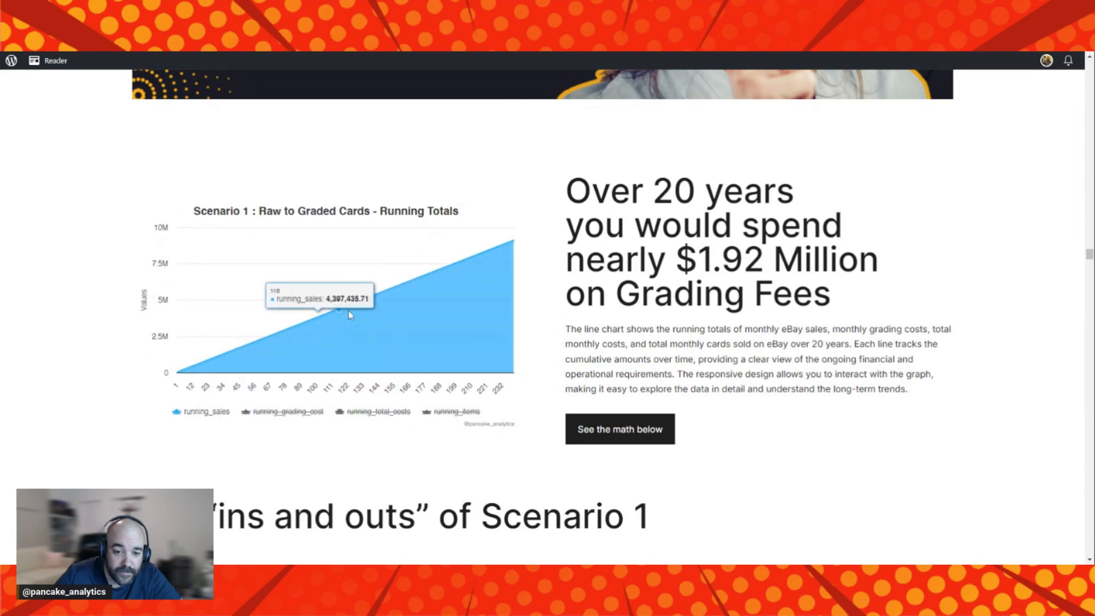
mouse_move(518, 244)
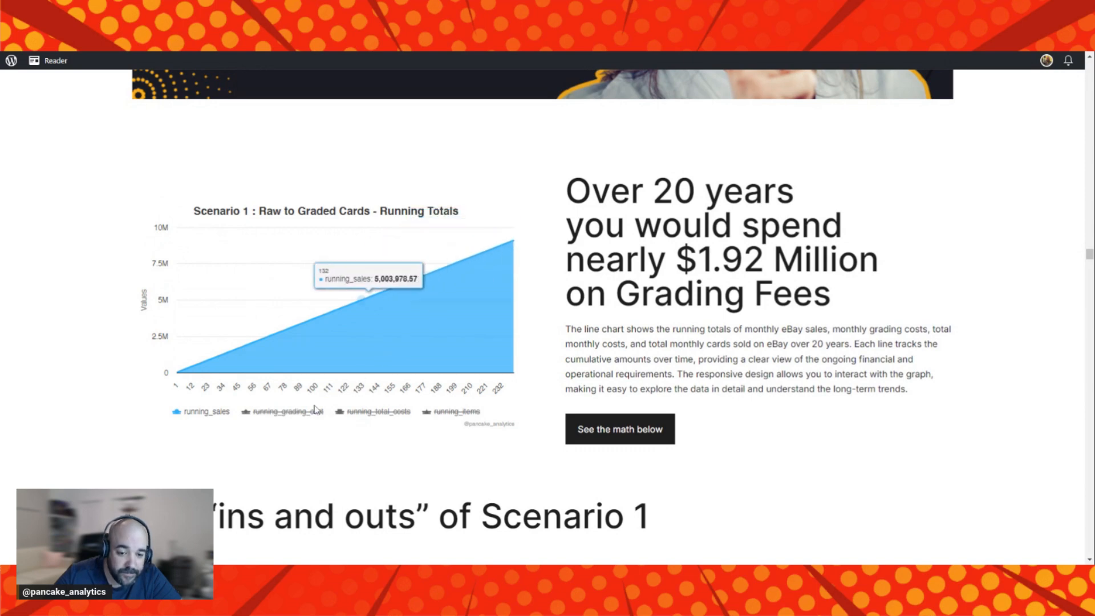
click(283, 412)
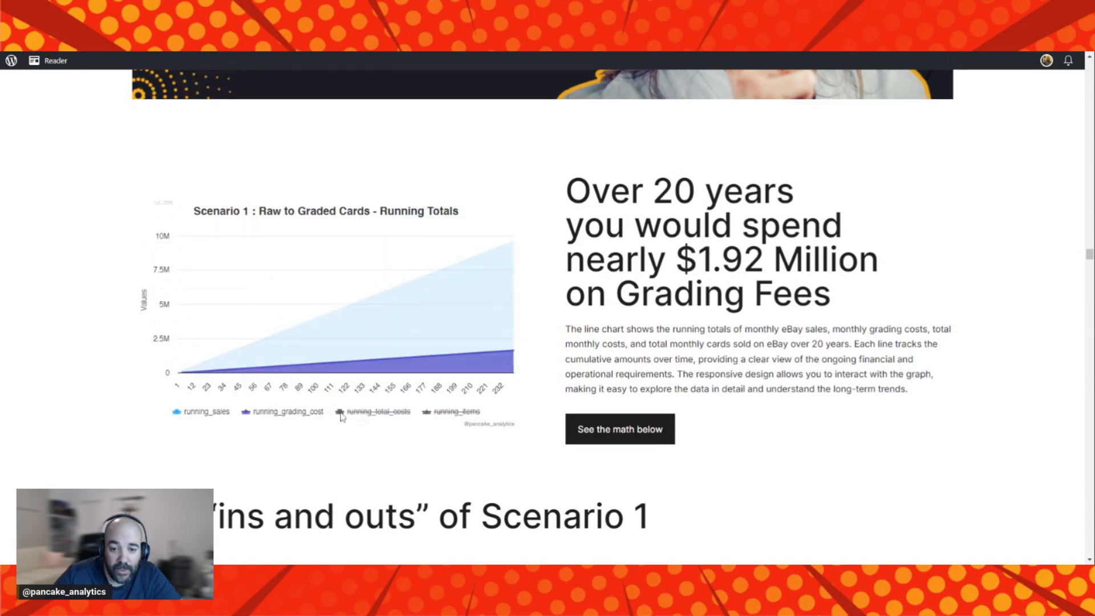
click(374, 412)
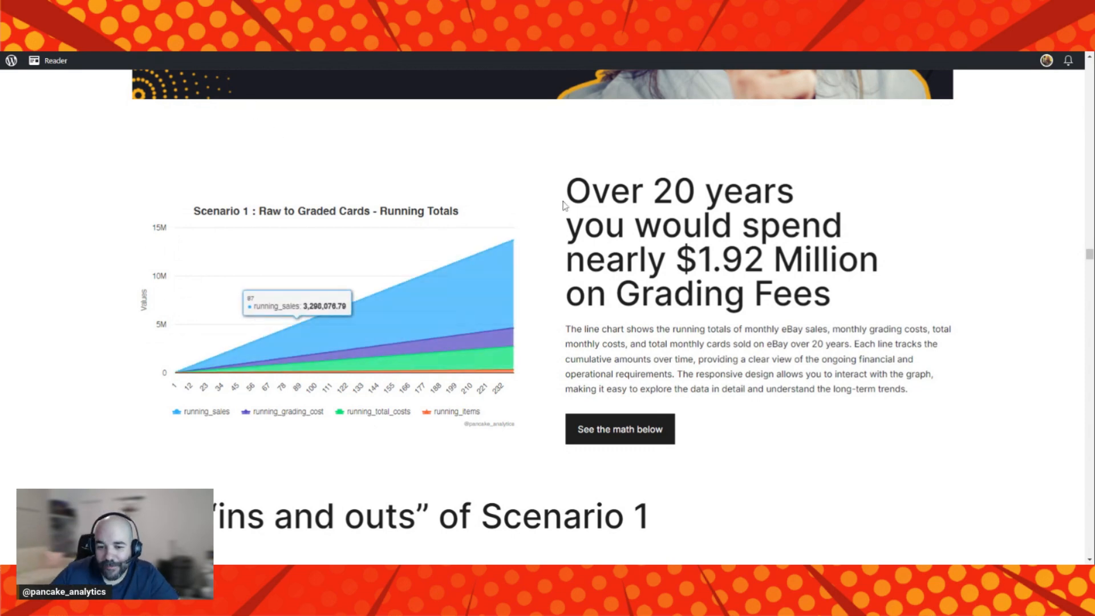
scroll(down, 3)
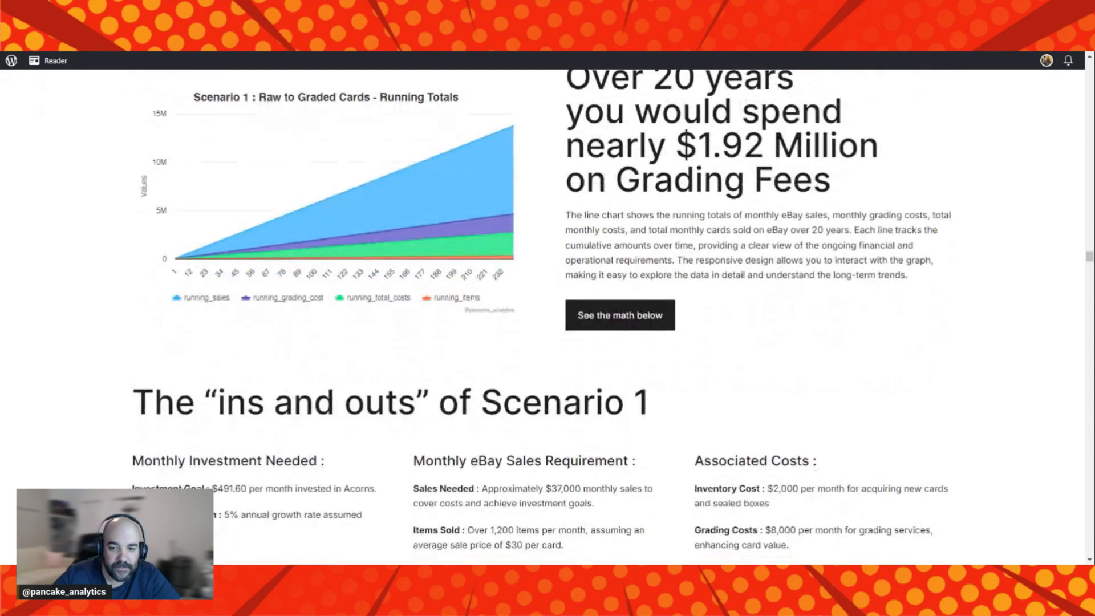
Scroll through the Scenario 1 investment, sales and cost columns to the Scenario 2 heading.
scroll(down, 3)
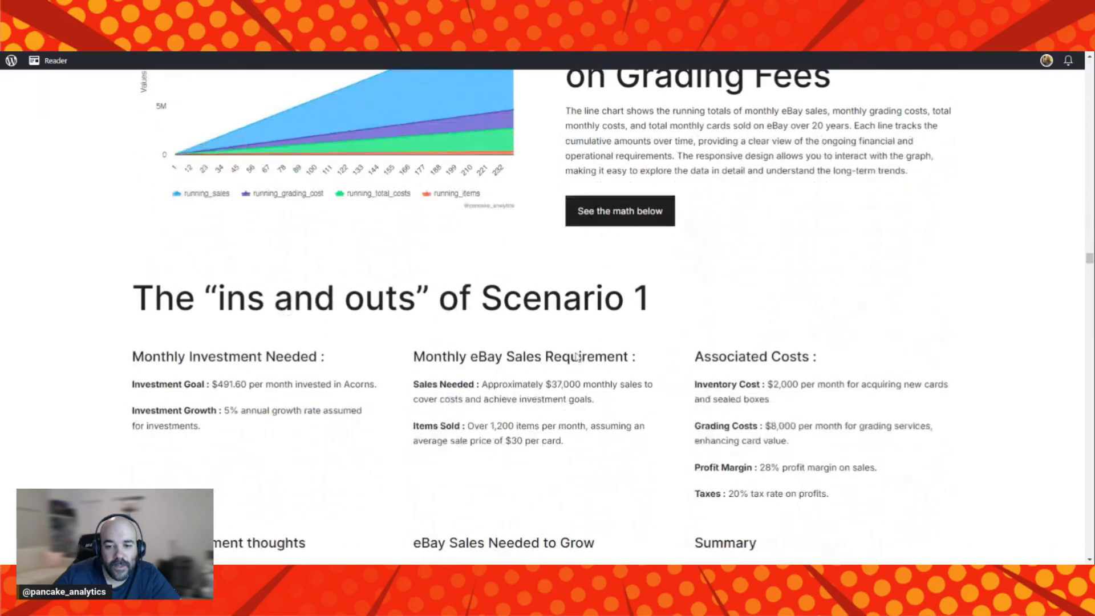
scroll(down, 3)
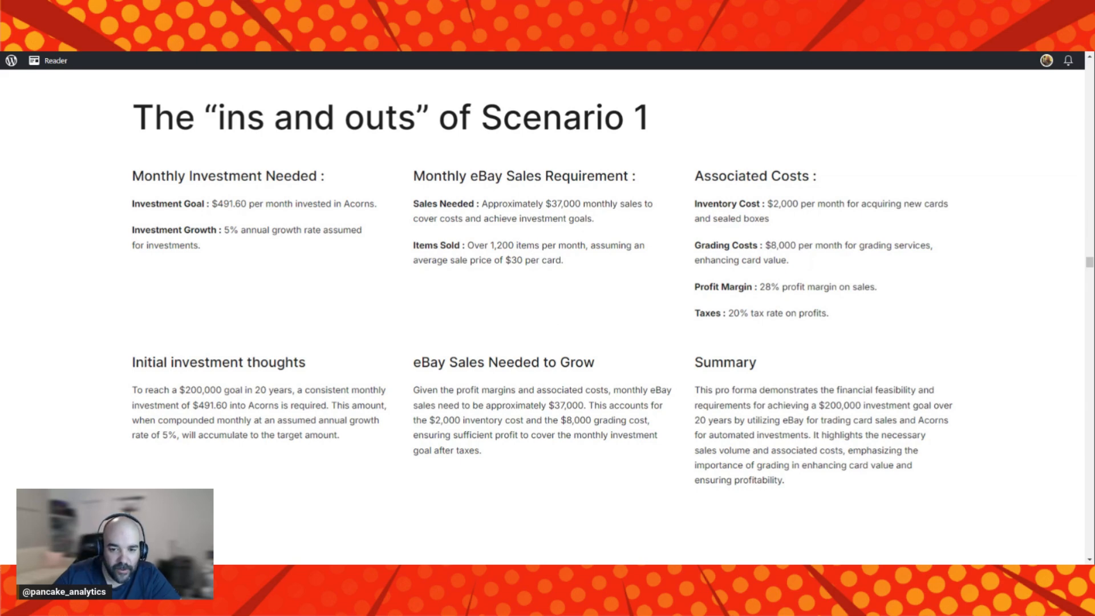
mouse_move(557, 281)
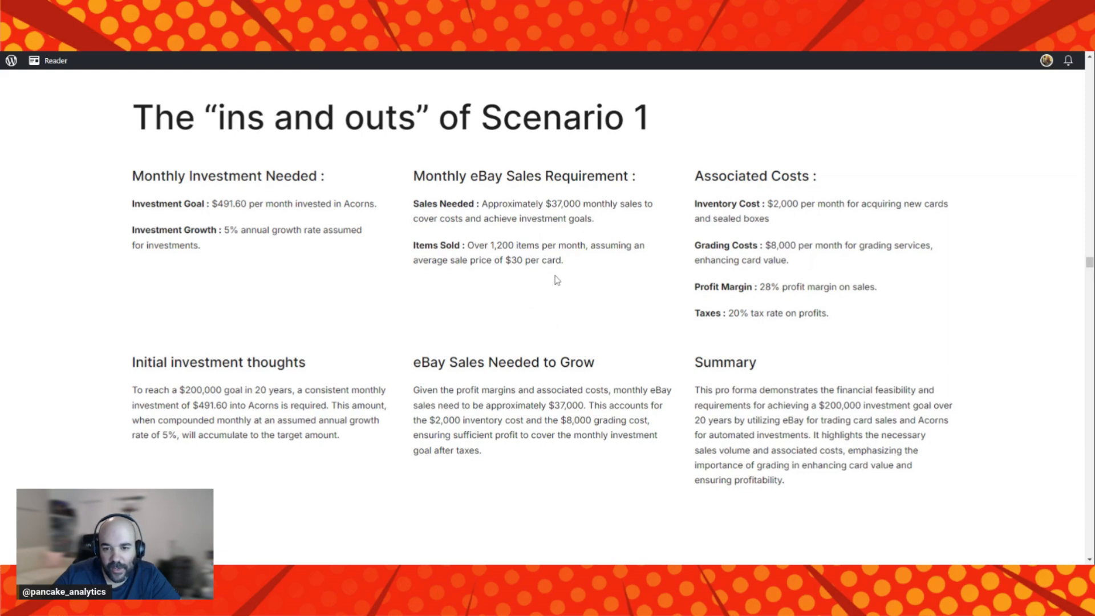
mouse_move(566, 296)
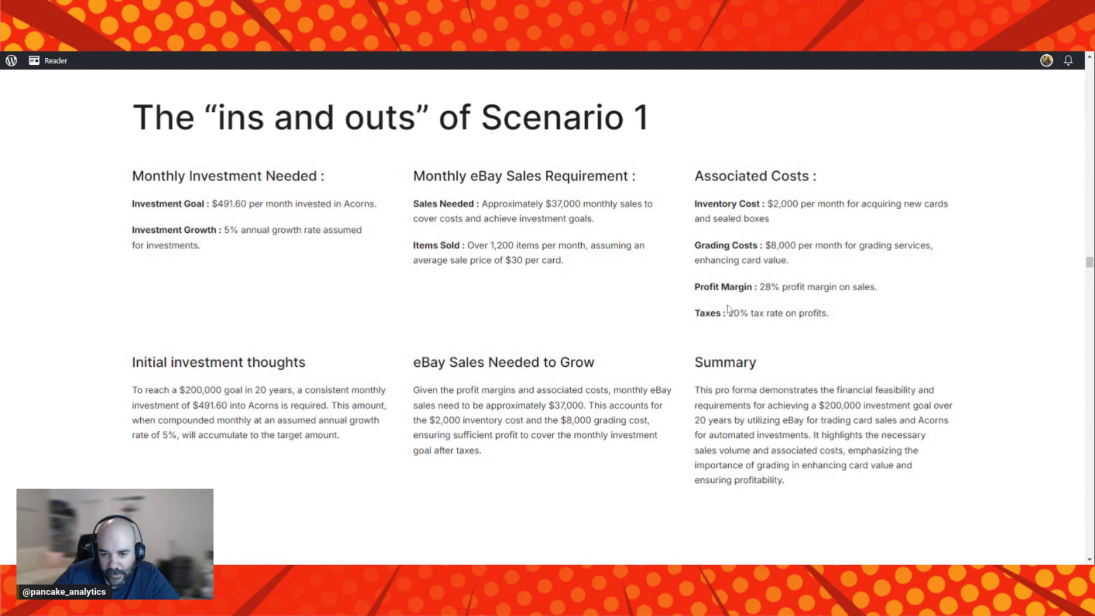
scroll(down, 3)
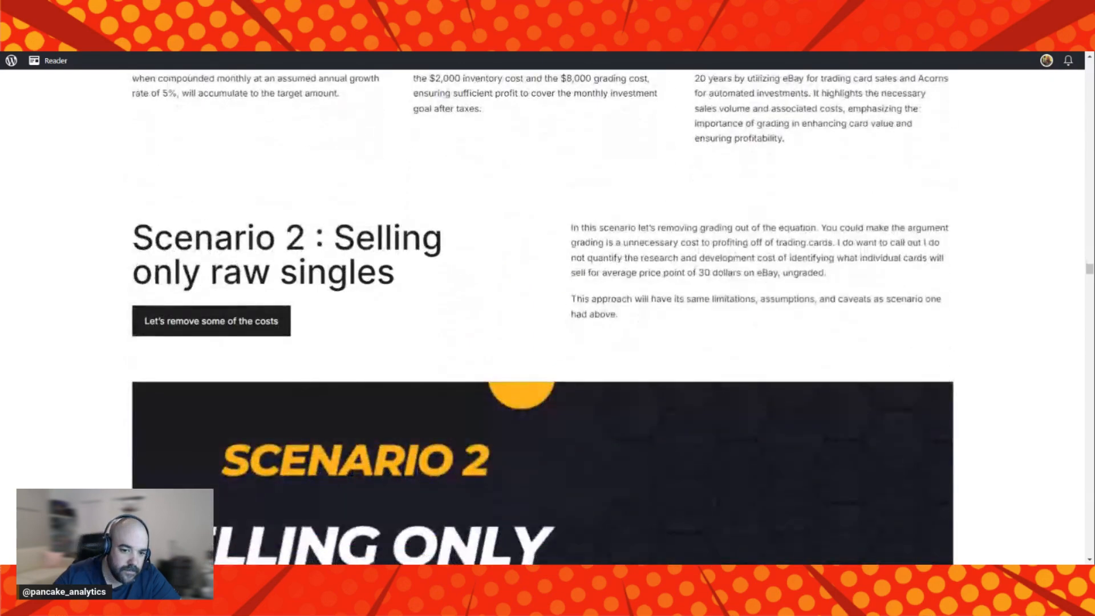
Scroll until the Scenario 2 'Selling Only Raw Singles' banner image fills the view.
scroll(down, 3)
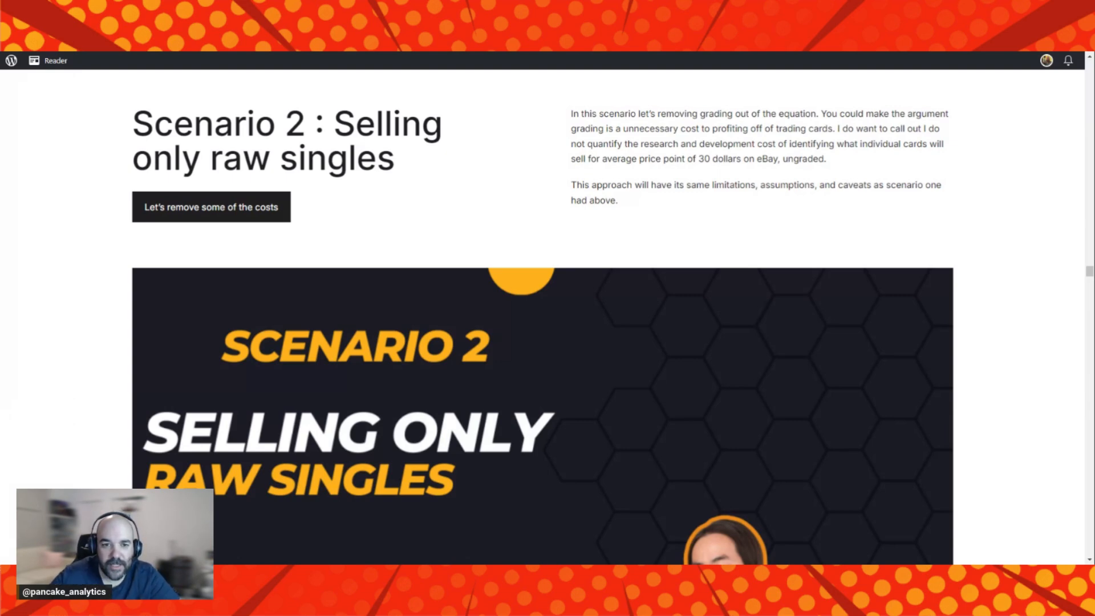
mouse_move(732, 202)
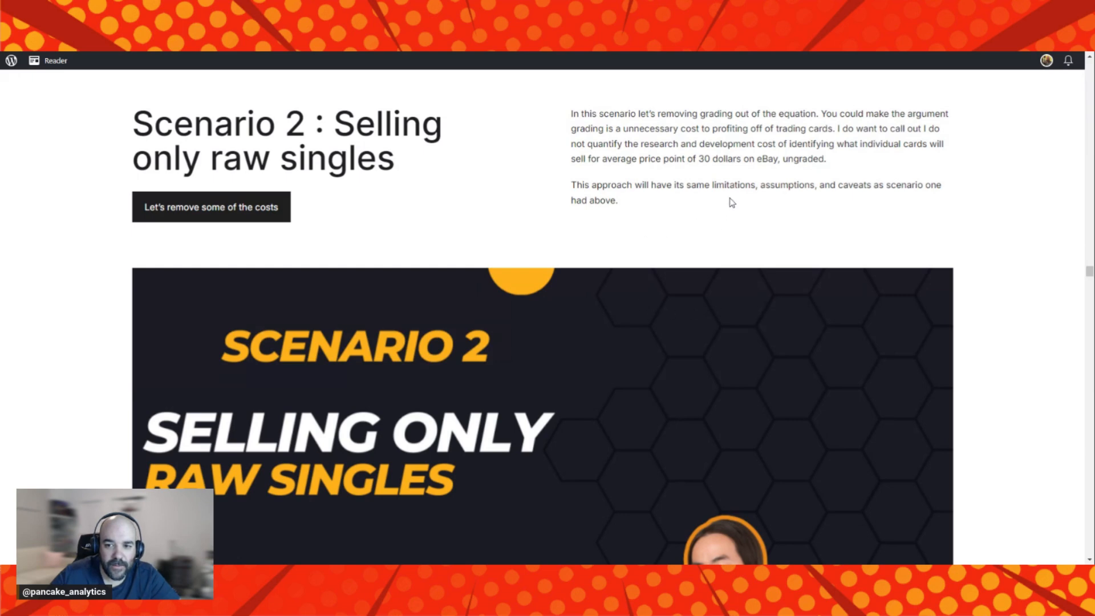
mouse_move(771, 205)
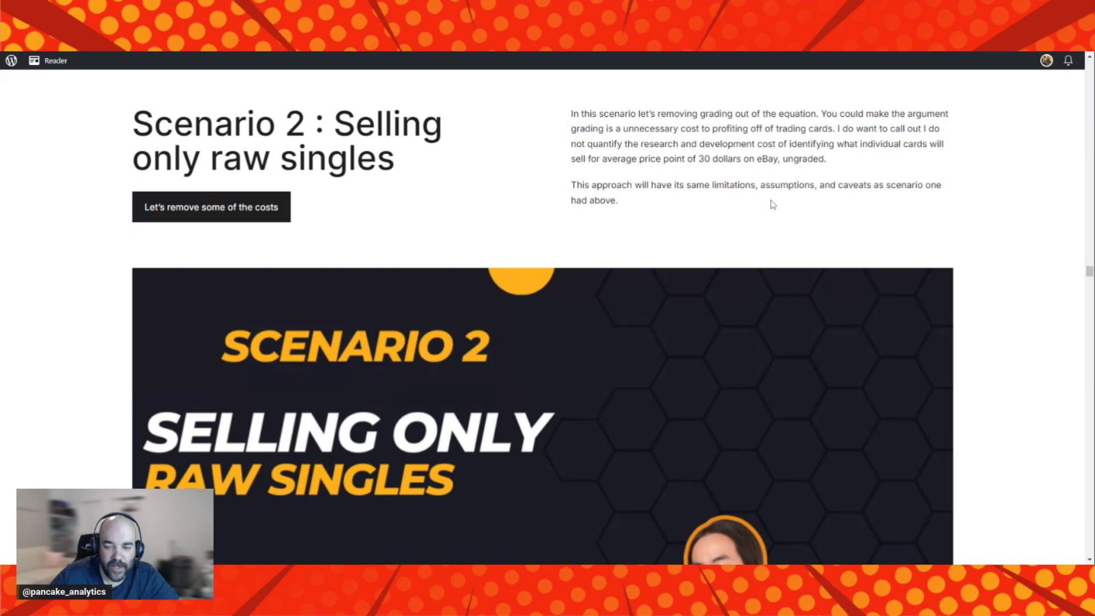
mouse_move(777, 204)
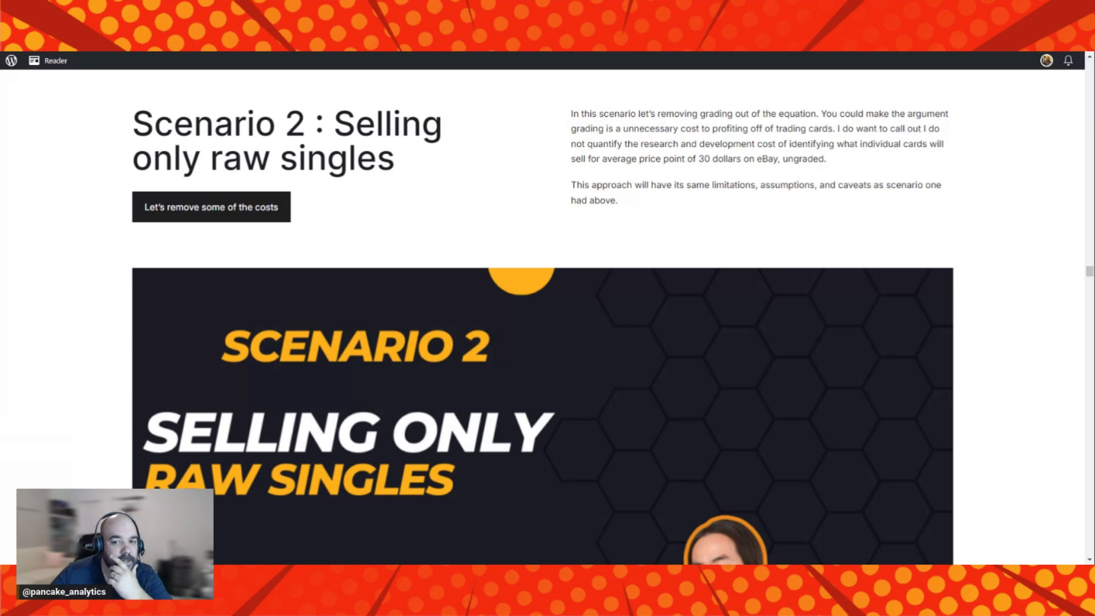
mouse_move(789, 250)
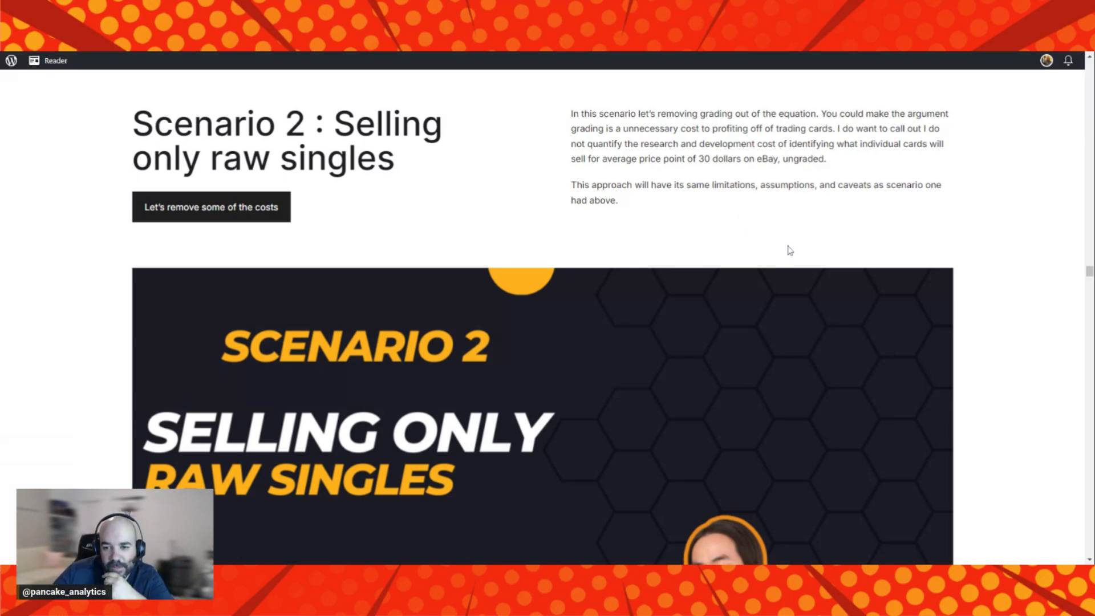
mouse_move(993, 381)
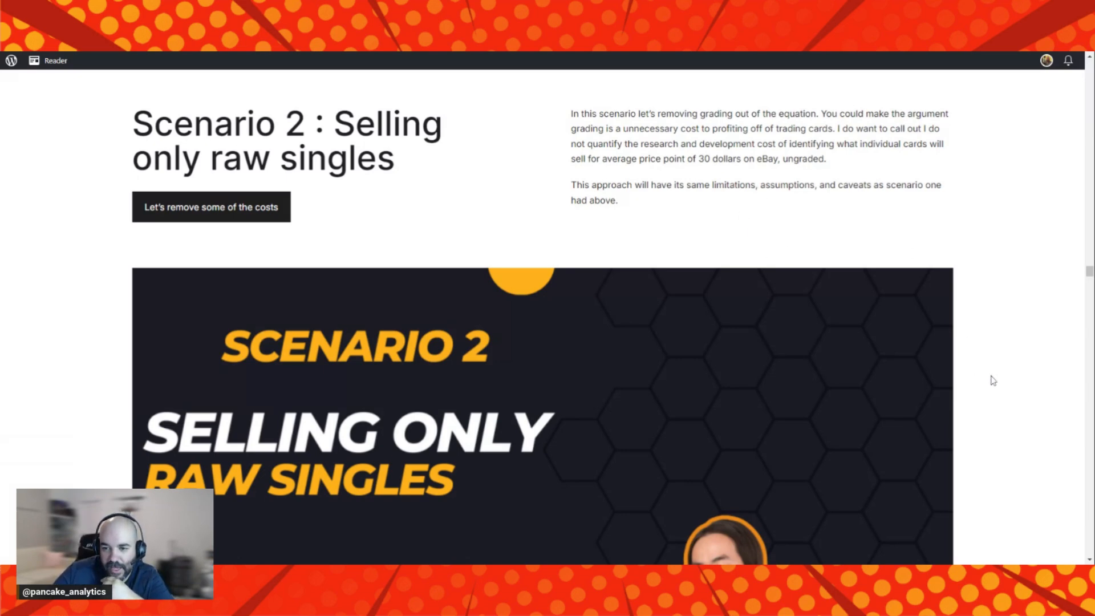
scroll(down, 3)
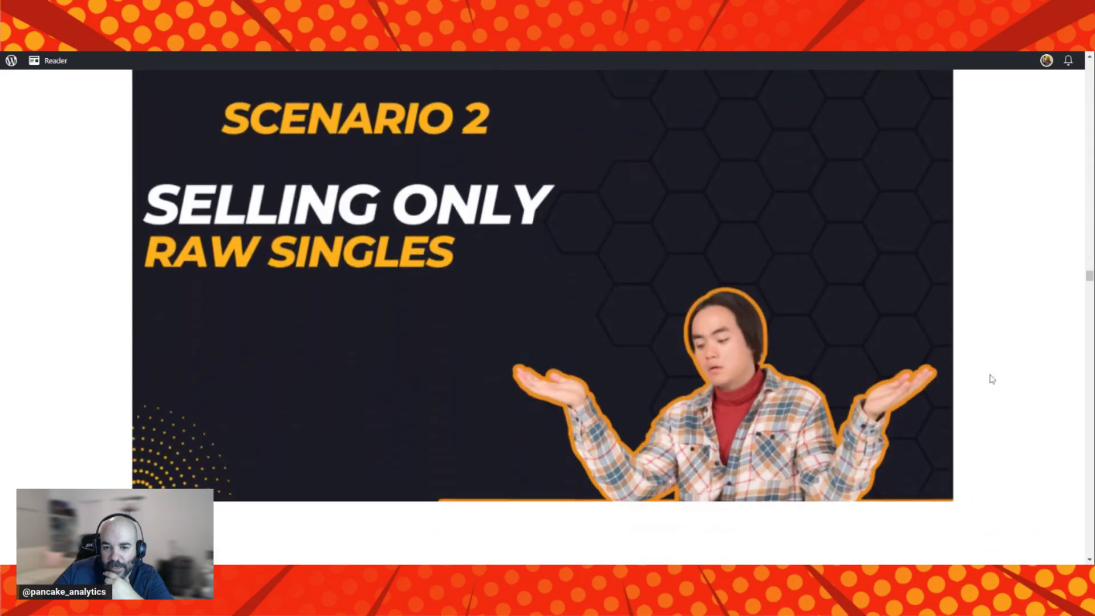
Scroll past the Scenario 2 running-totals chart to its 'ins and outs' breakdown.
scroll(down, 3)
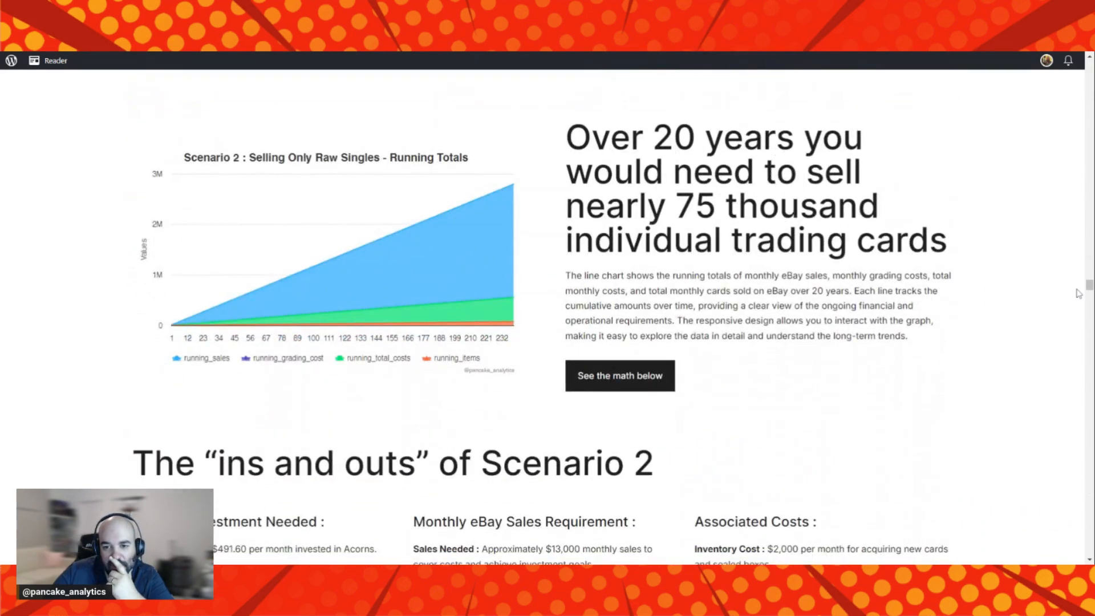
mouse_move(874, 137)
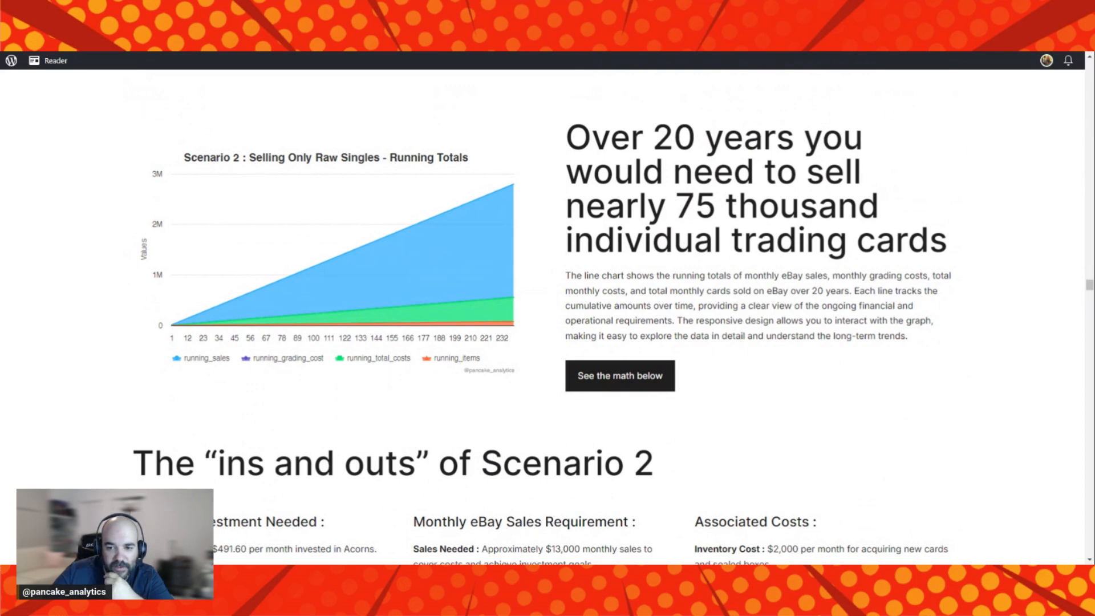
mouse_move(423, 285)
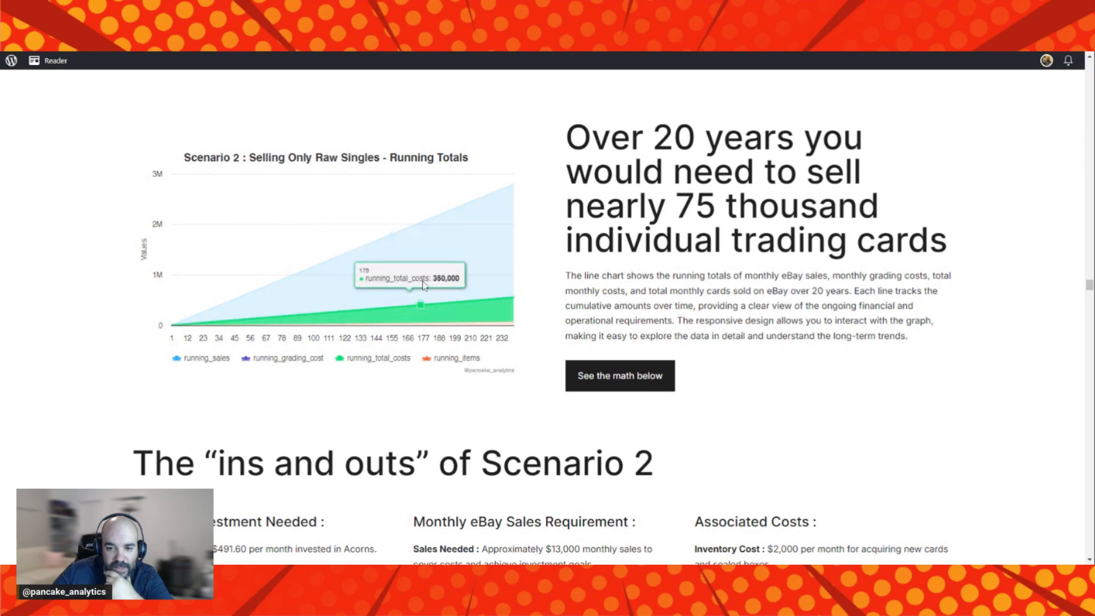
mouse_move(511, 346)
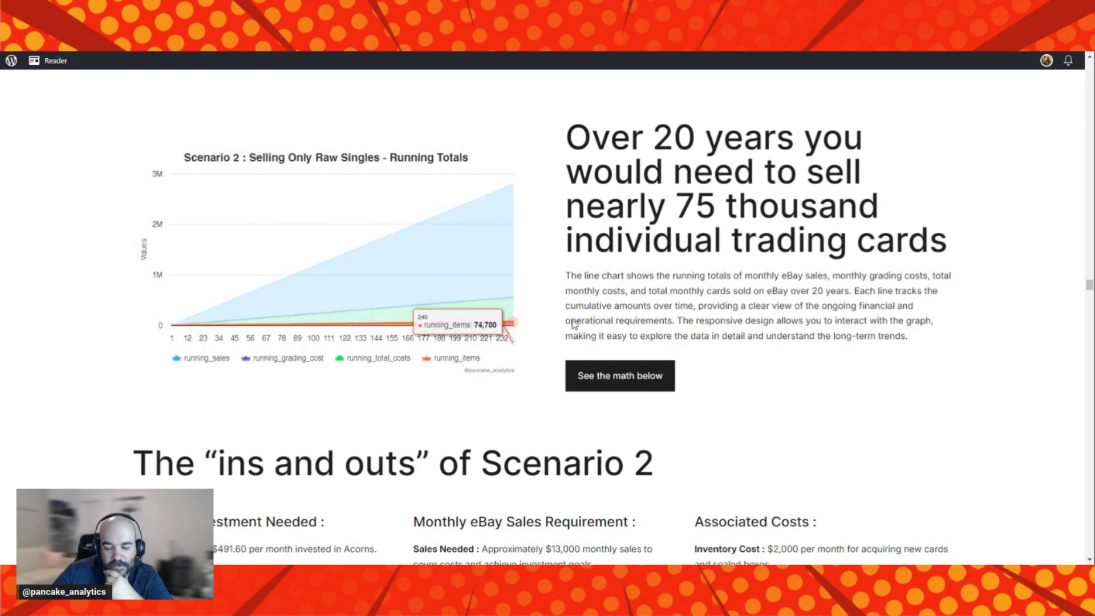
scroll(down, 3)
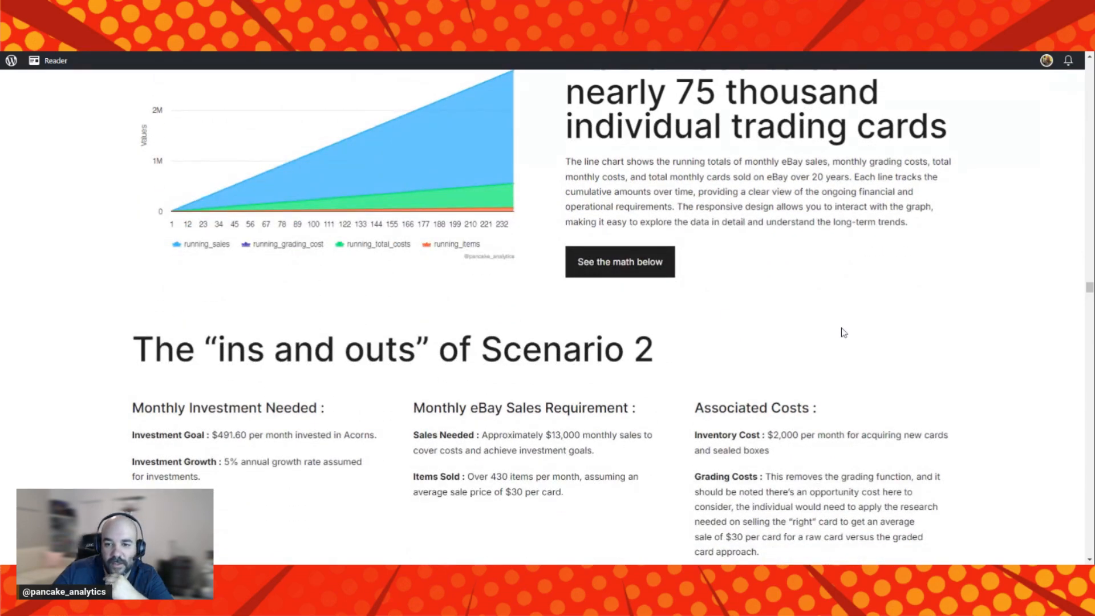
Scroll past the Scenario 2 cost columns to the Initial investment thoughts, eBay Sales Needed and Summary notes.
scroll(down, 3)
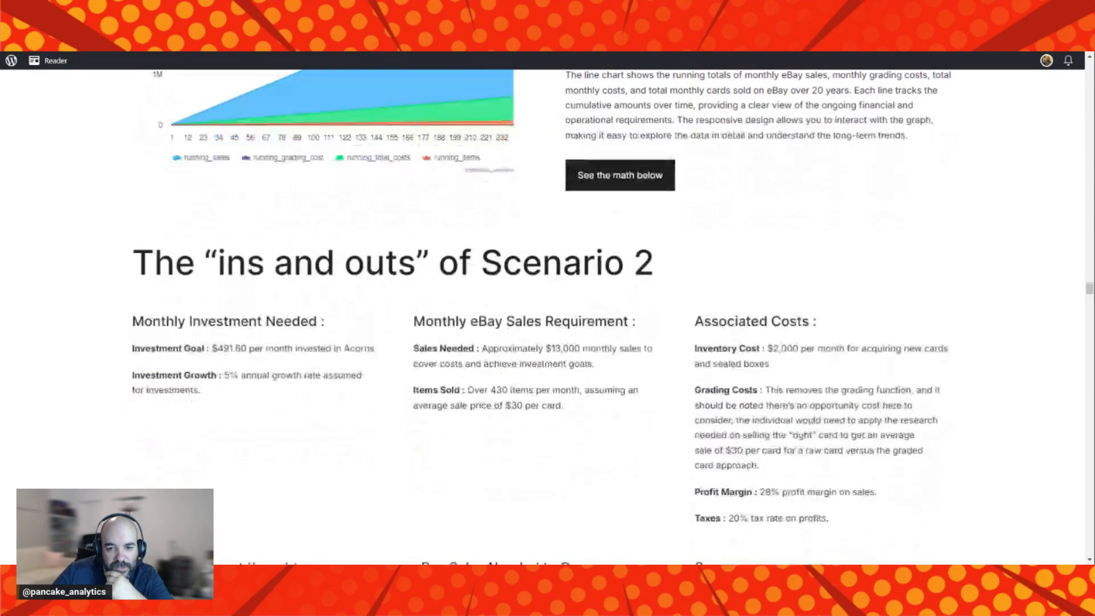
scroll(down, 3)
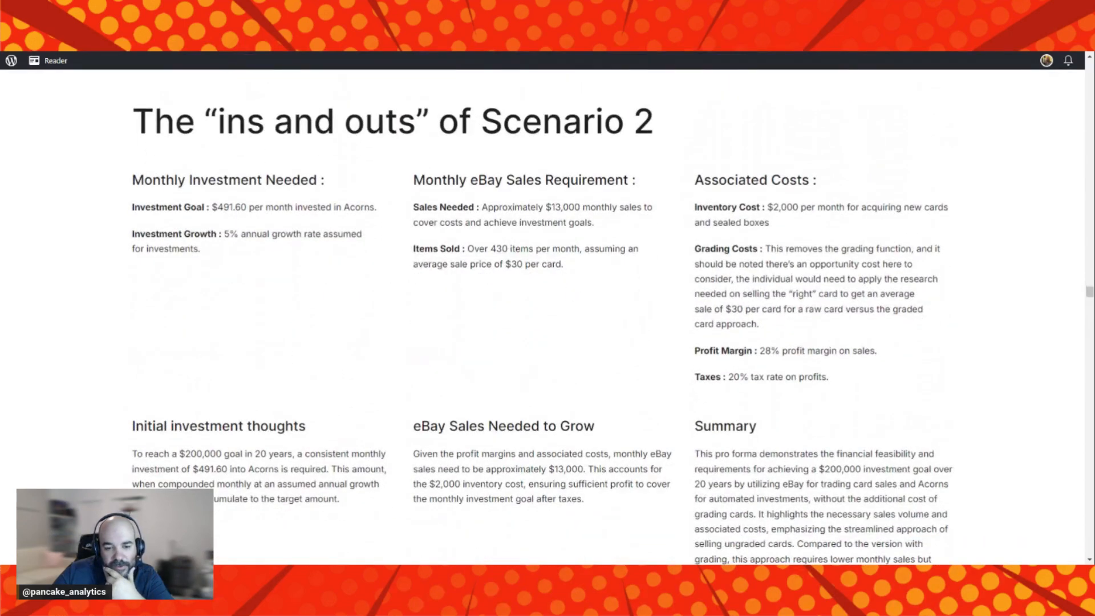
mouse_move(582, 269)
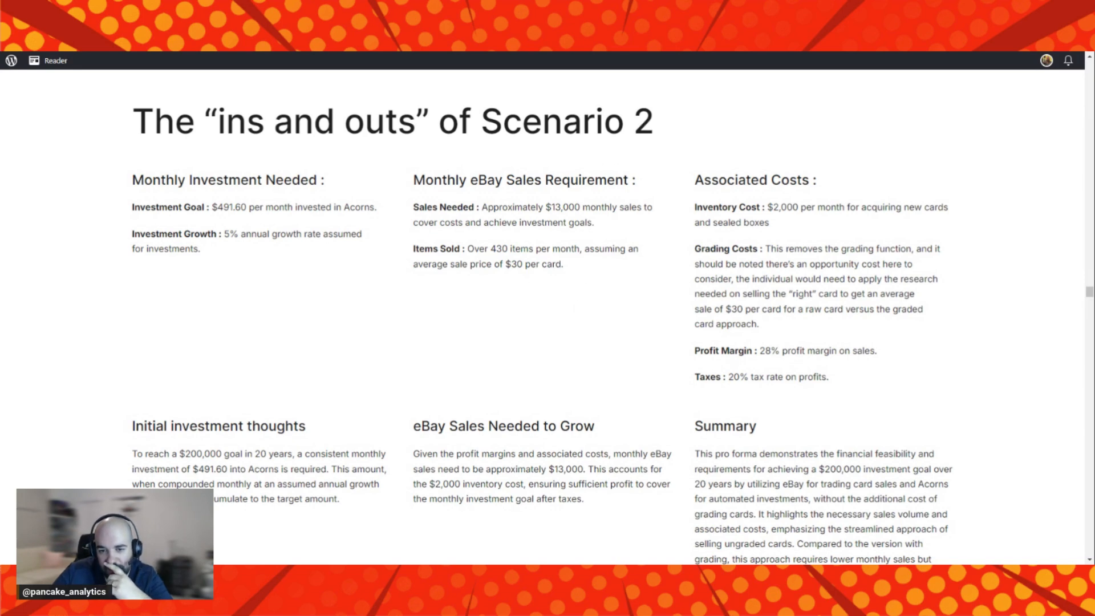
mouse_move(539, 244)
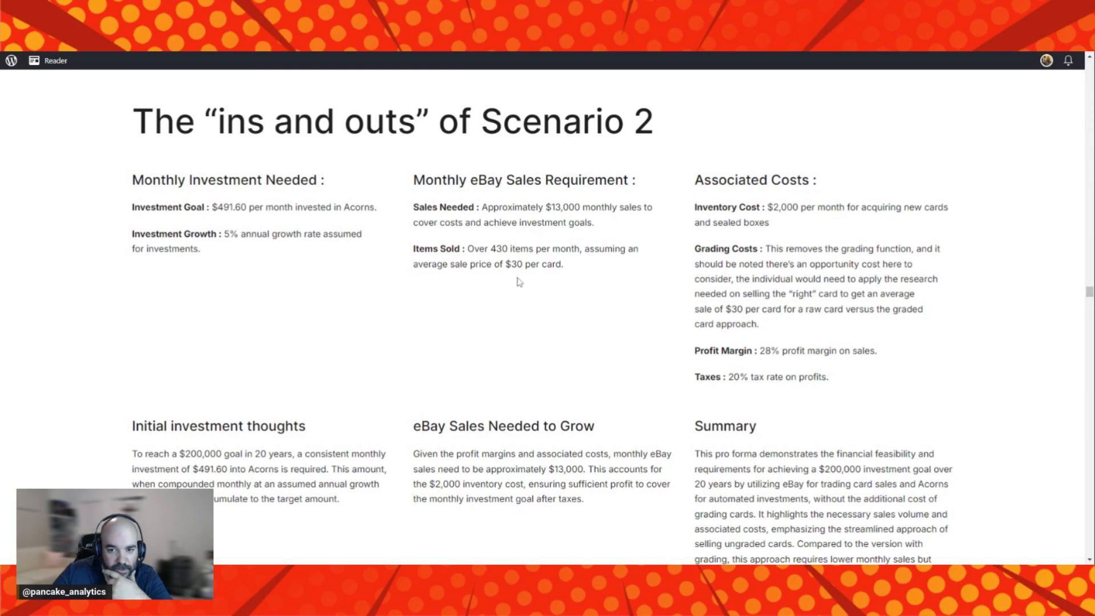
mouse_move(514, 304)
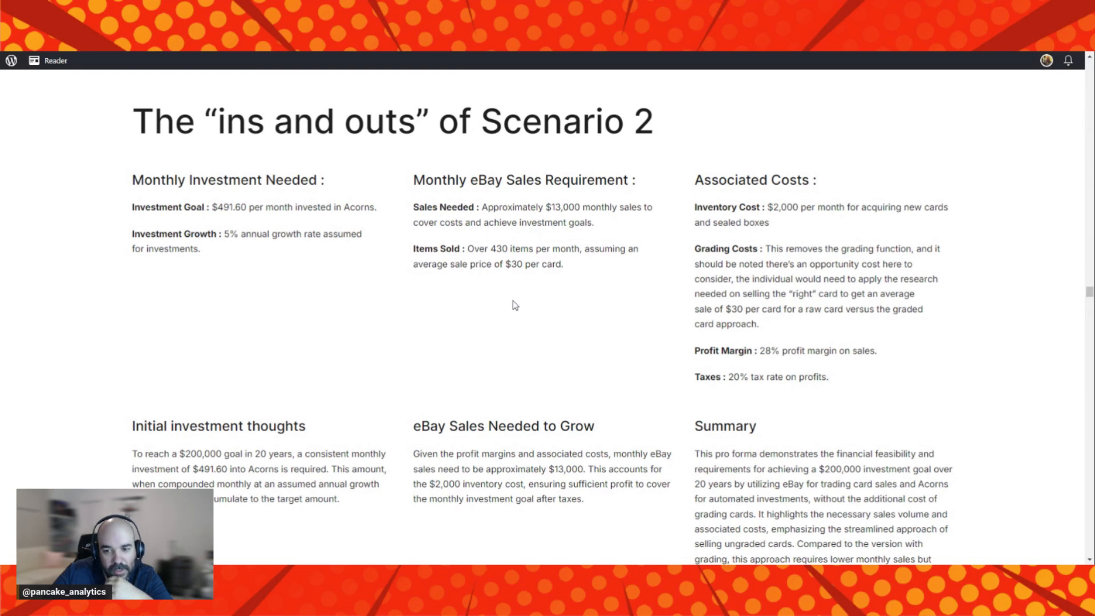
mouse_move(520, 311)
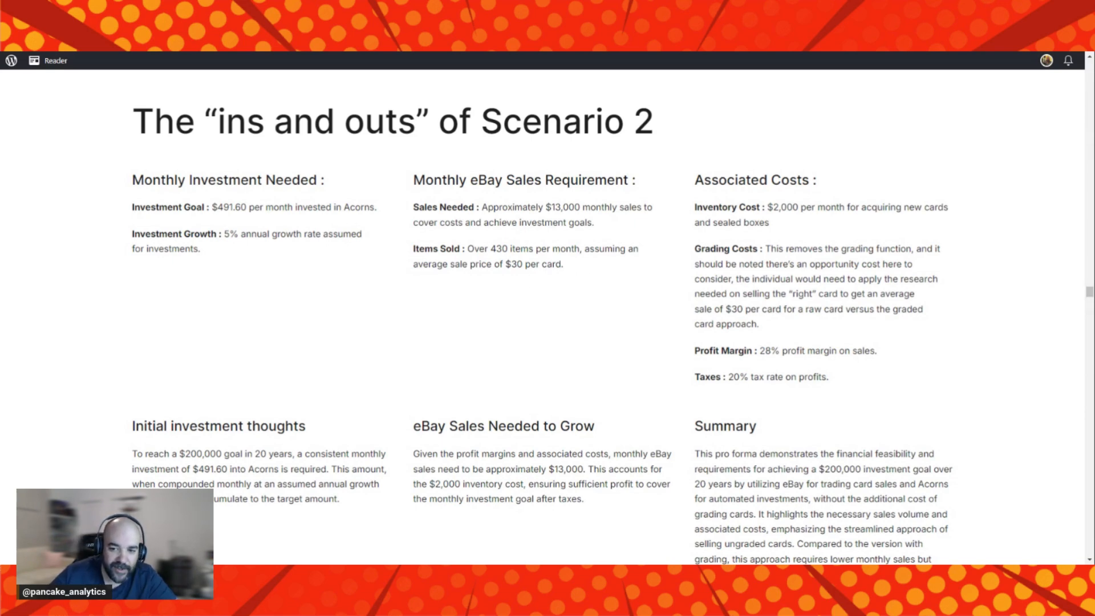
mouse_move(598, 344)
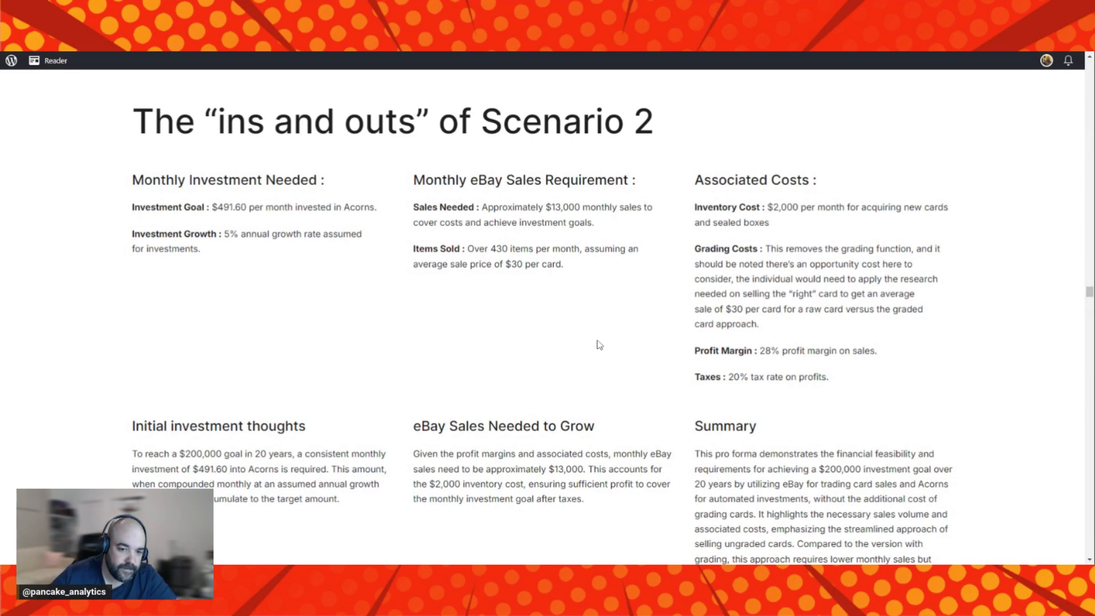
scroll(down, 3)
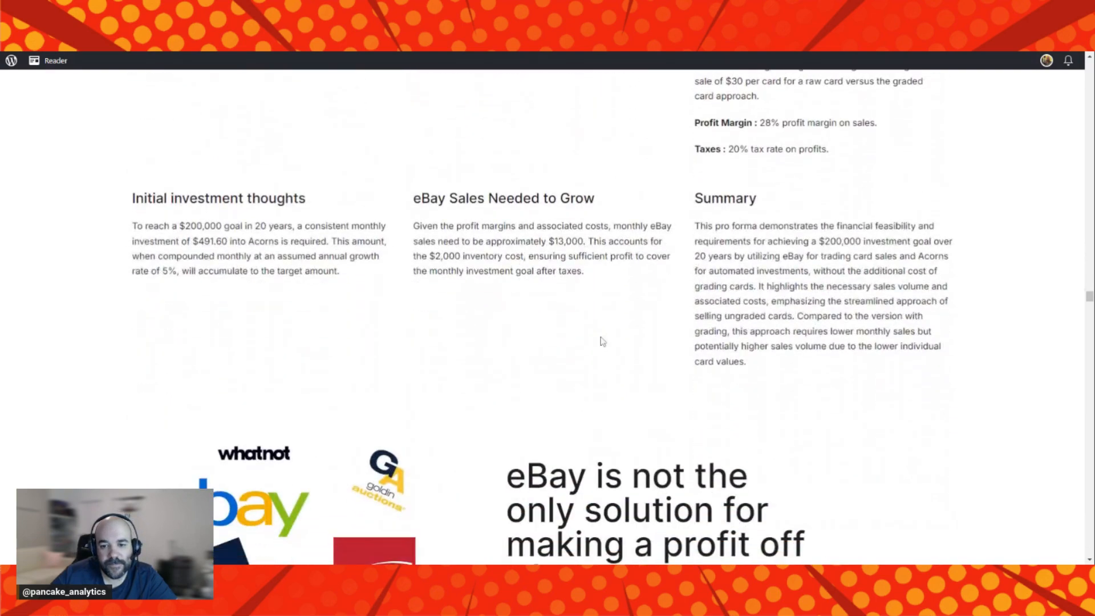
Scroll to the 'eBay is not the only solution' section with its Breaking, COMC, Goldin Auctions and Fanatics Live blurbs.
scroll(down, 3)
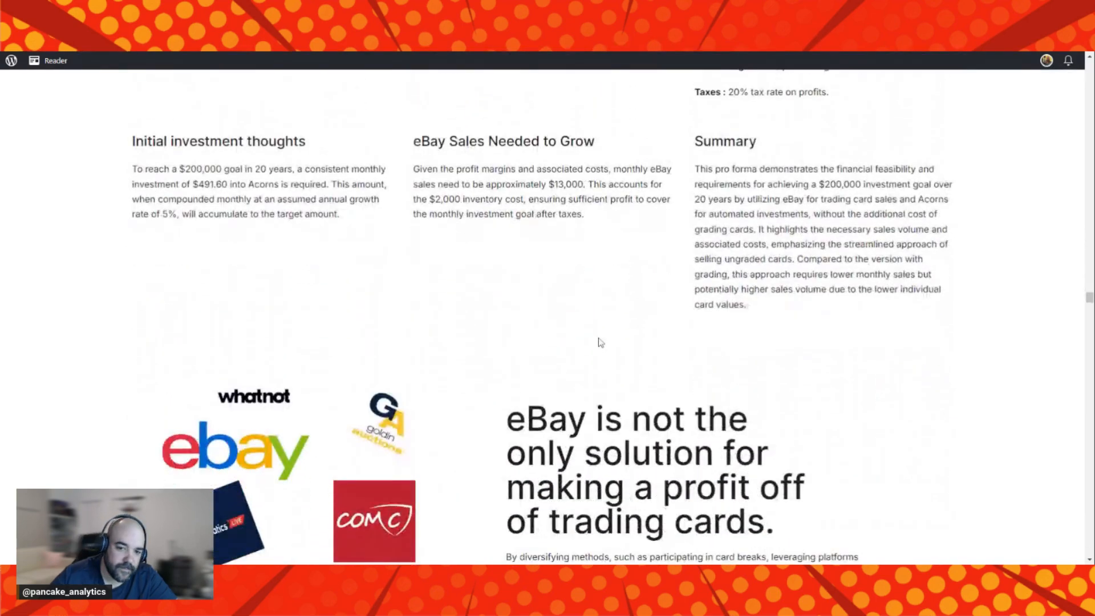
scroll(down, 3)
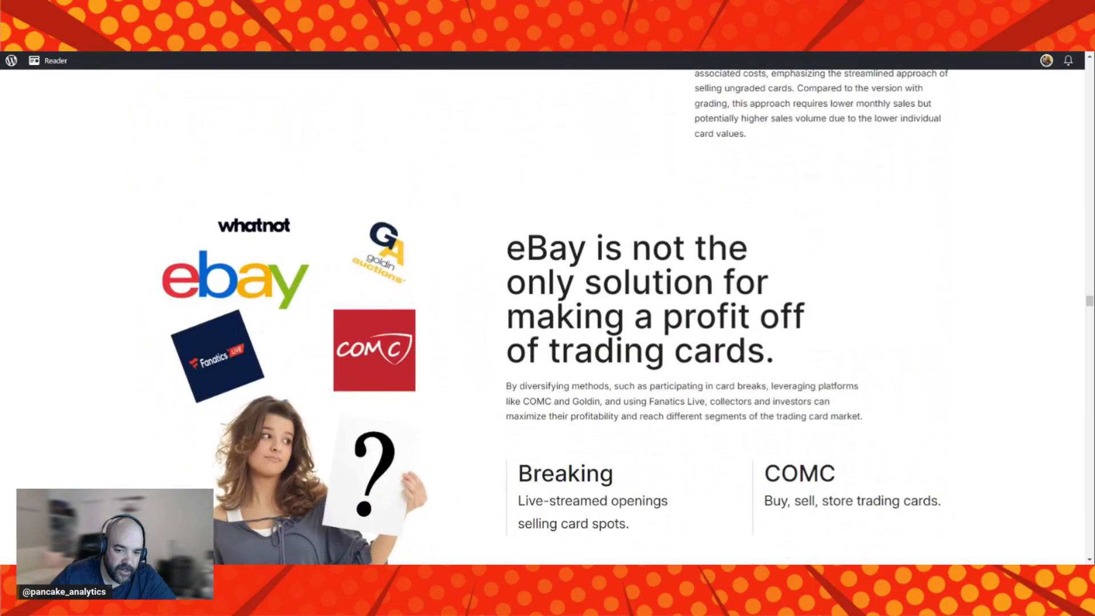
scroll(down, 3)
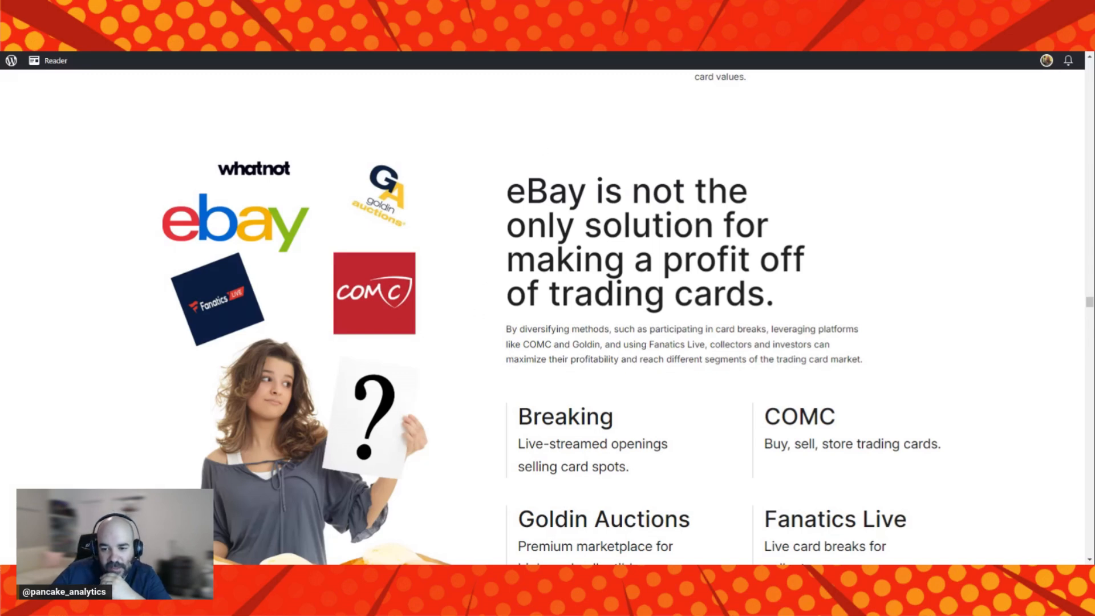
scroll(down, 3)
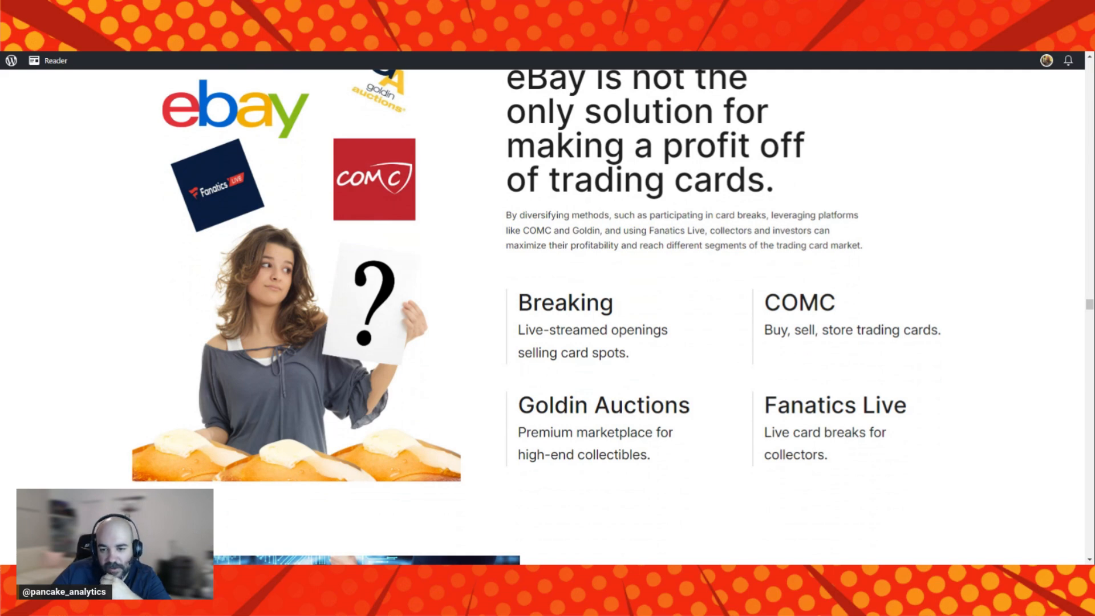
mouse_move(732, 368)
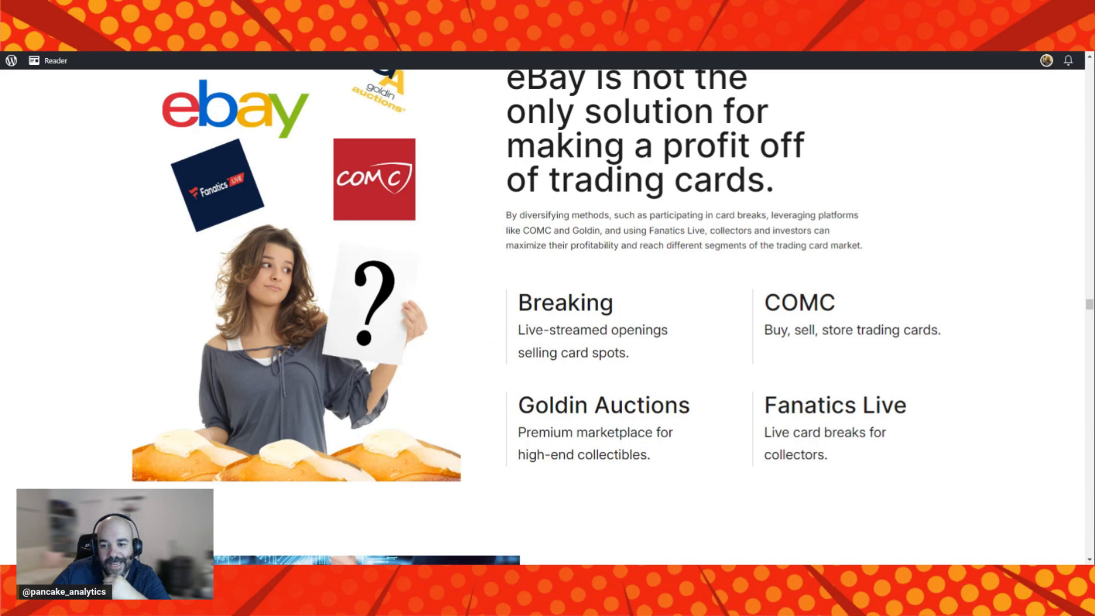
mouse_move(878, 466)
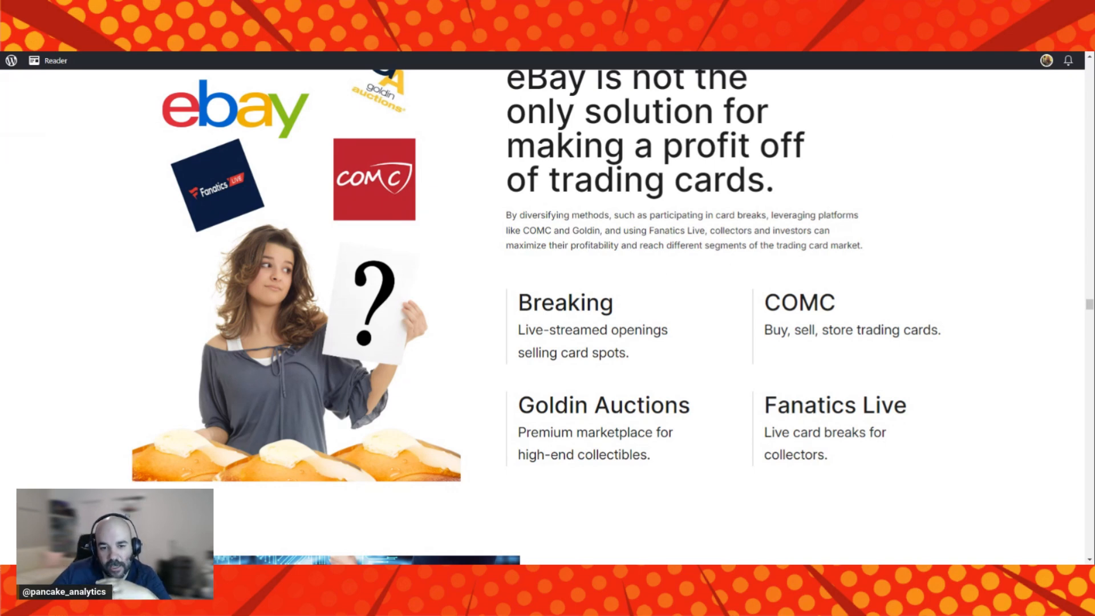
scroll(down, 3)
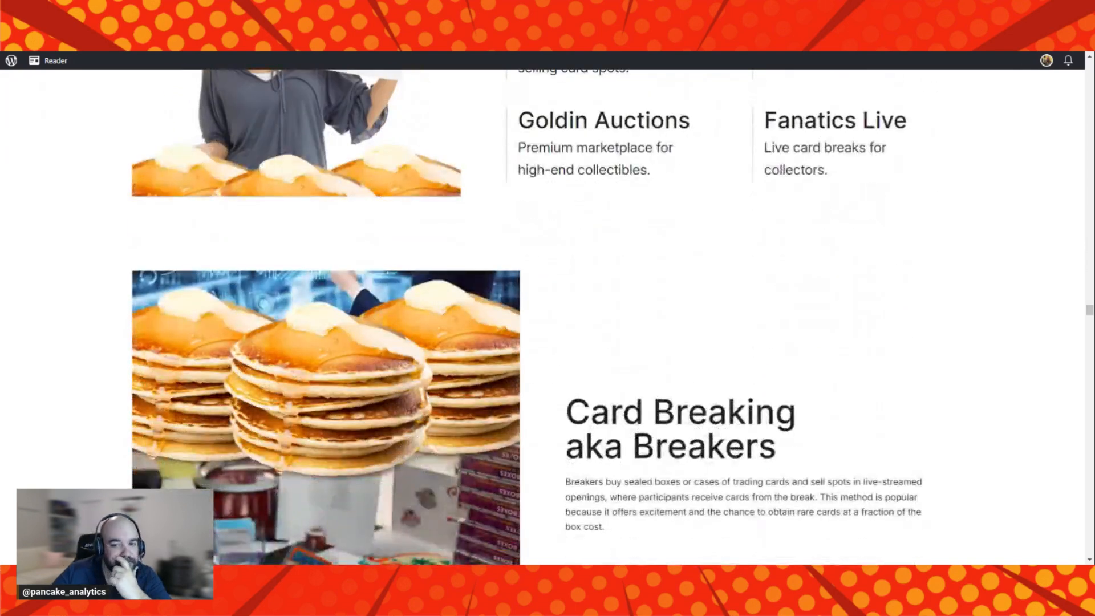
Scroll past the Card Breaking aka Breakers section to Sports Card Radio's COMC and Goldin Auctions strategies.
scroll(down, 3)
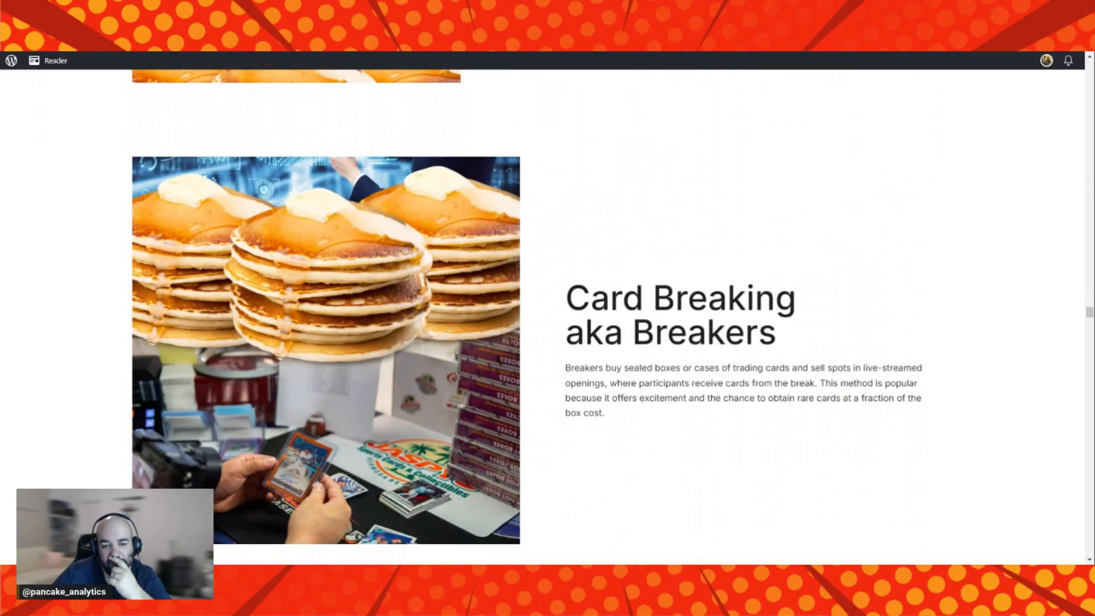
mouse_move(626, 416)
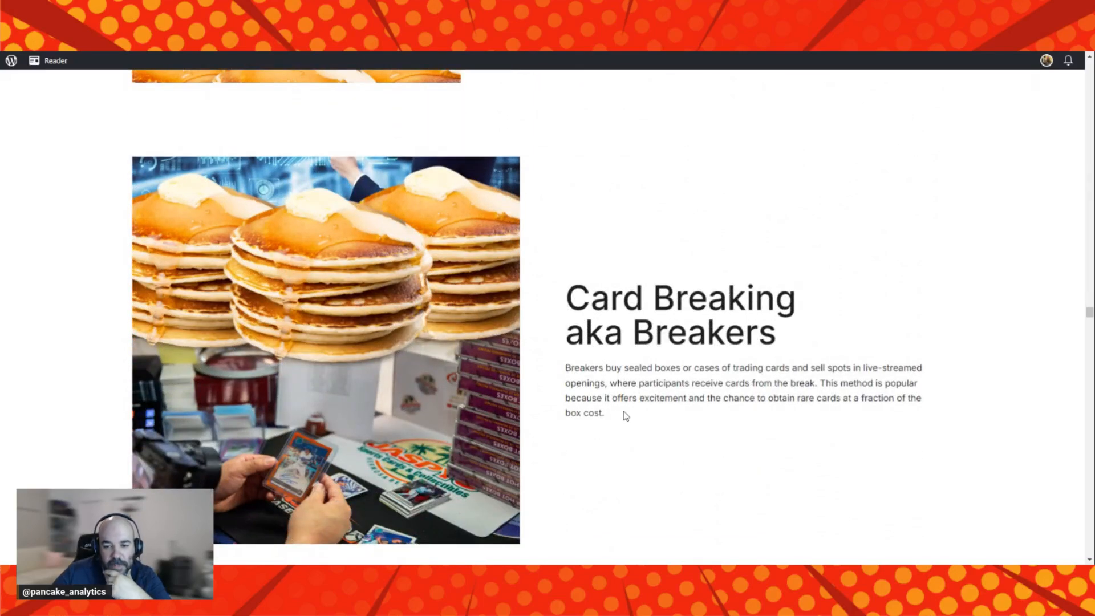
mouse_move(803, 443)
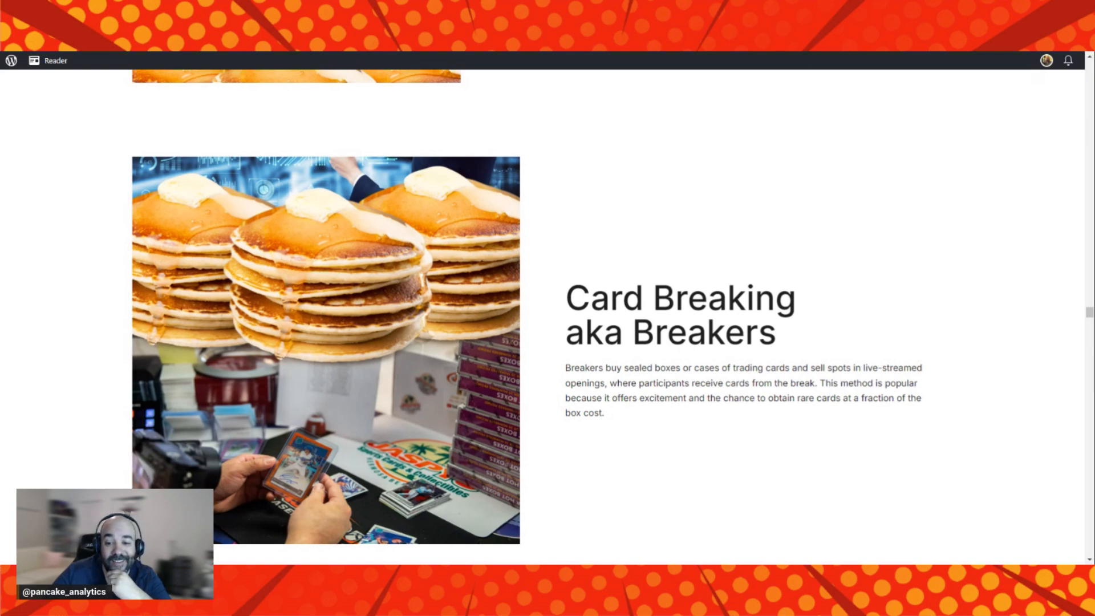
mouse_move(718, 433)
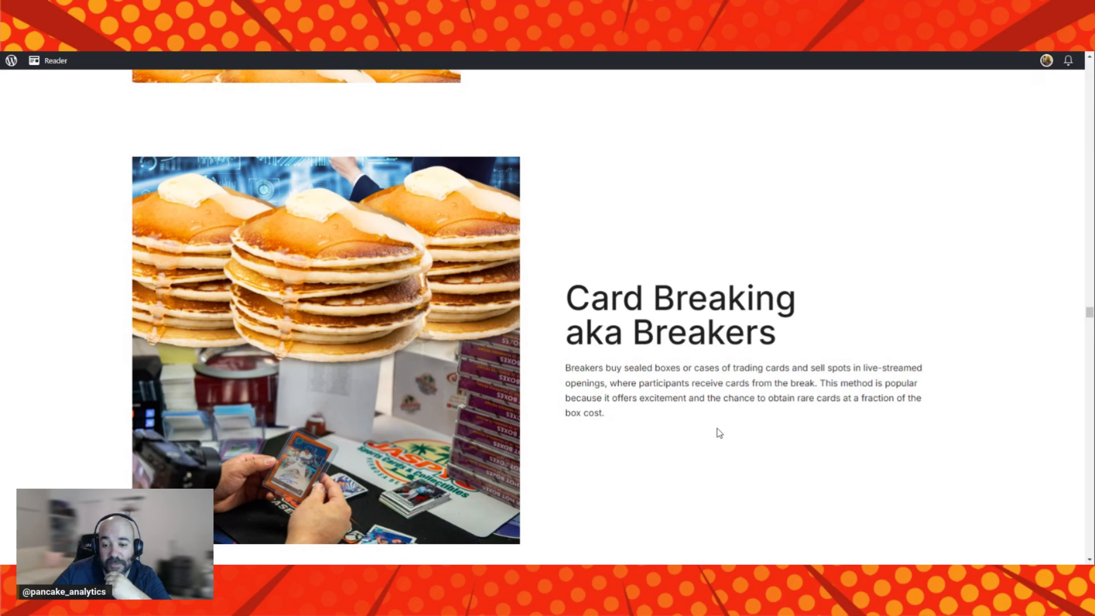
mouse_move(730, 431)
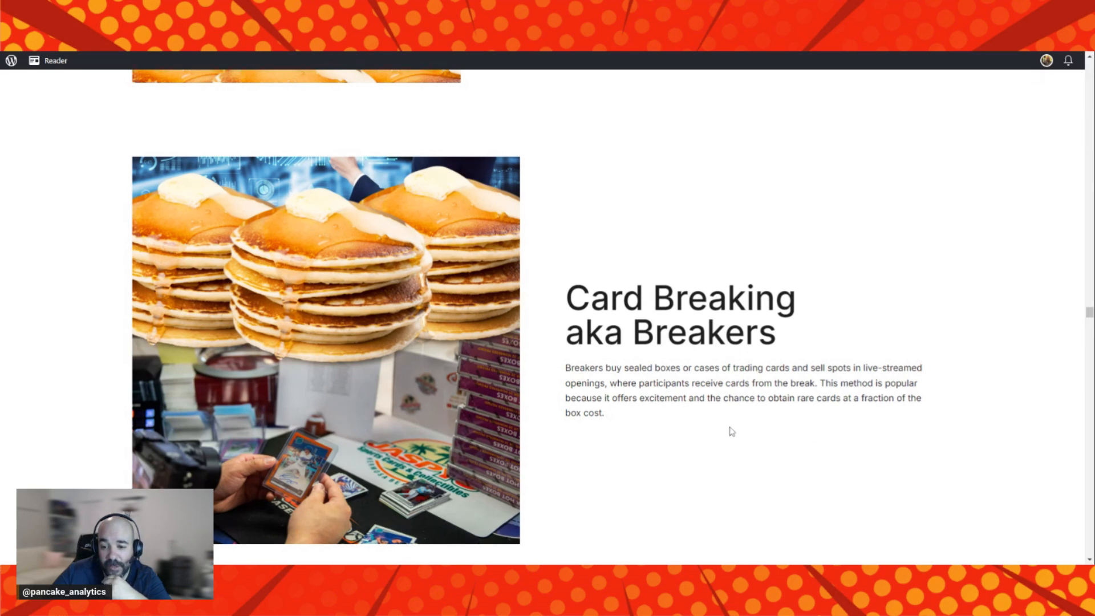
mouse_move(726, 434)
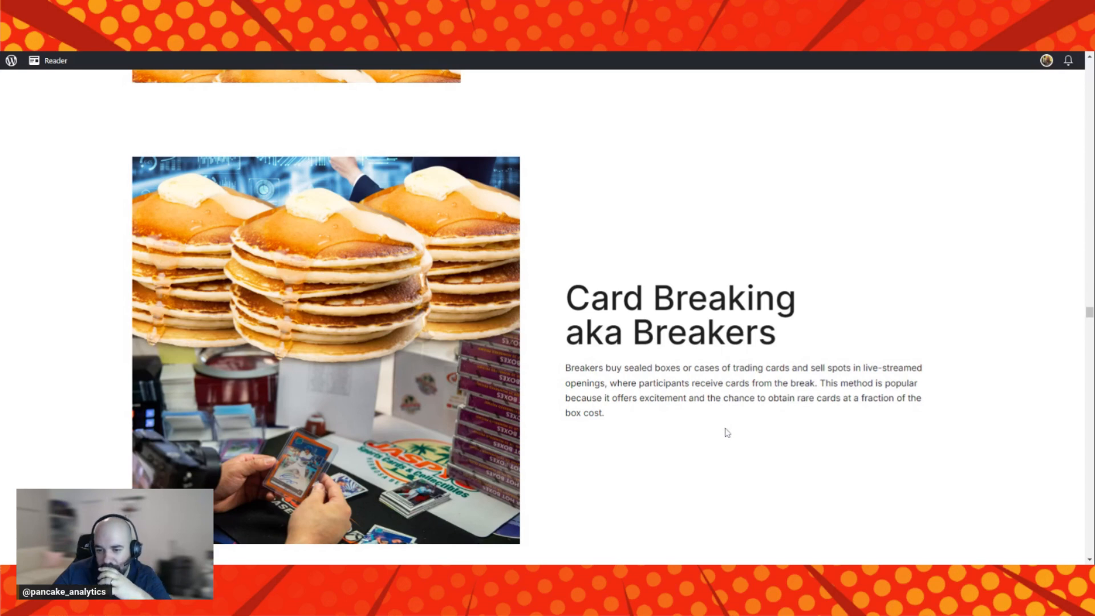
scroll(down, 3)
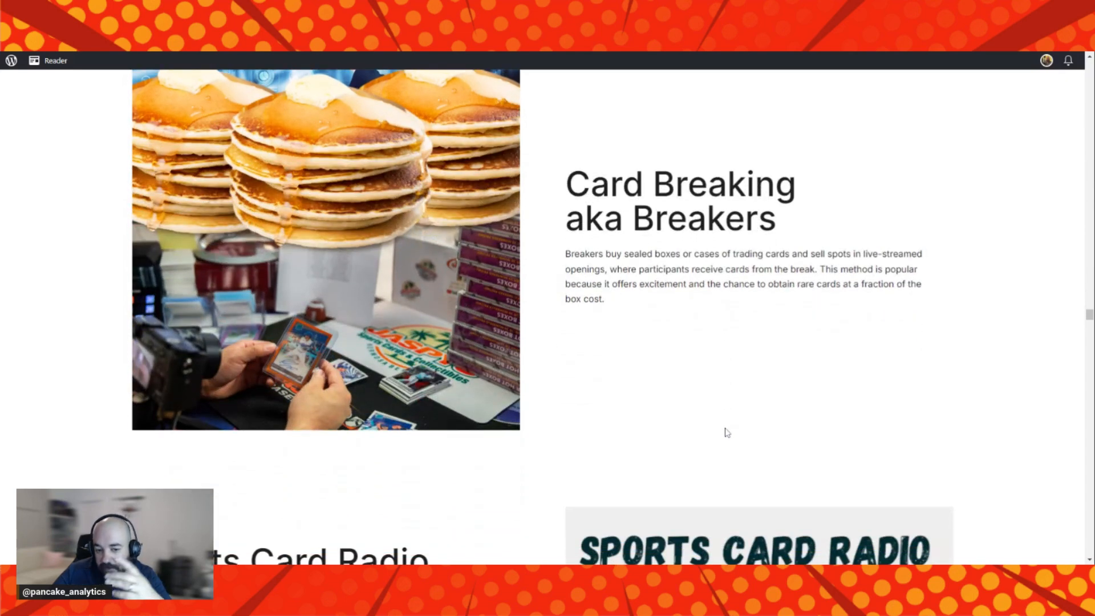
scroll(down, 3)
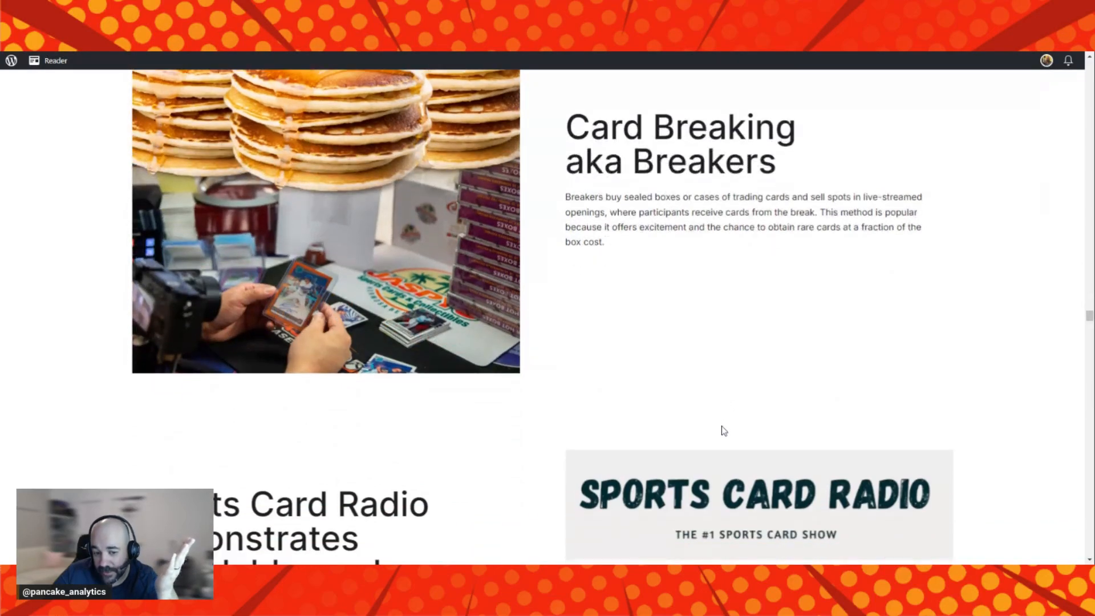
scroll(down, 3)
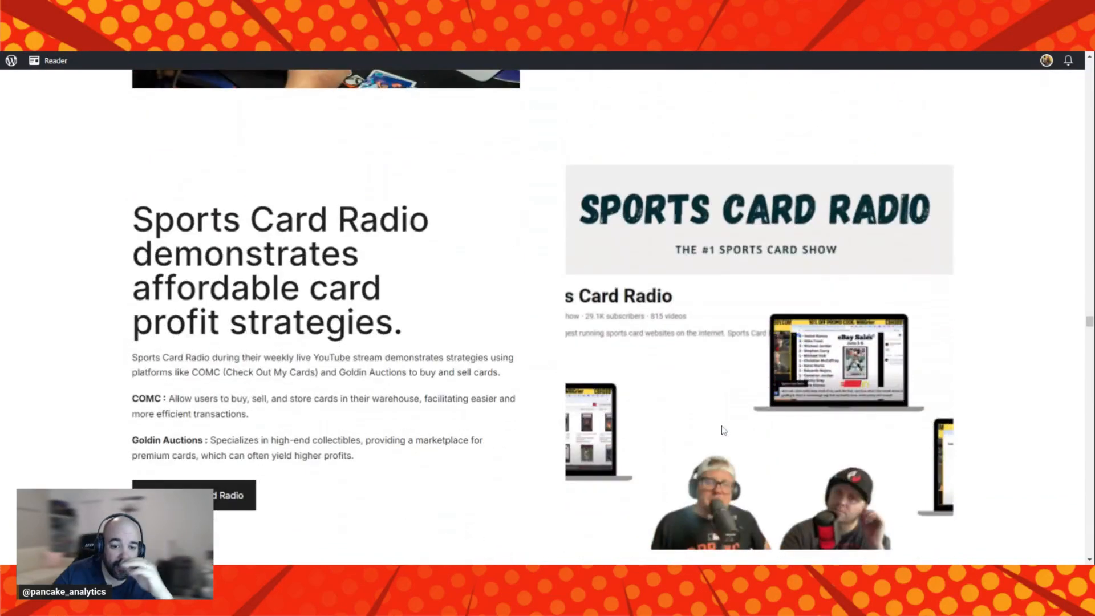
Scroll through Sports Card Radio to the Fanatics Live breaks section and the Section 4 'This is a hobby' heading.
scroll(down, 3)
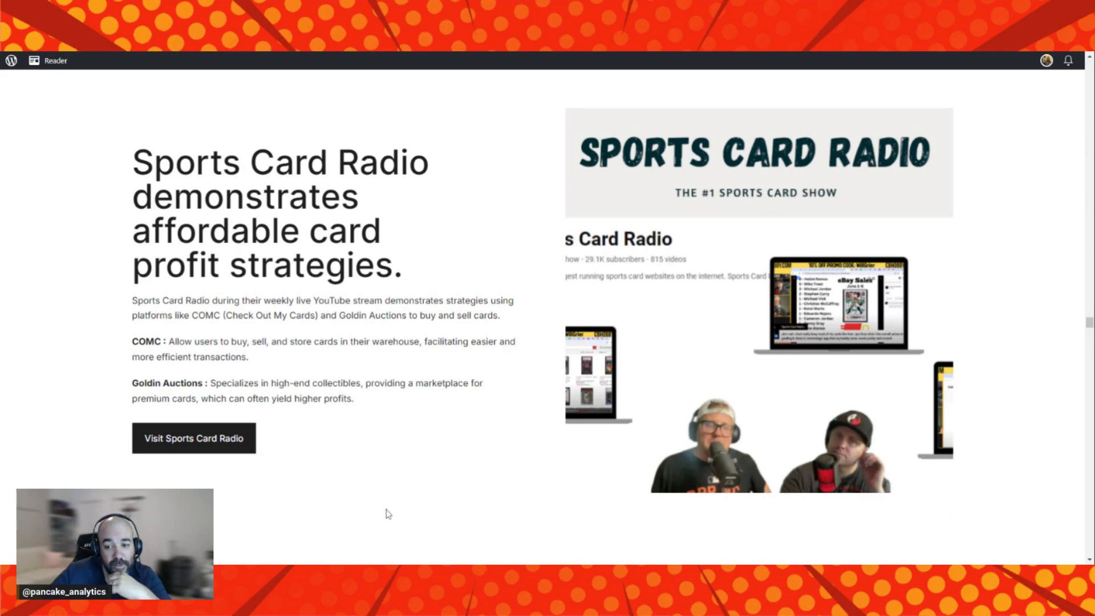
mouse_move(498, 522)
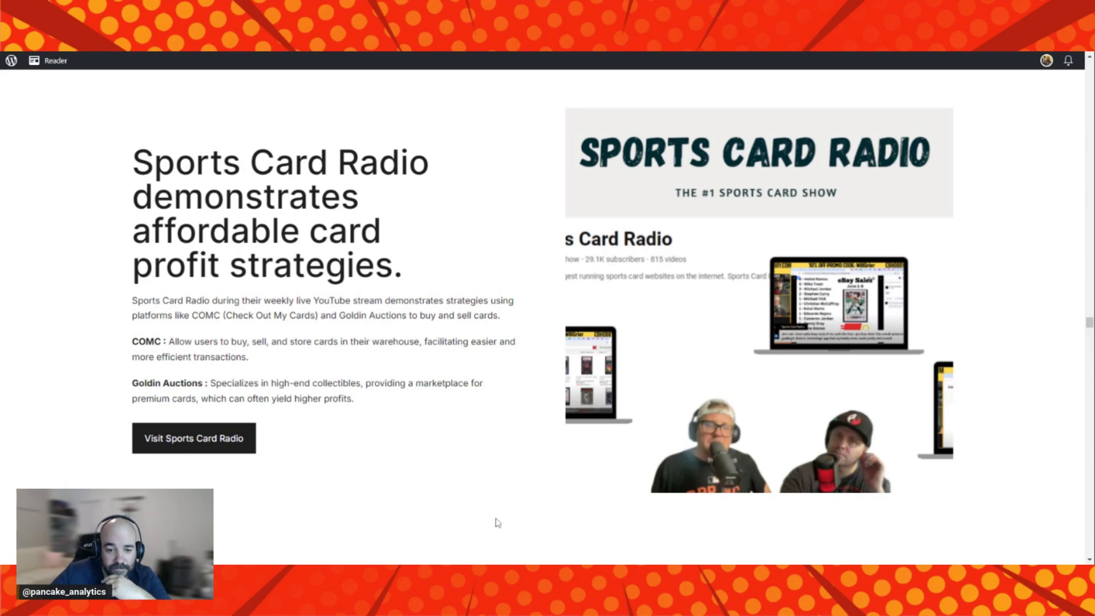
mouse_move(392, 505)
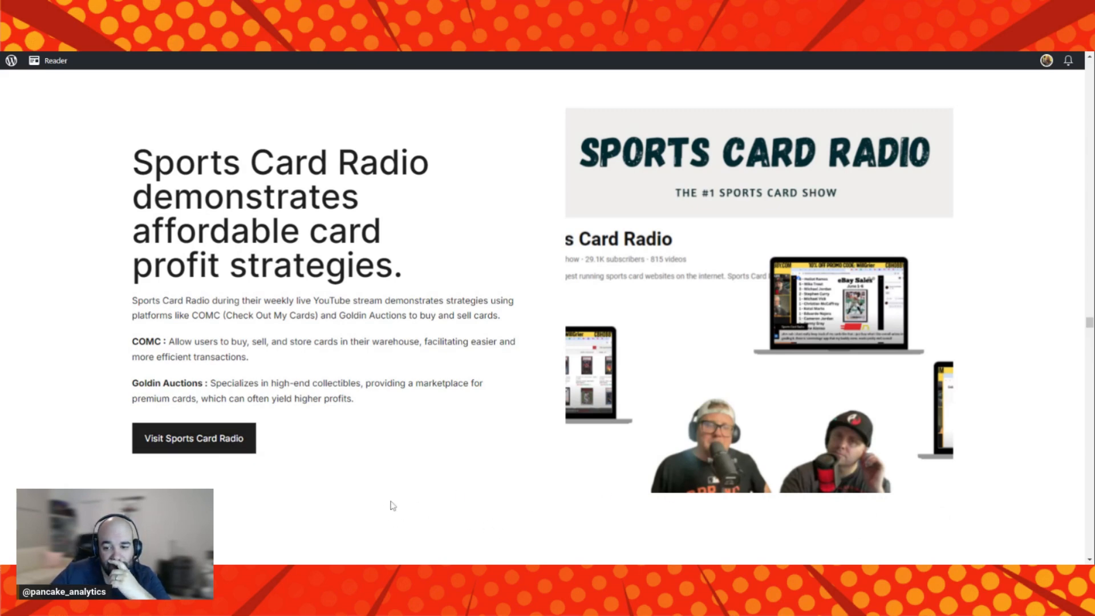
scroll(down, 3)
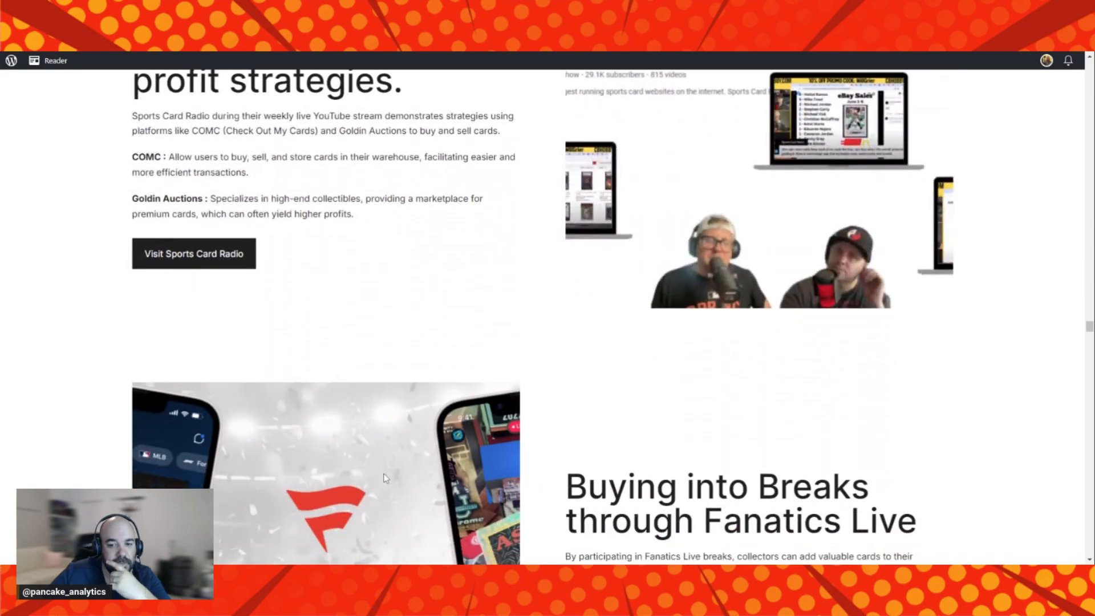
scroll(down, 3)
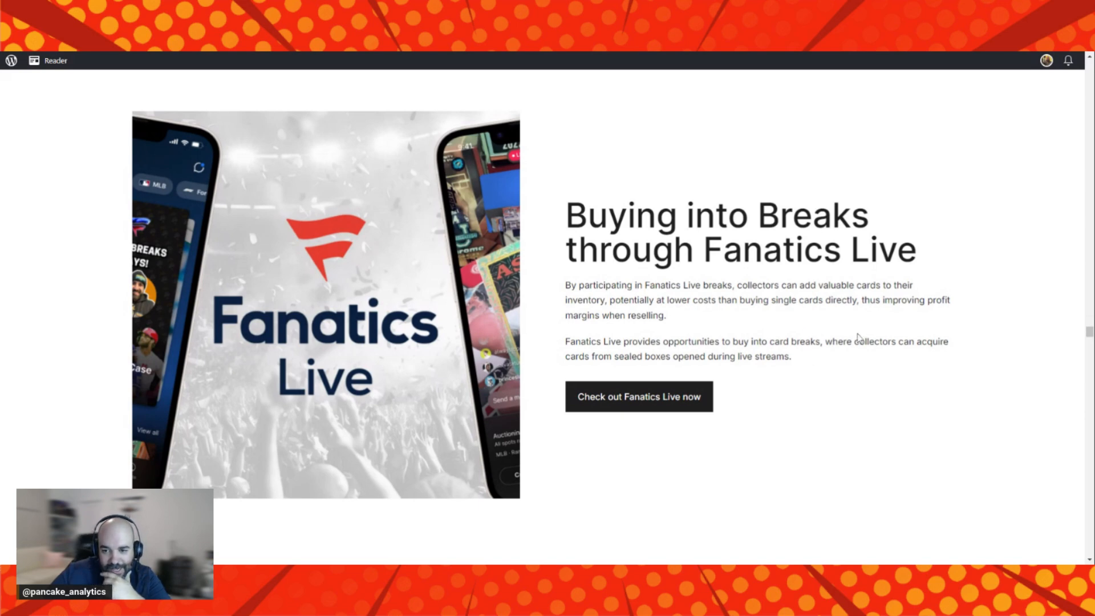
mouse_move(911, 333)
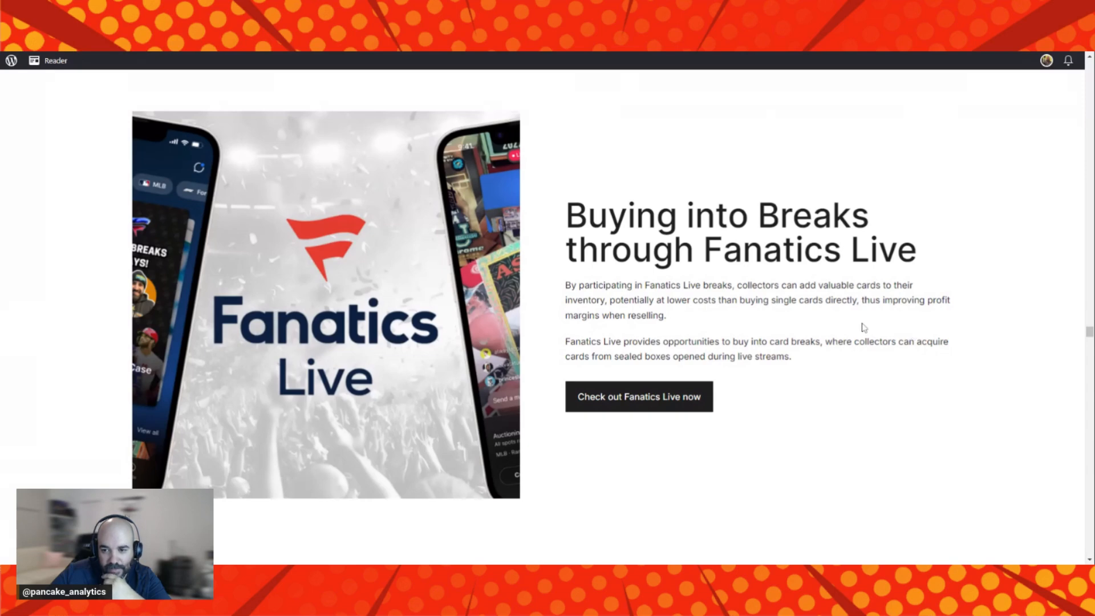
mouse_move(689, 336)
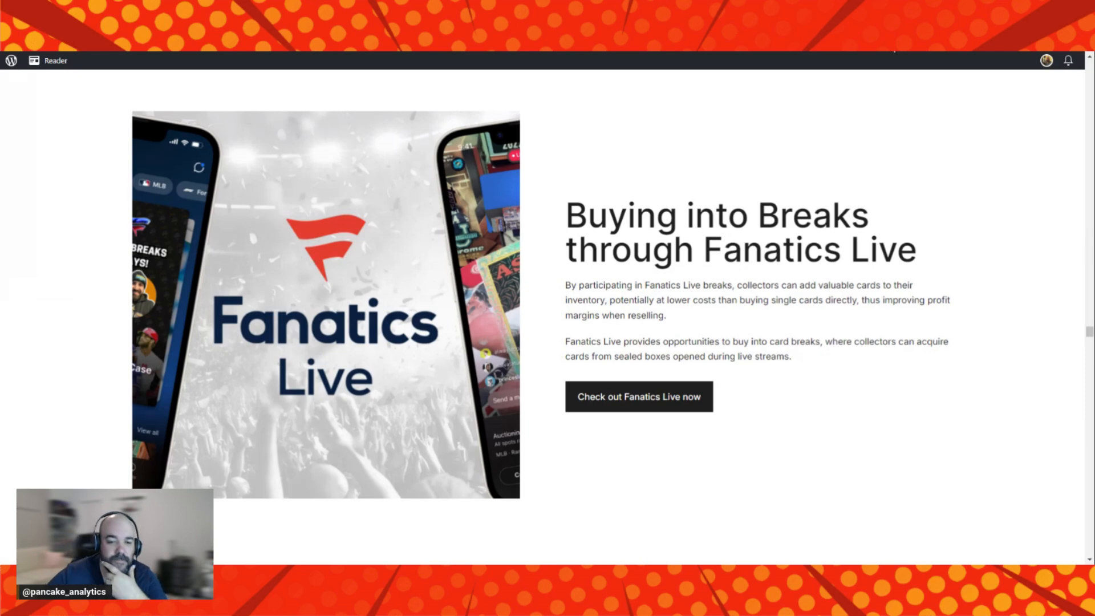
scroll(down, 3)
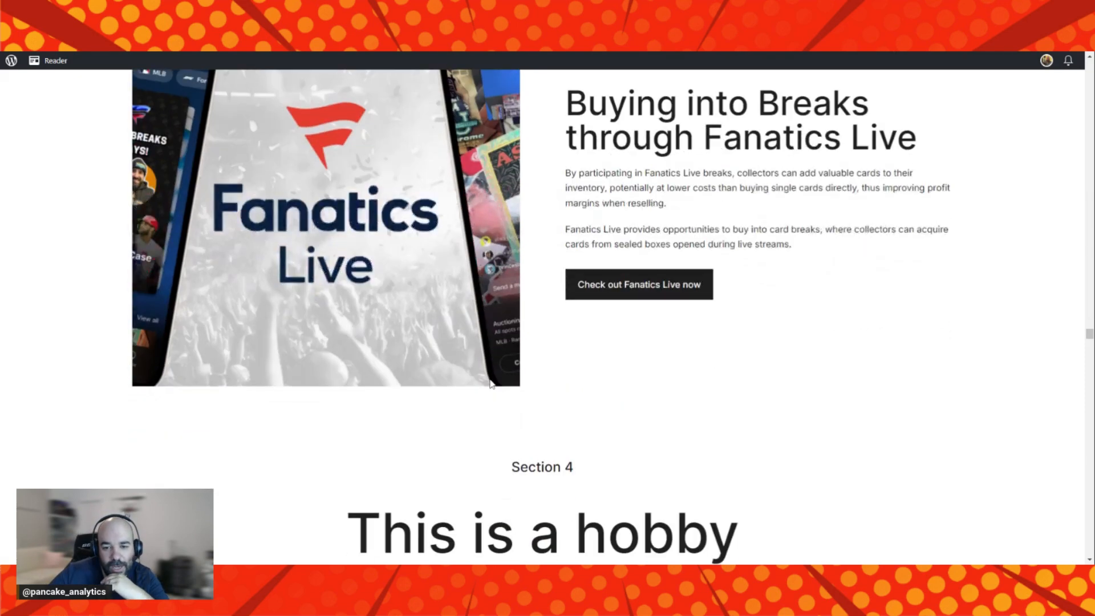
Scroll to Section 4's reasons list: Consistency, Simplicity, Hobby vs. Investment and Market Volatility.
scroll(down, 3)
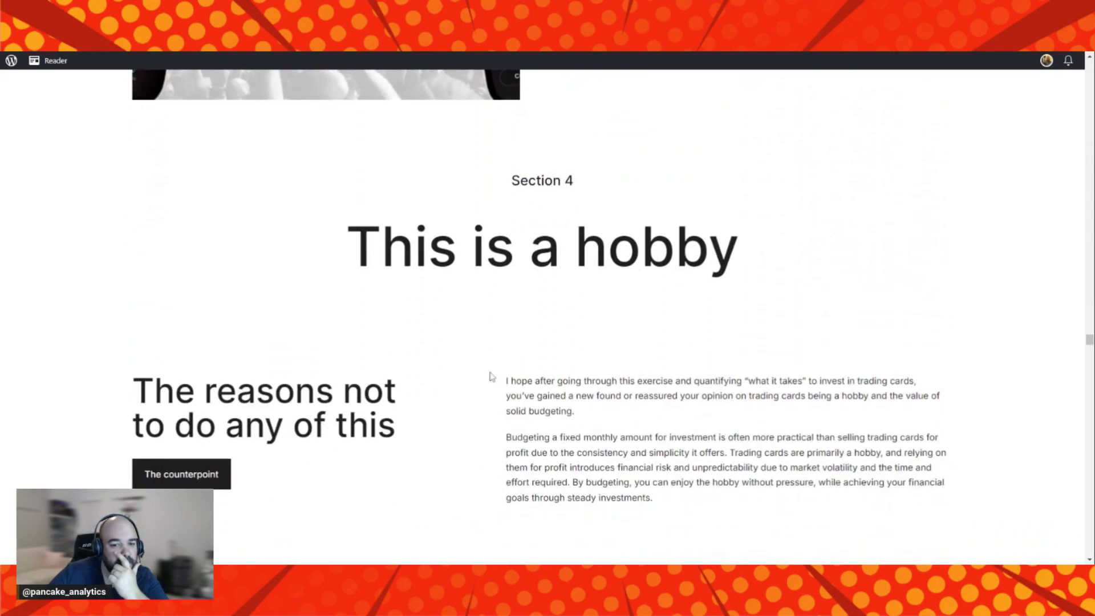
scroll(down, 3)
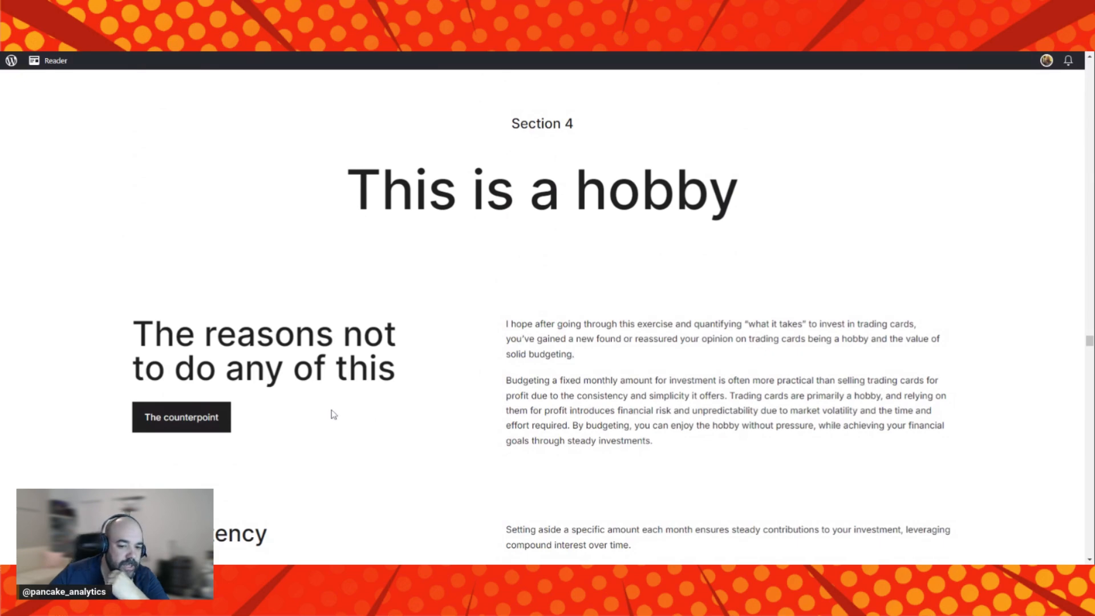
mouse_move(422, 416)
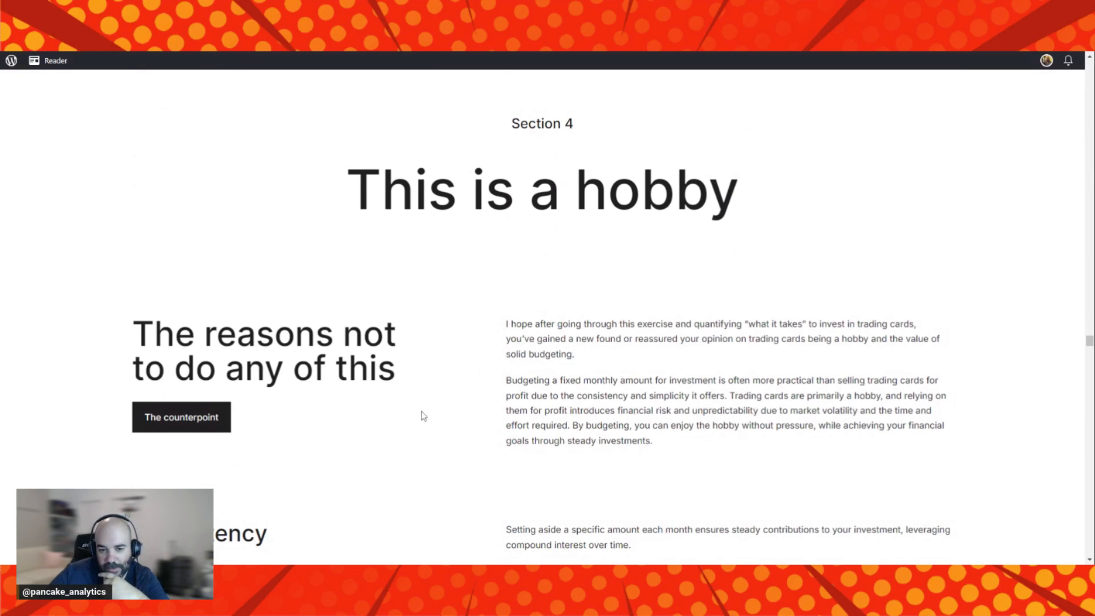
mouse_move(479, 415)
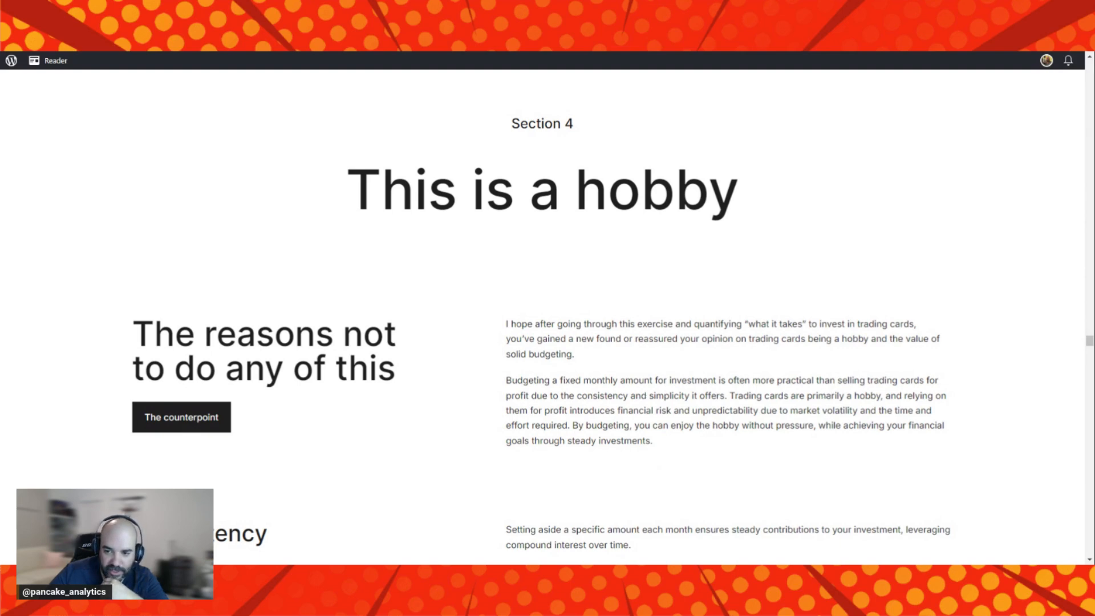
mouse_move(810, 466)
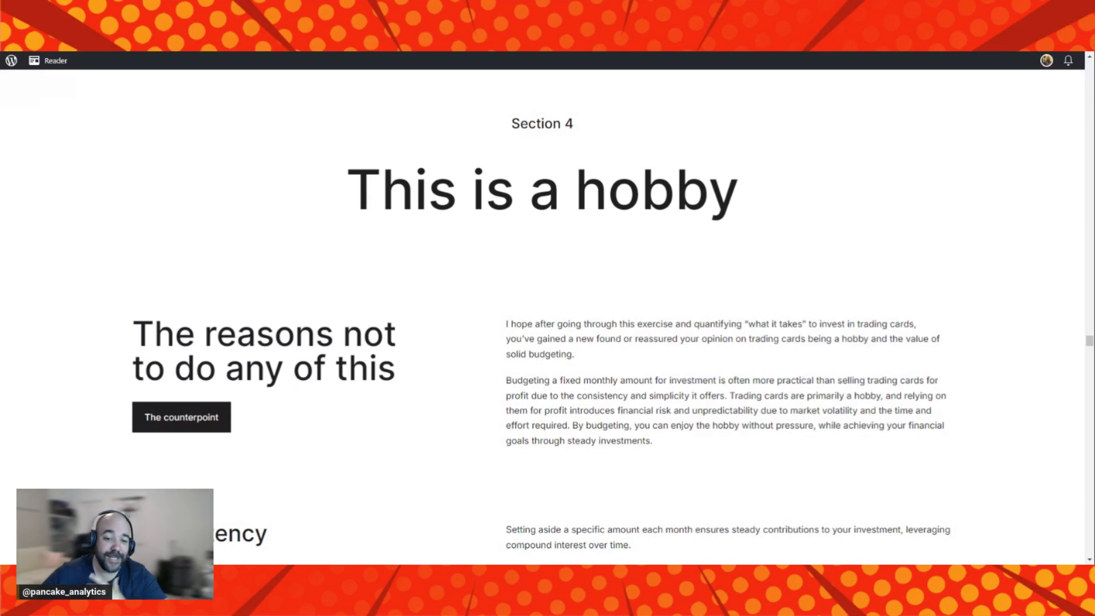
scroll(down, 3)
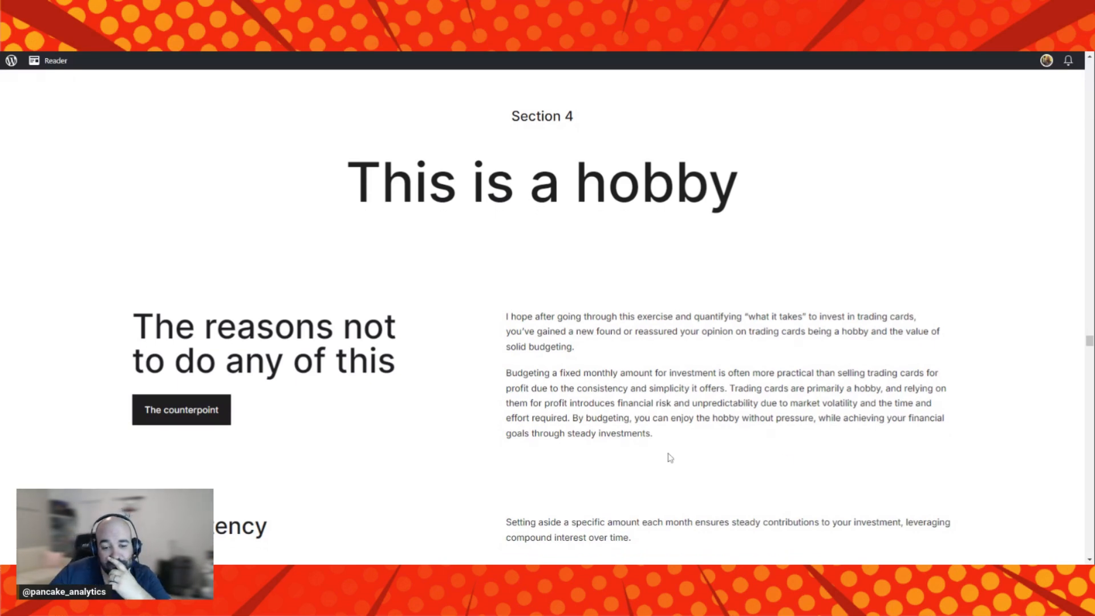
scroll(down, 3)
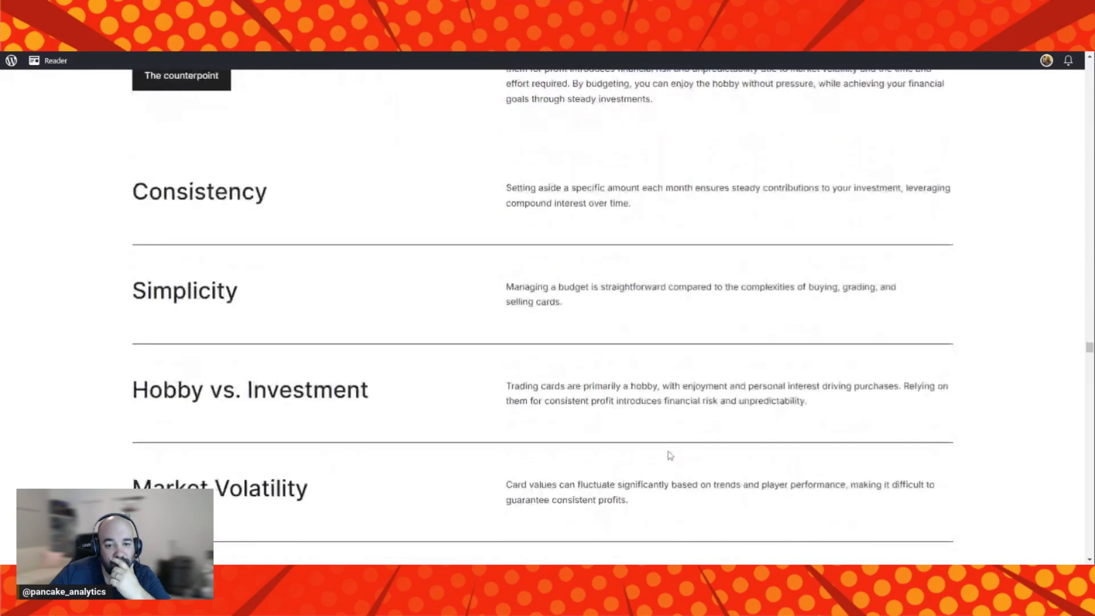
Scroll slightly below Market Volatility so the Time and Effort reason begins to appear.
scroll(down, 3)
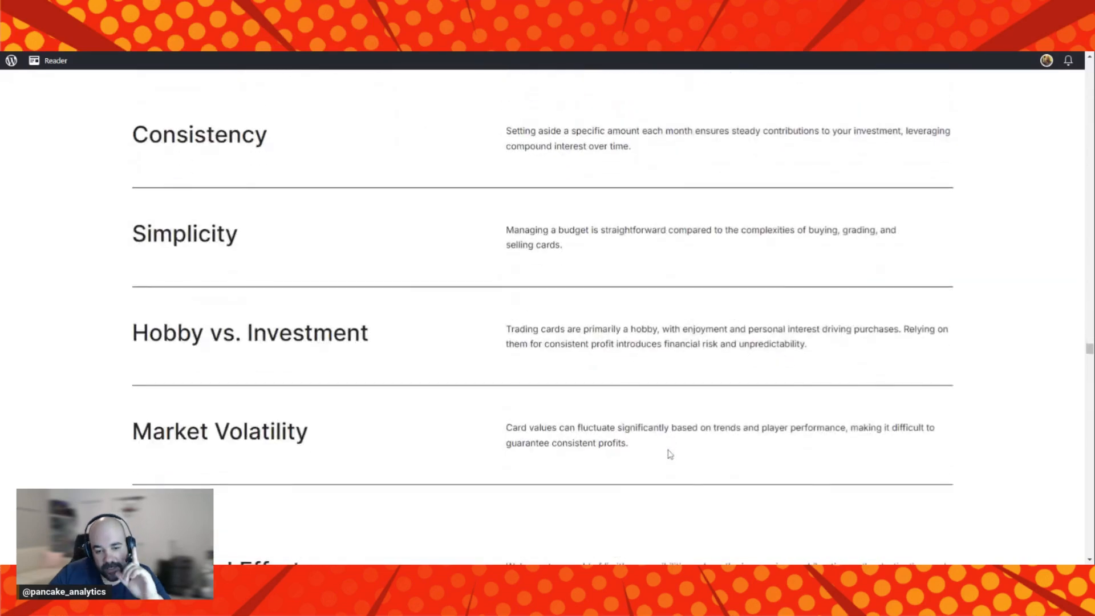
mouse_move(789, 361)
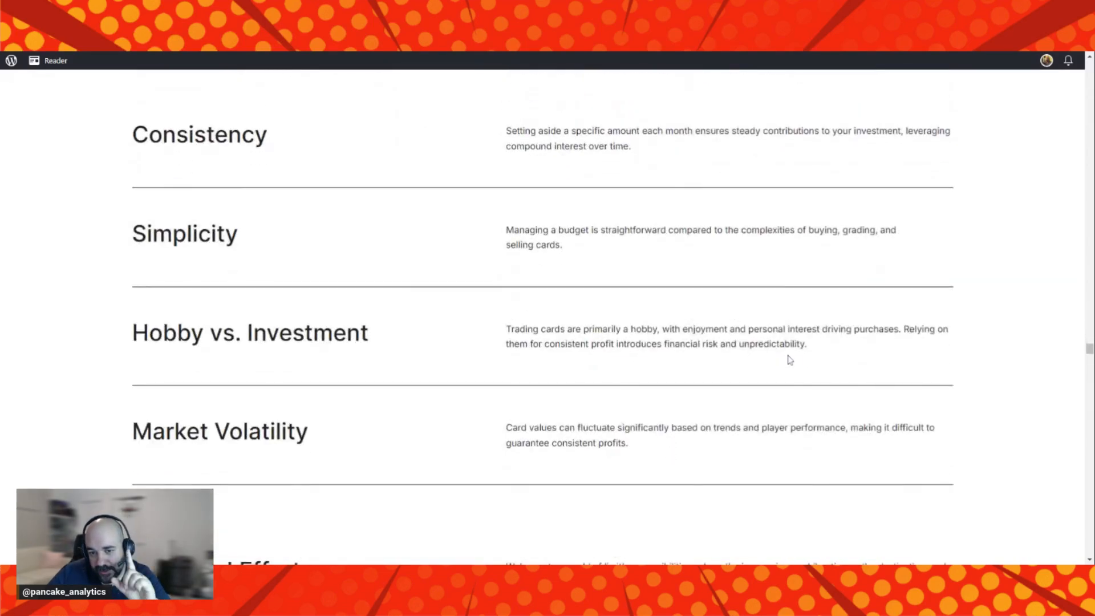
mouse_move(788, 364)
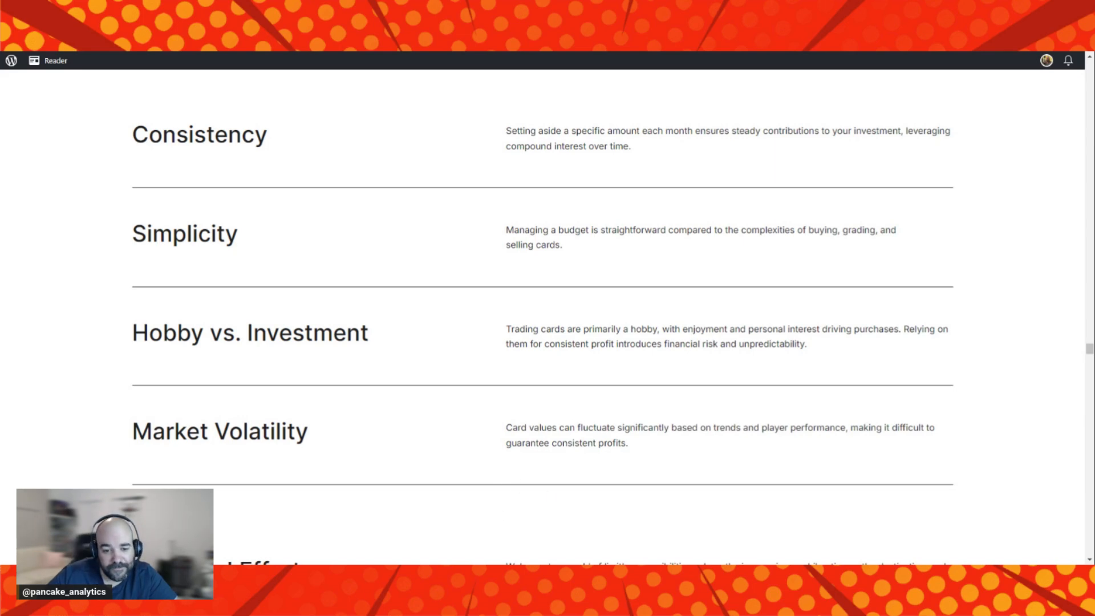
mouse_move(509, 471)
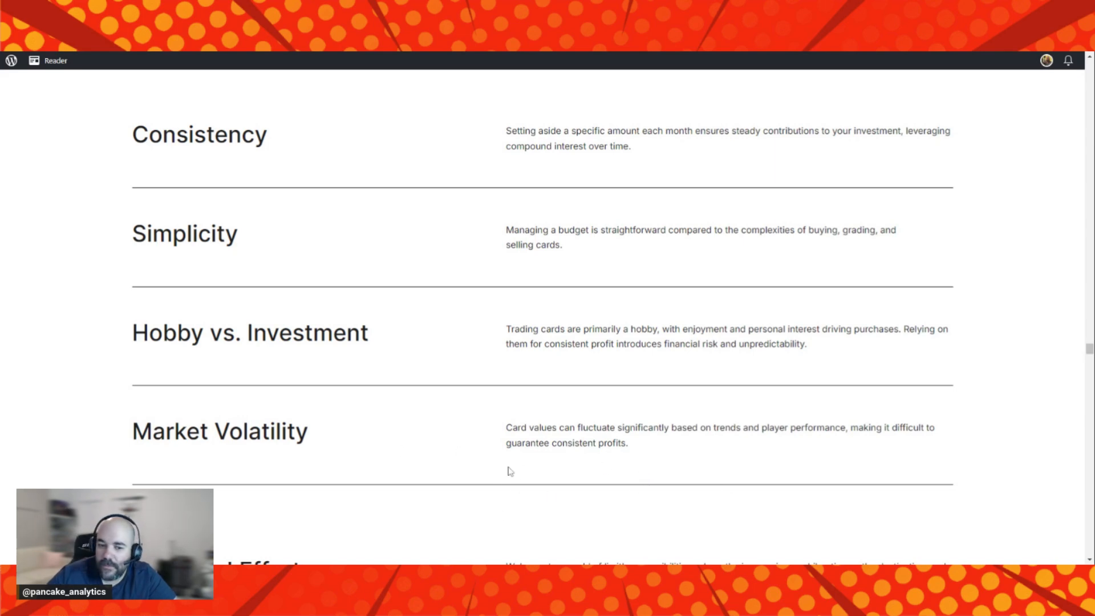
mouse_move(490, 468)
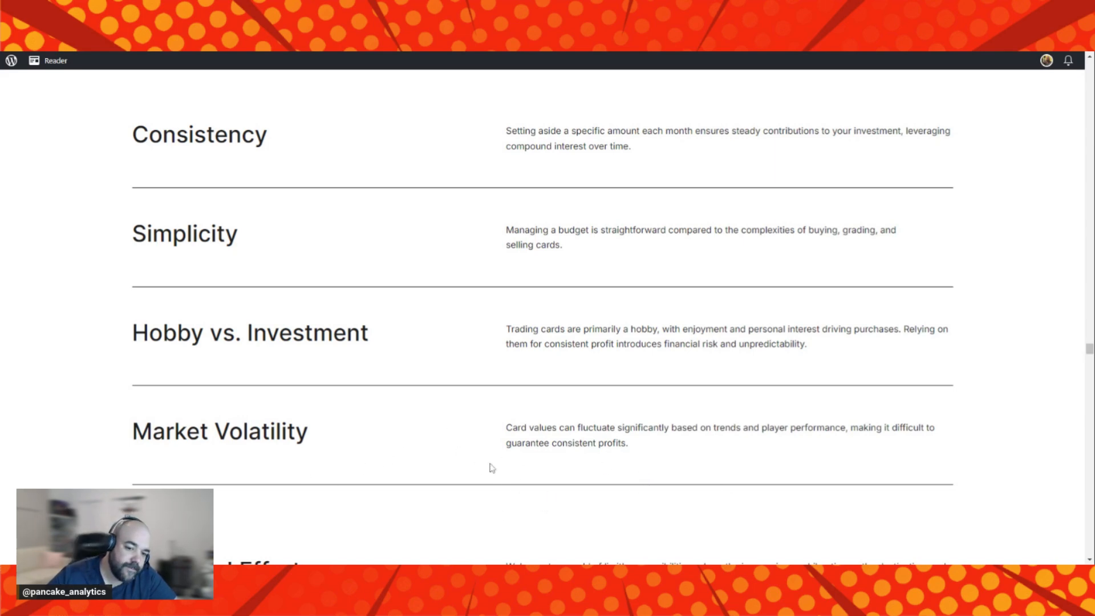
scroll(down, 3)
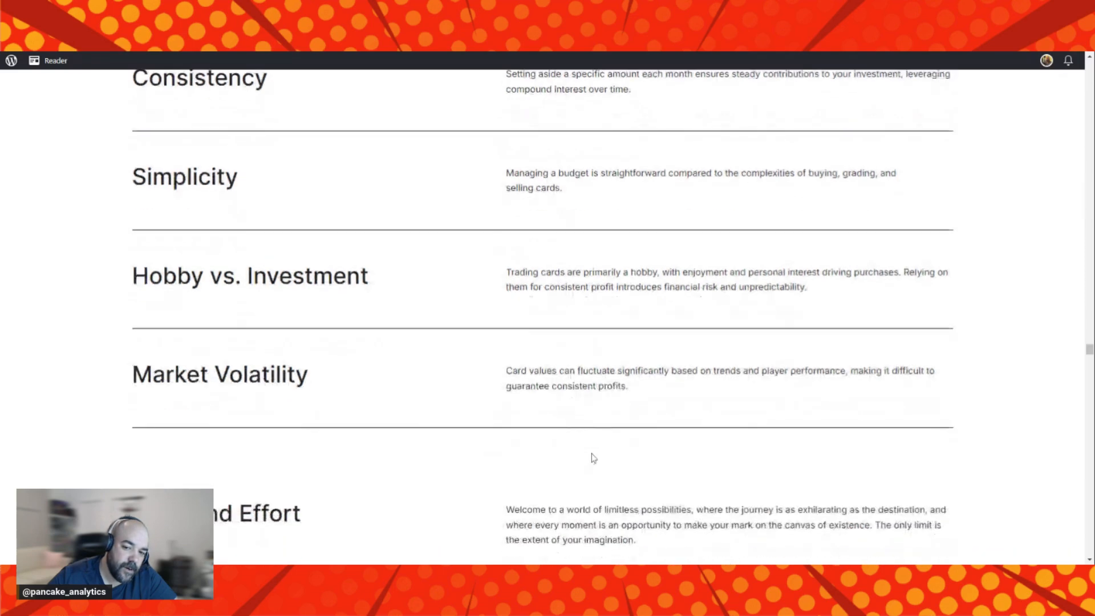
Highlight part of the Time and Effort paragraph and scroll to the 'Hobby Over Investment' parting words.
scroll(down, 3)
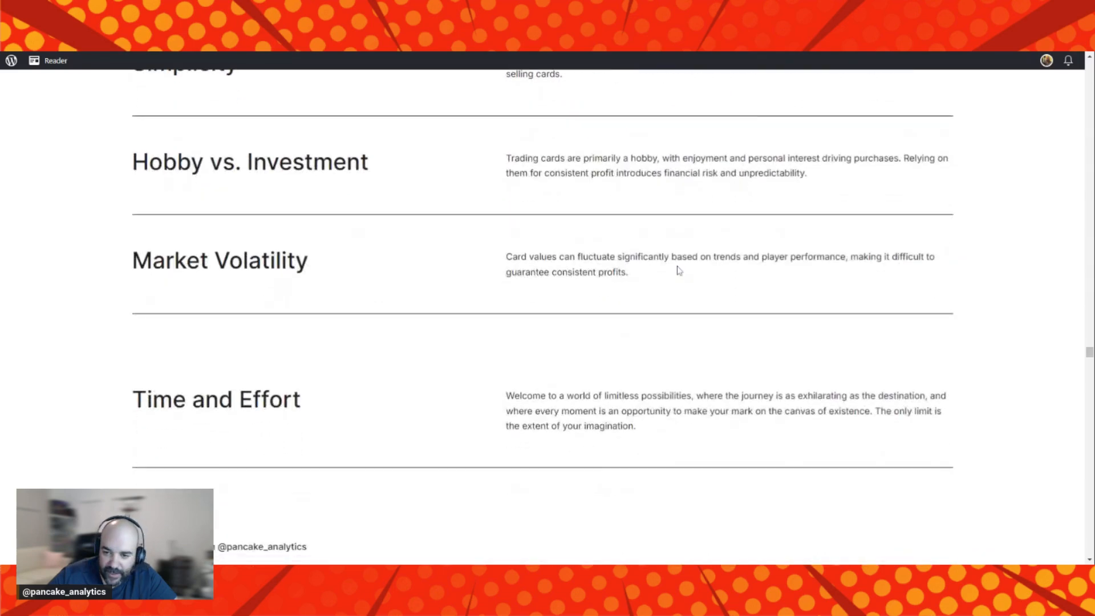
mouse_move(814, 284)
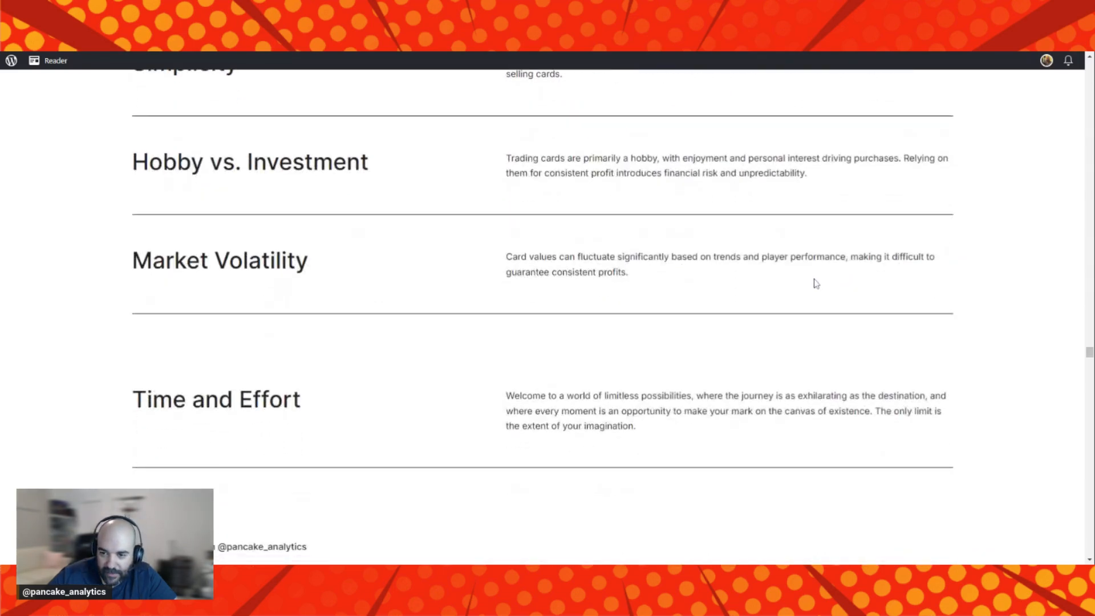
mouse_move(860, 274)
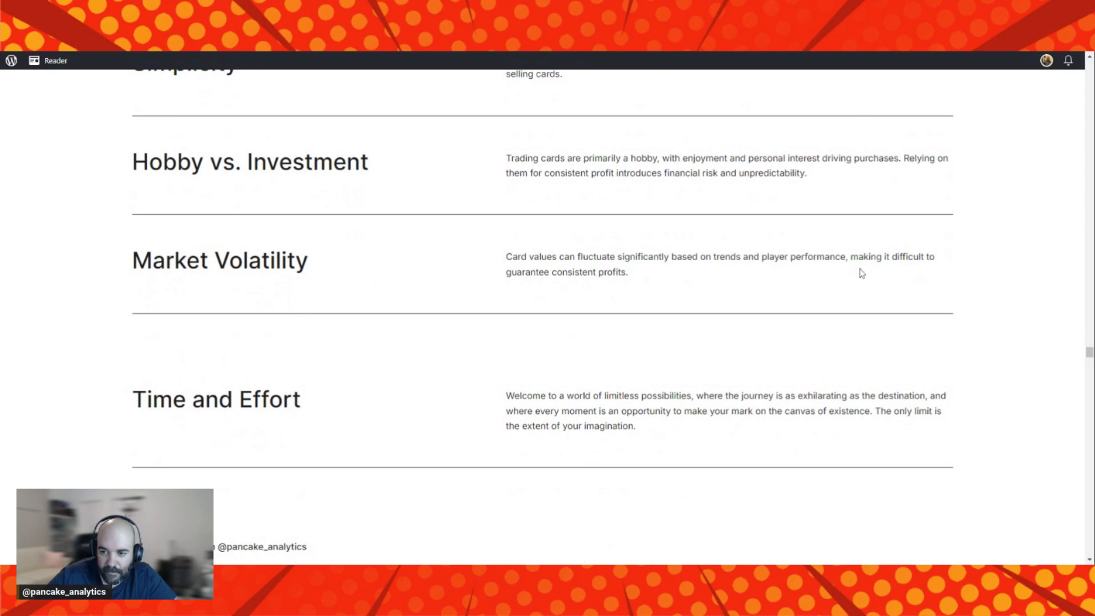
mouse_move(603, 297)
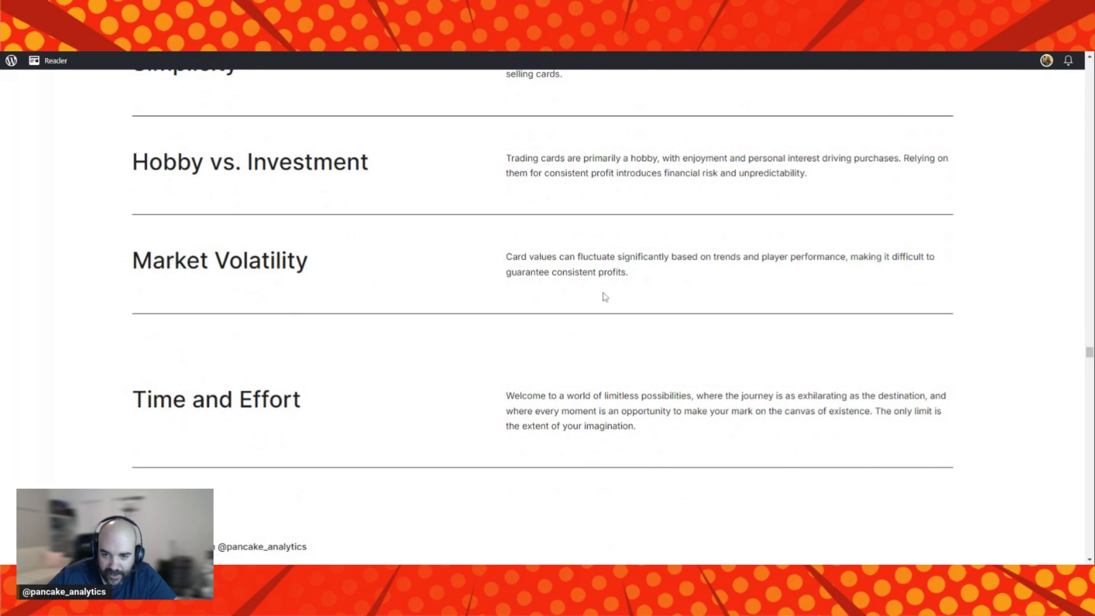
mouse_move(591, 290)
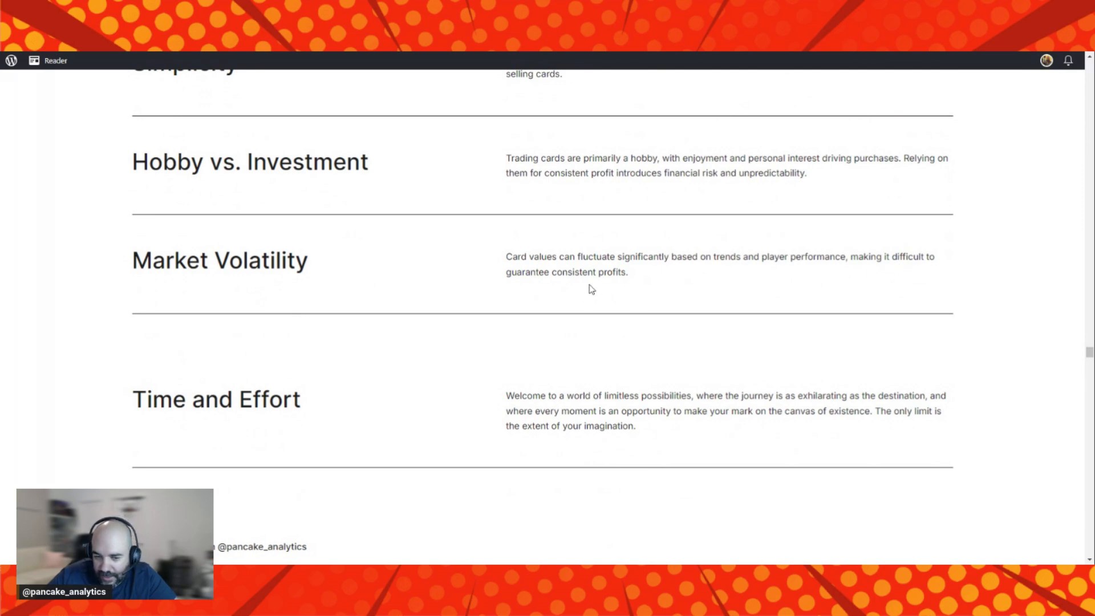
mouse_move(625, 374)
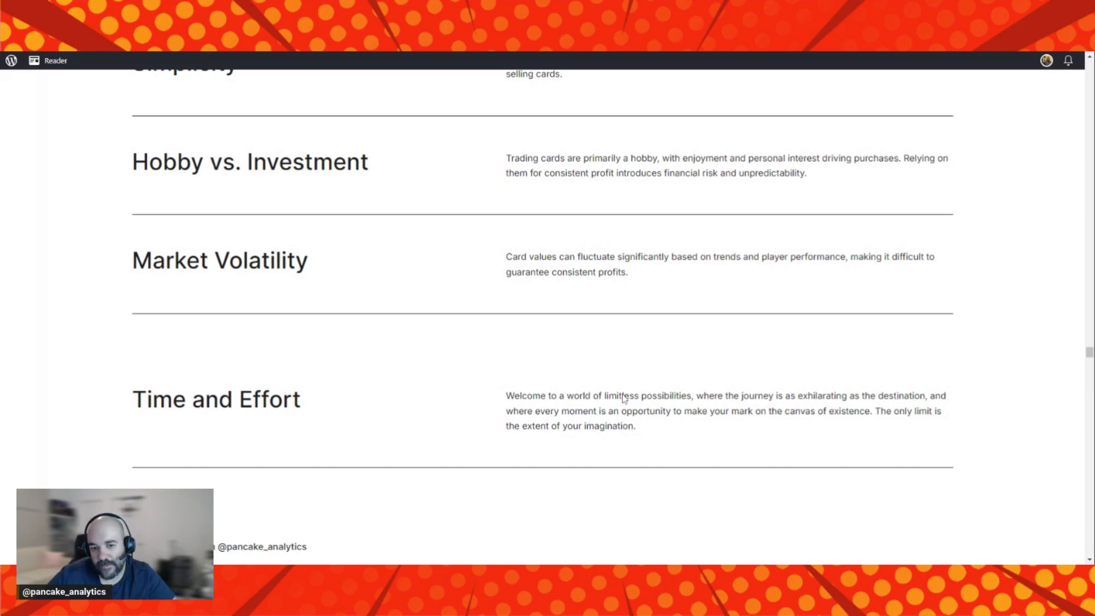
mouse_move(484, 439)
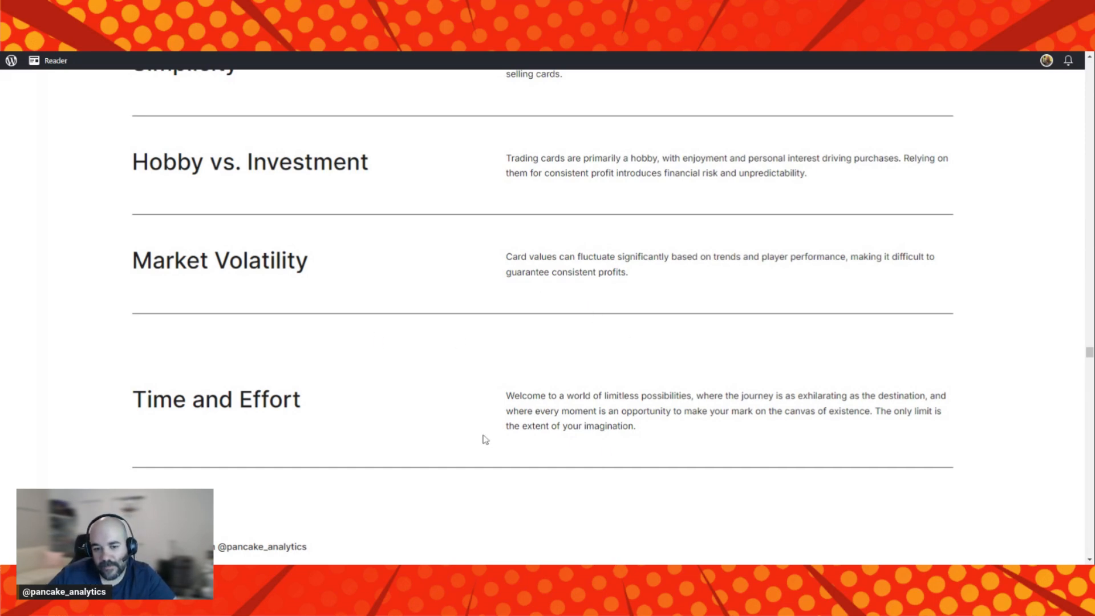
mouse_move(607, 411)
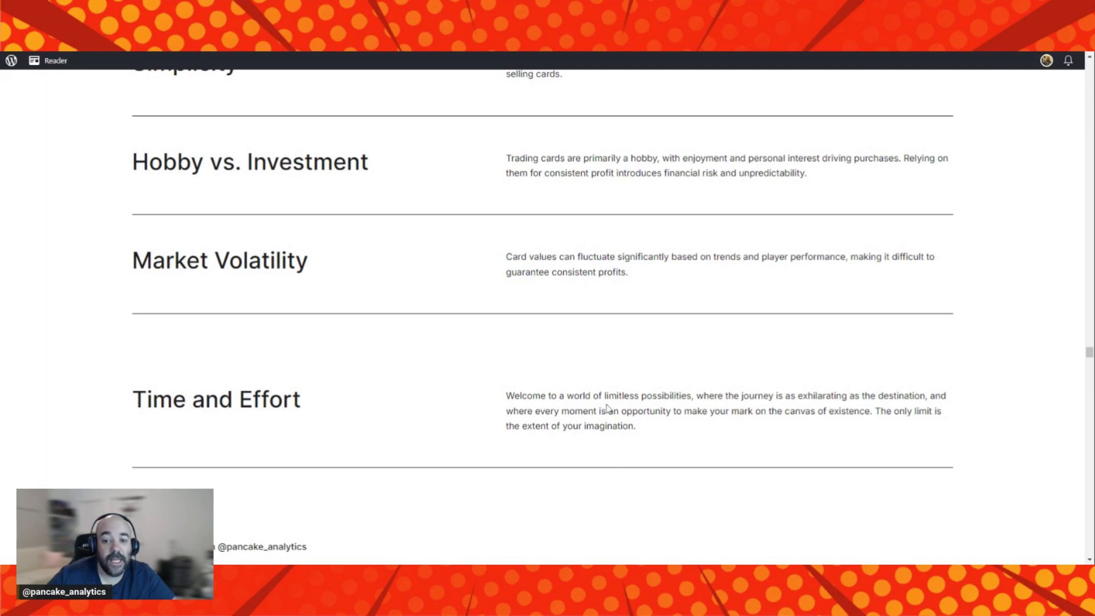
drag(618, 396, 653, 410)
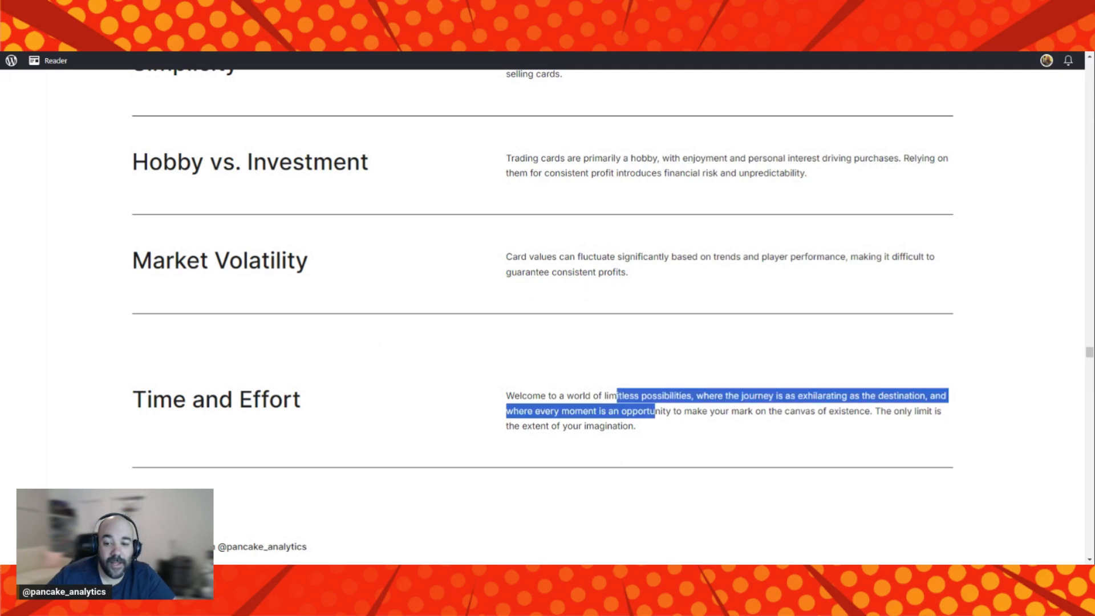
scroll(down, 3)
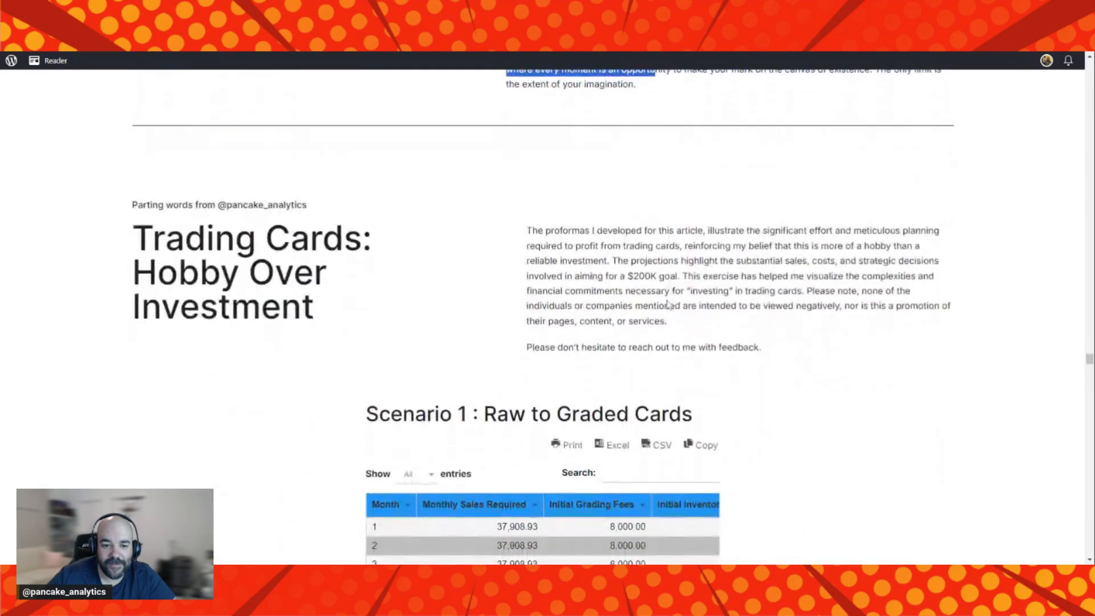
Highlight then deselect a few closing-paragraph words, showing the 37,908.93 and 8,000.00 table rows.
scroll(down, 3)
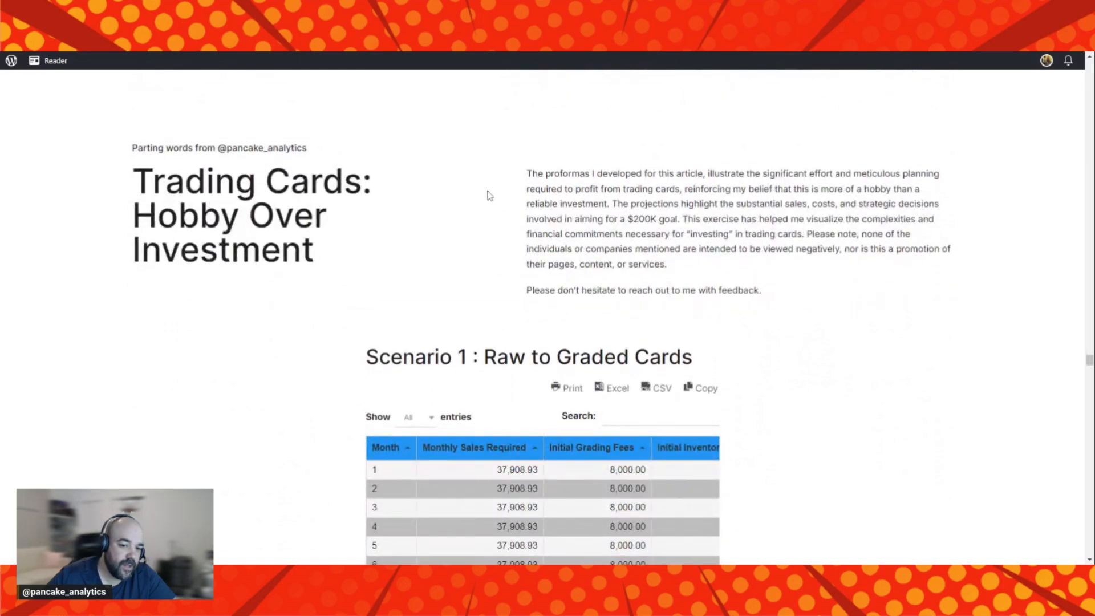
mouse_move(449, 260)
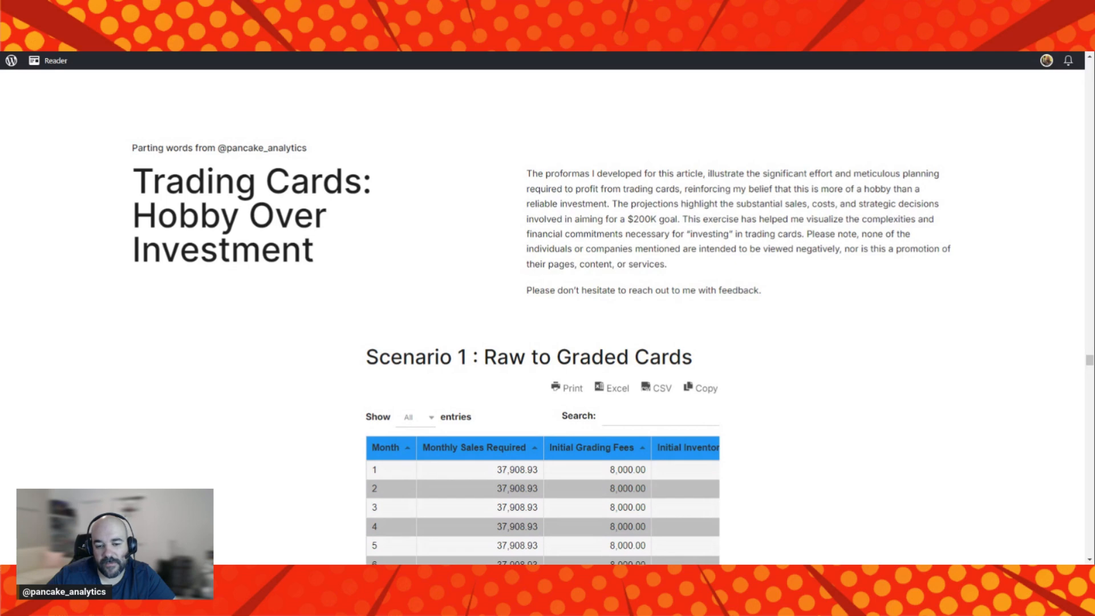
drag(580, 173, 619, 173)
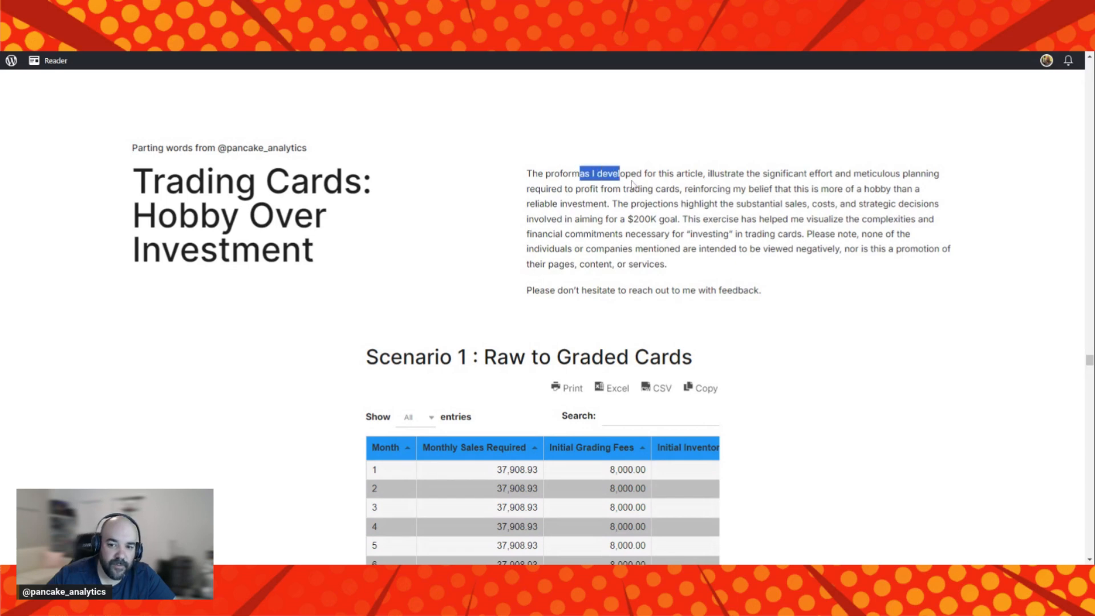
click(632, 184)
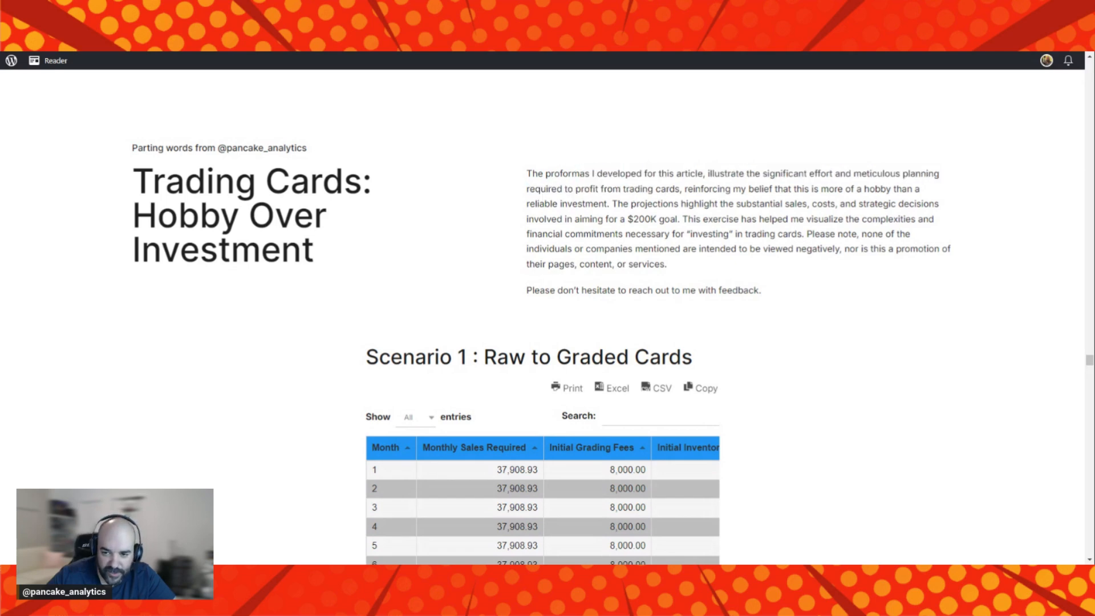
mouse_move(934, 170)
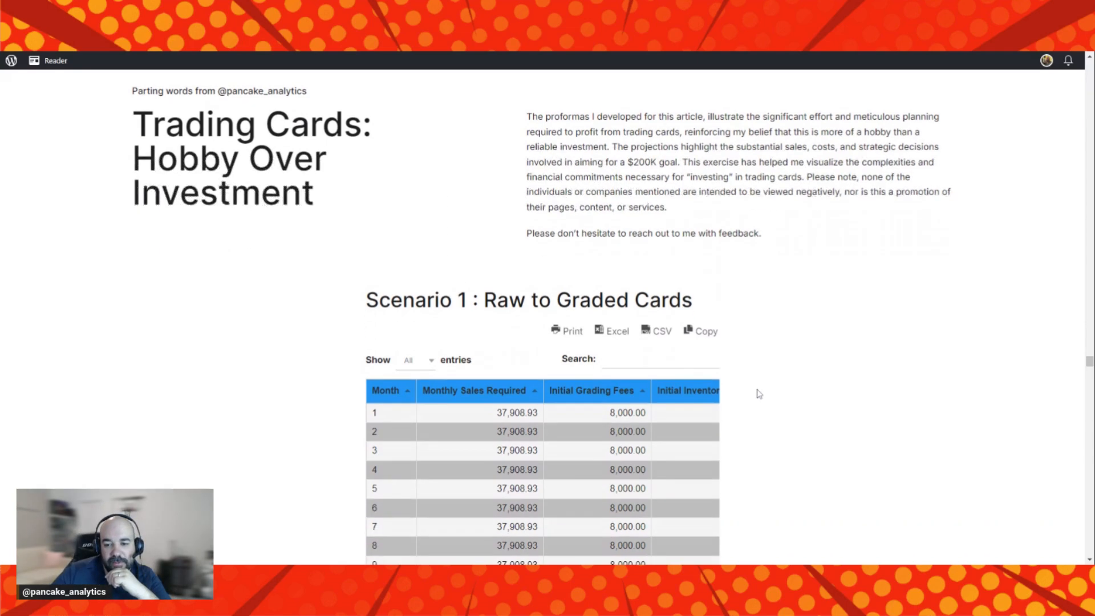
Scroll to the bottom of the 240-row sales table.
scroll(down, 3)
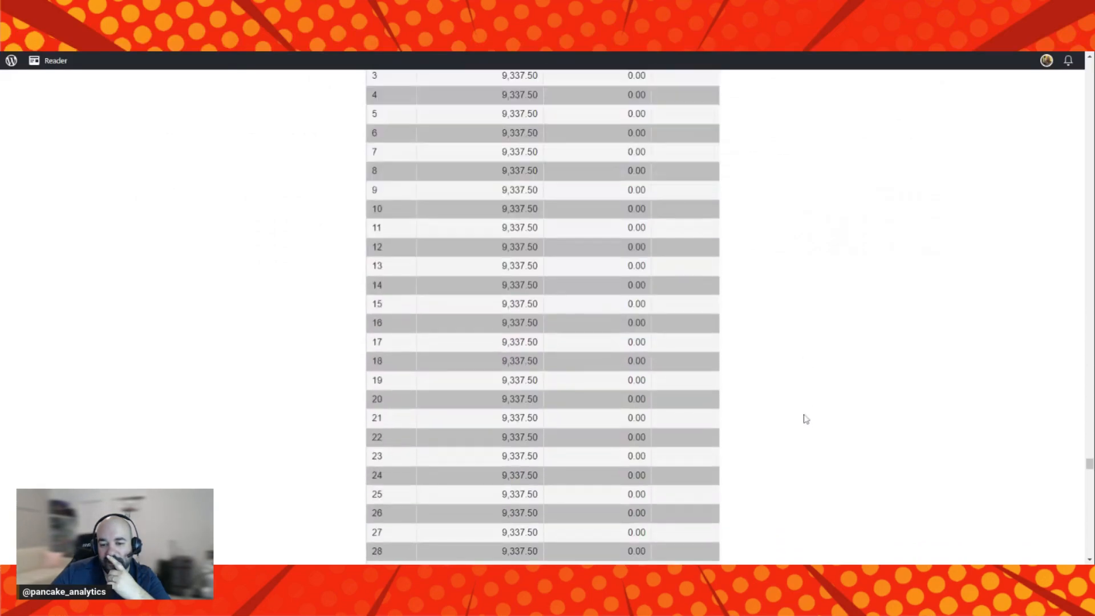
scroll(down, 3)
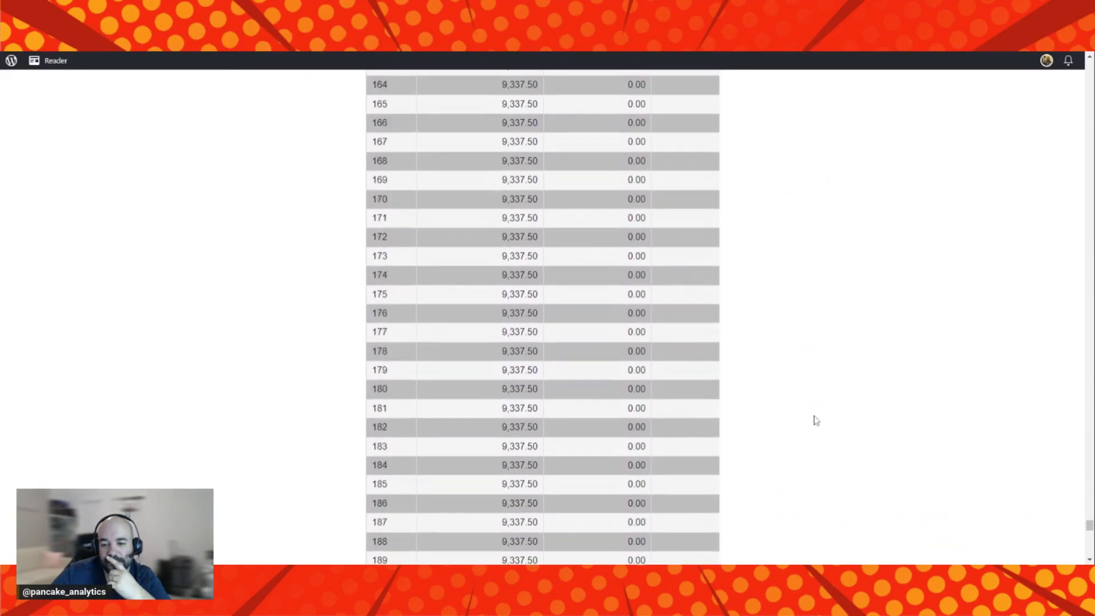
scroll(down, 3)
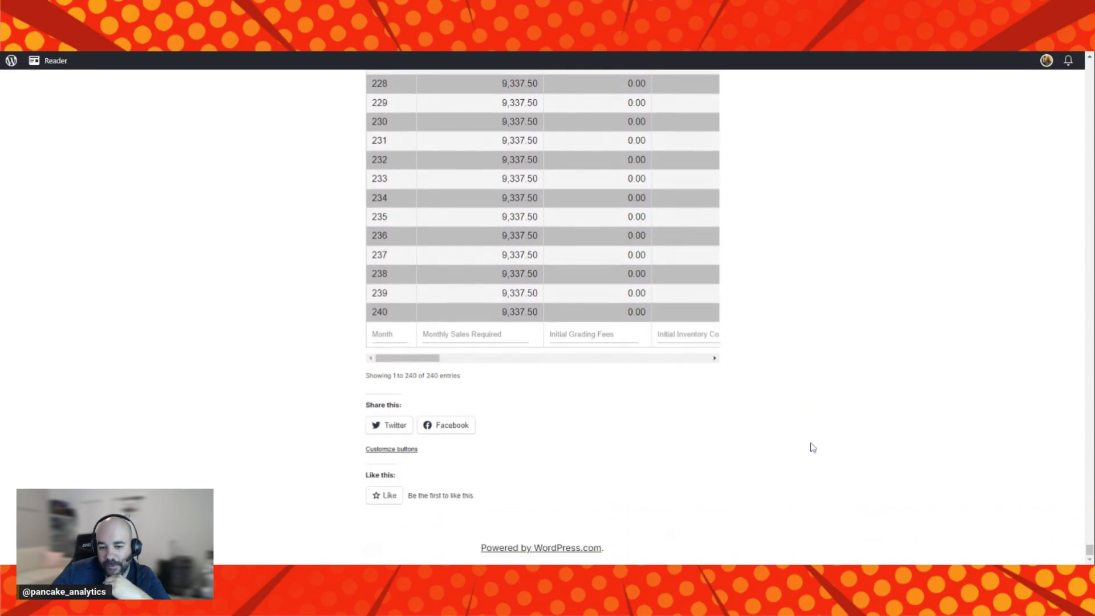
Scroll back up past the tables to the Consistency through Market Volatility reasons list.
scroll(up, 3)
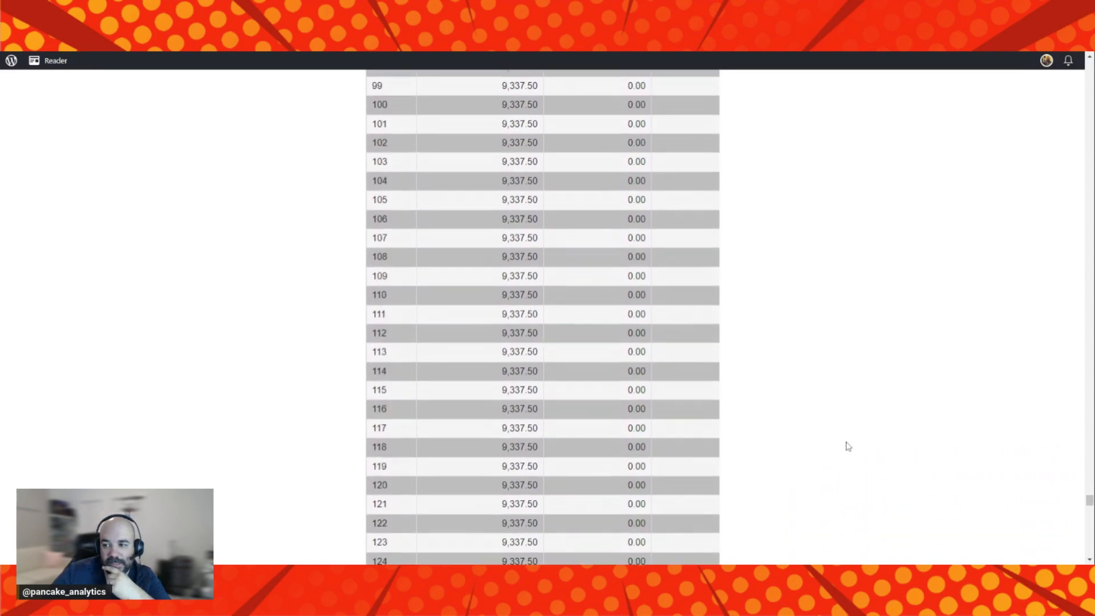
scroll(up, 3)
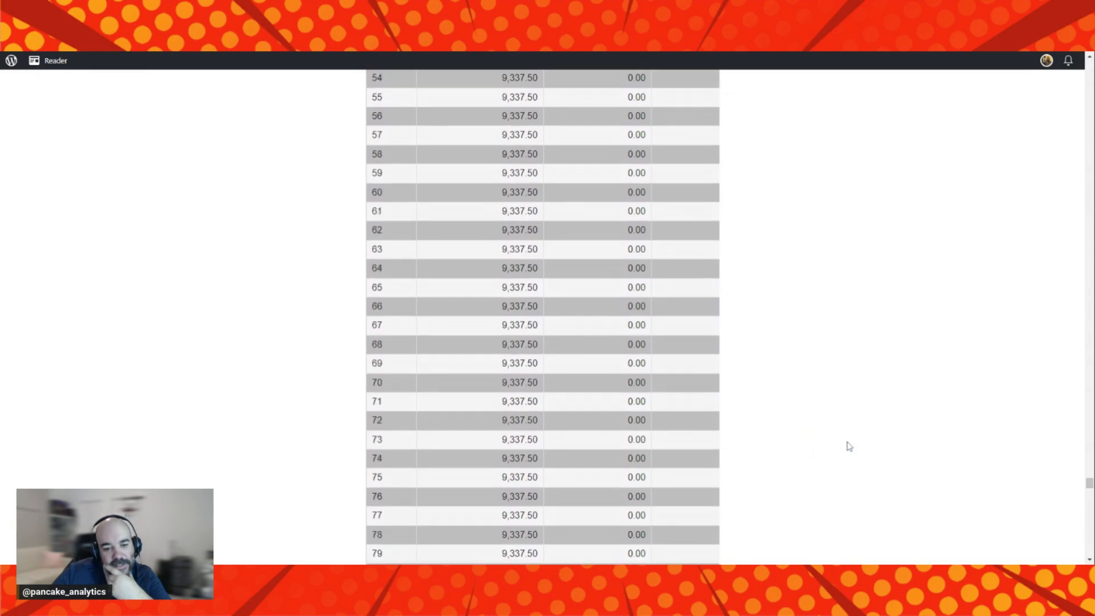
scroll(up, 3)
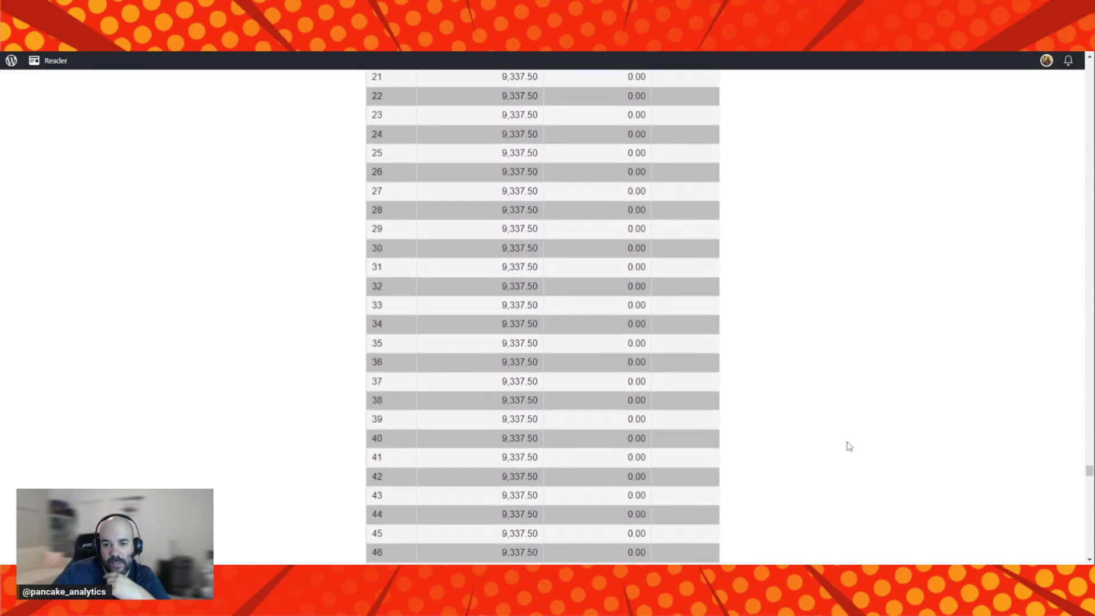
scroll(down, 3)
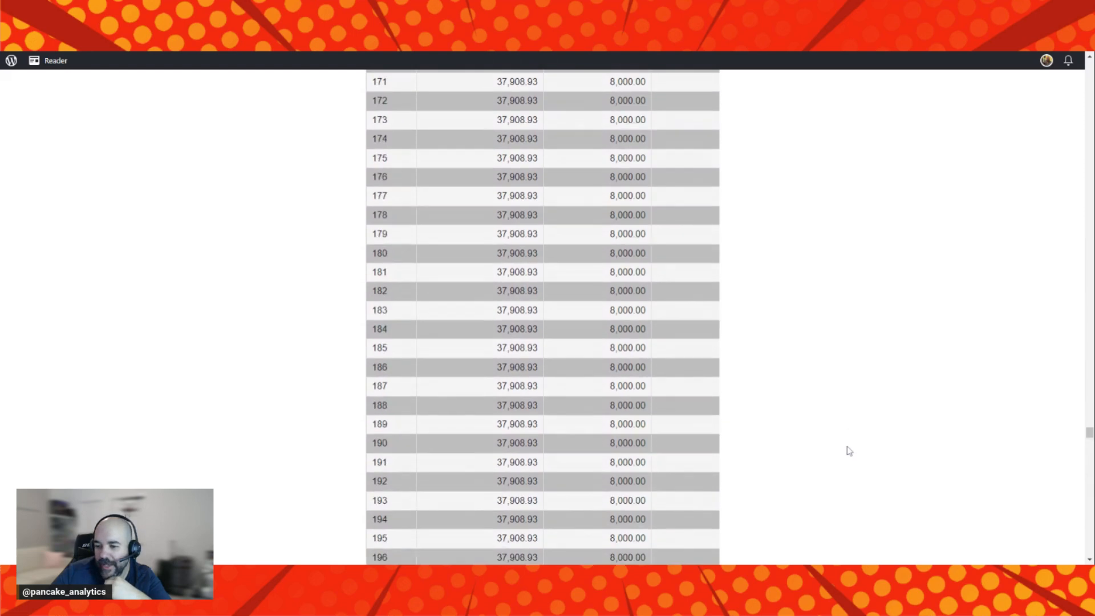
scroll(up, 3)
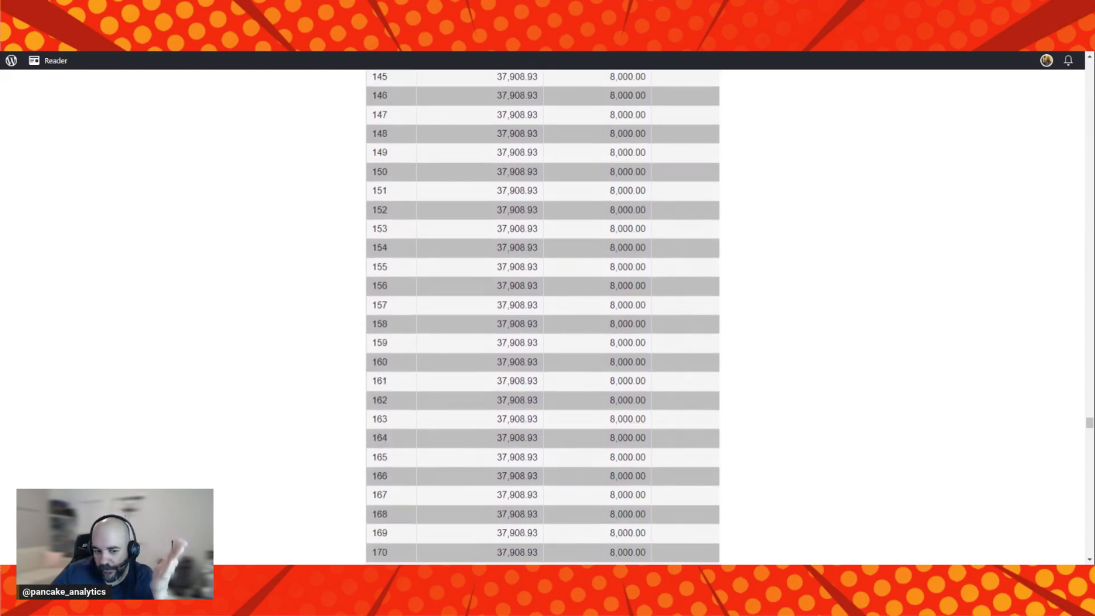
mouse_move(899, 432)
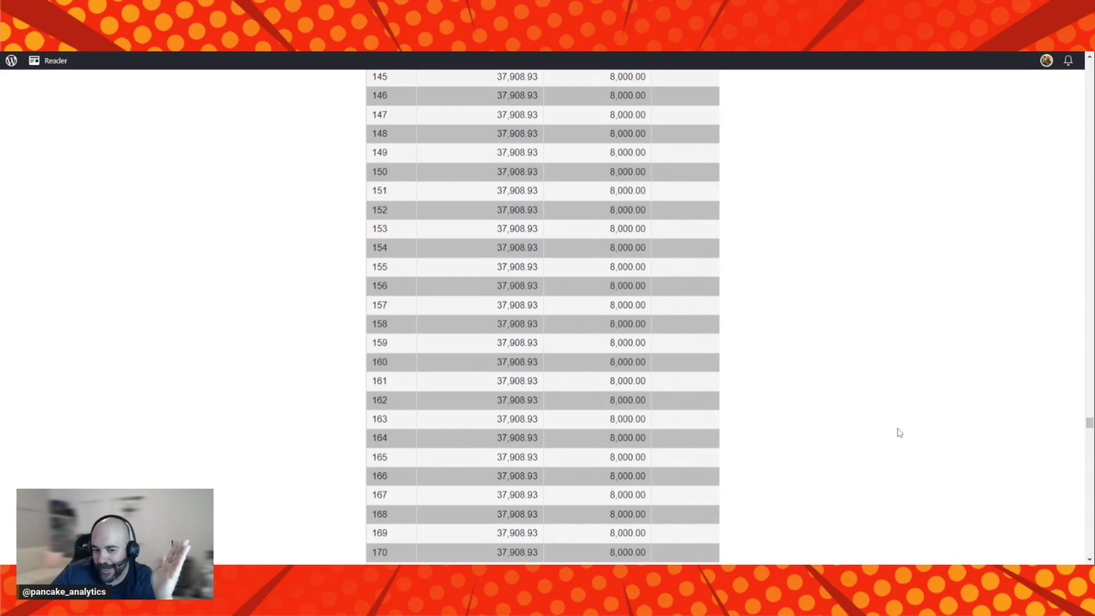
scroll(up, 3)
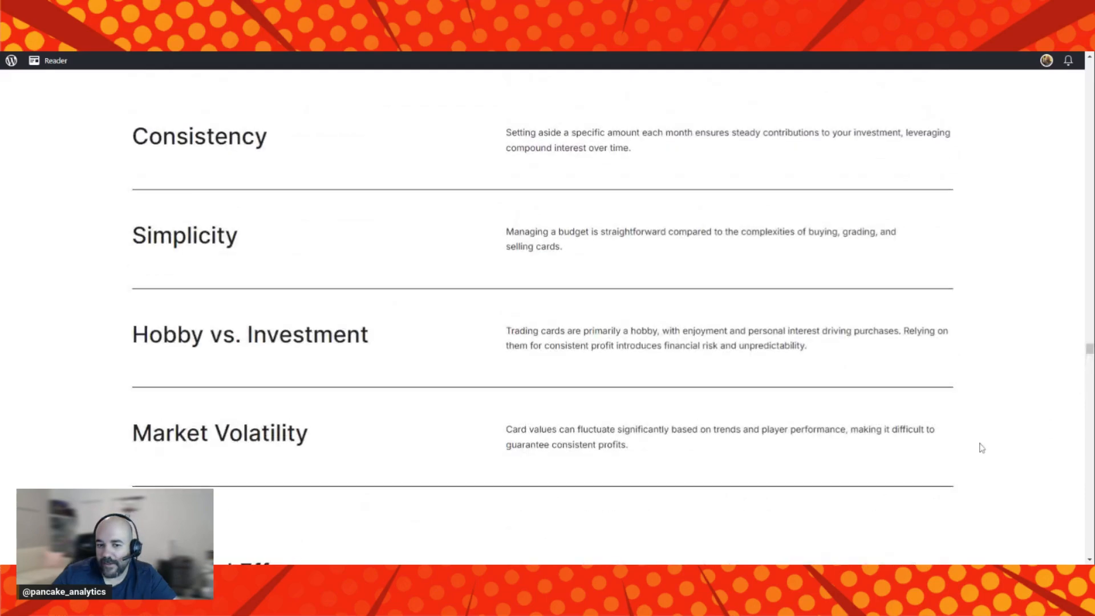
Scroll past Sports Card Radio, eBay alternatives, Graded Cards and Pro Forma to the Flipping and Analytics definitions.
scroll(down, 3)
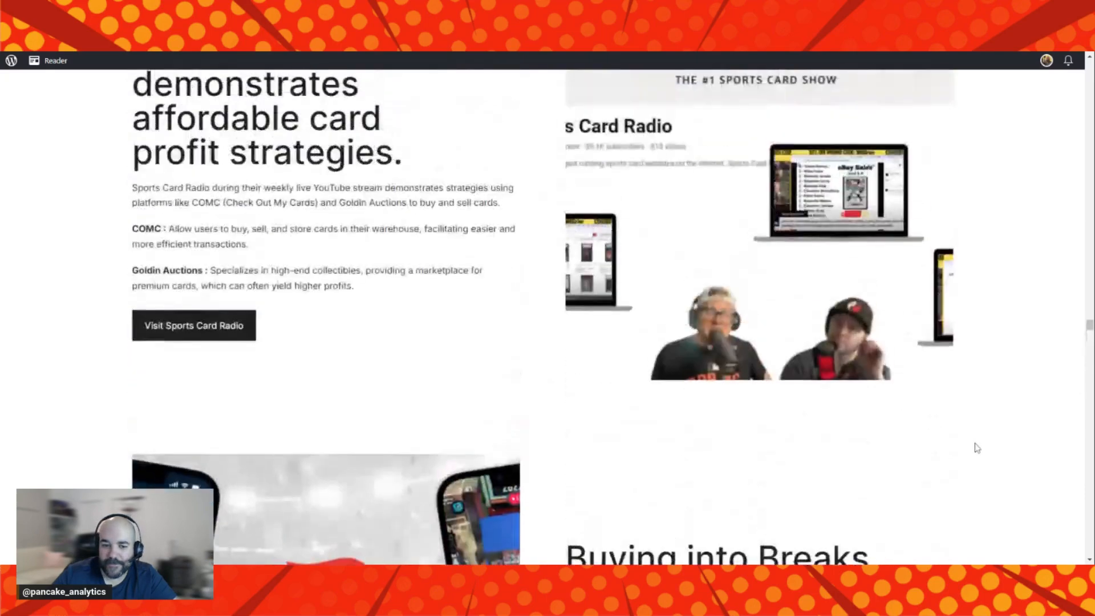
scroll(down, 3)
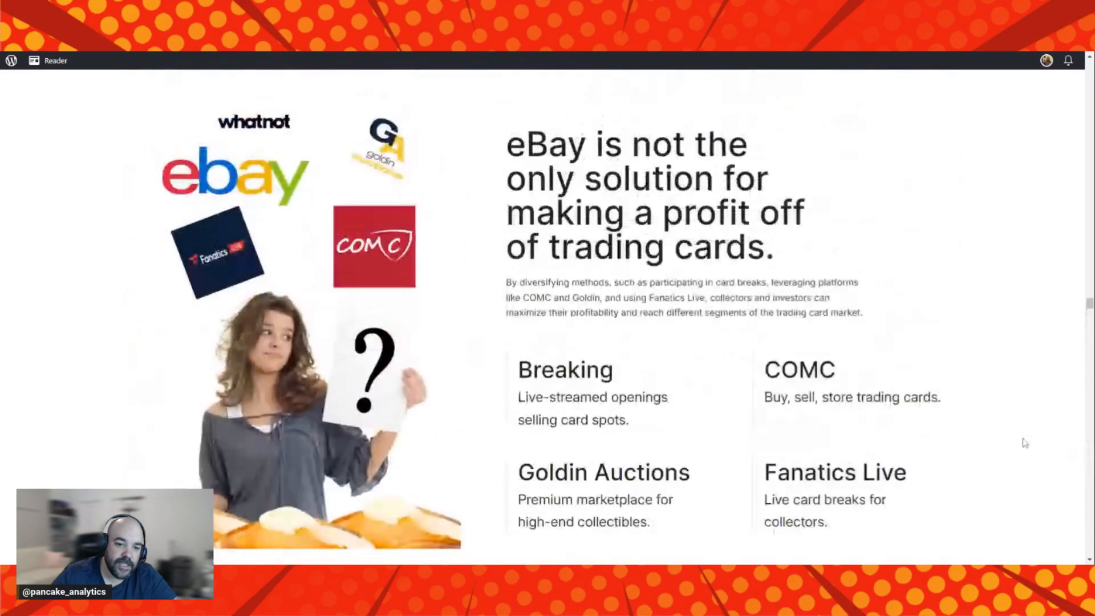
scroll(down, 3)
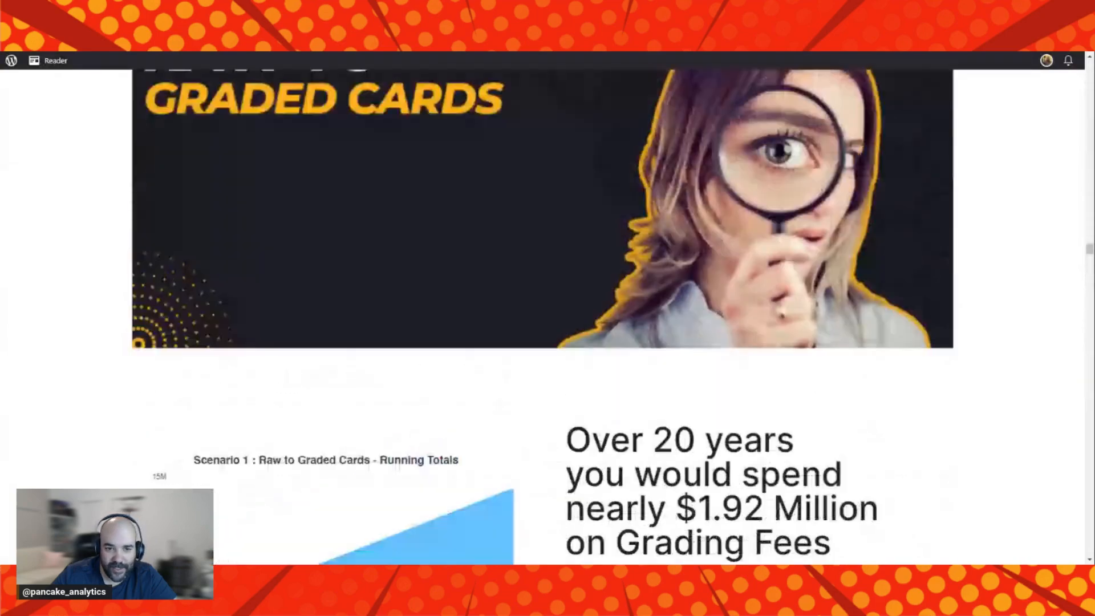
scroll(down, 3)
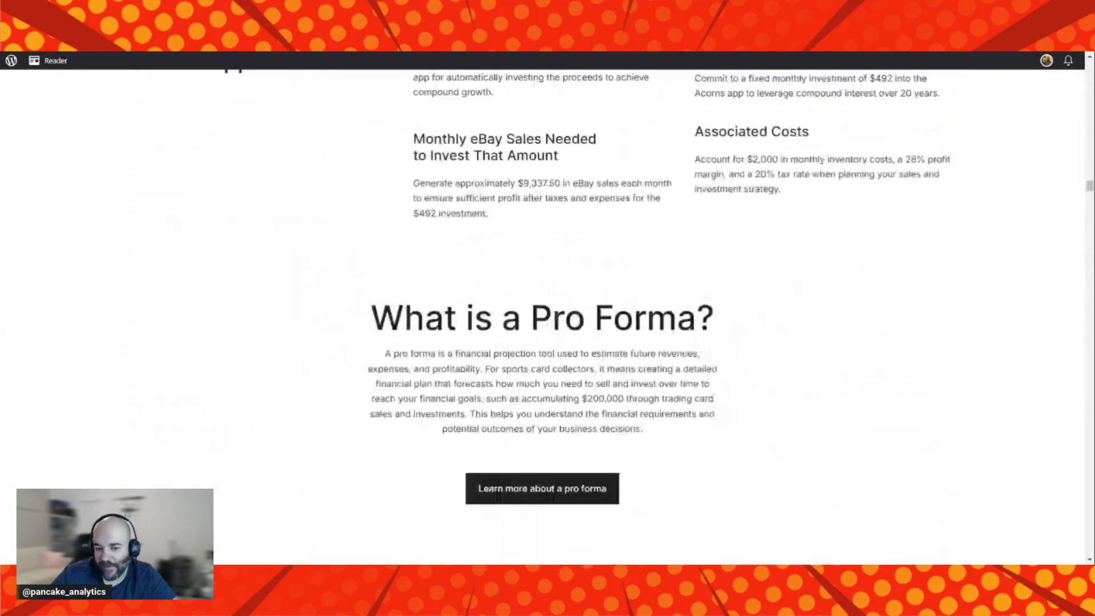
scroll(down, 3)
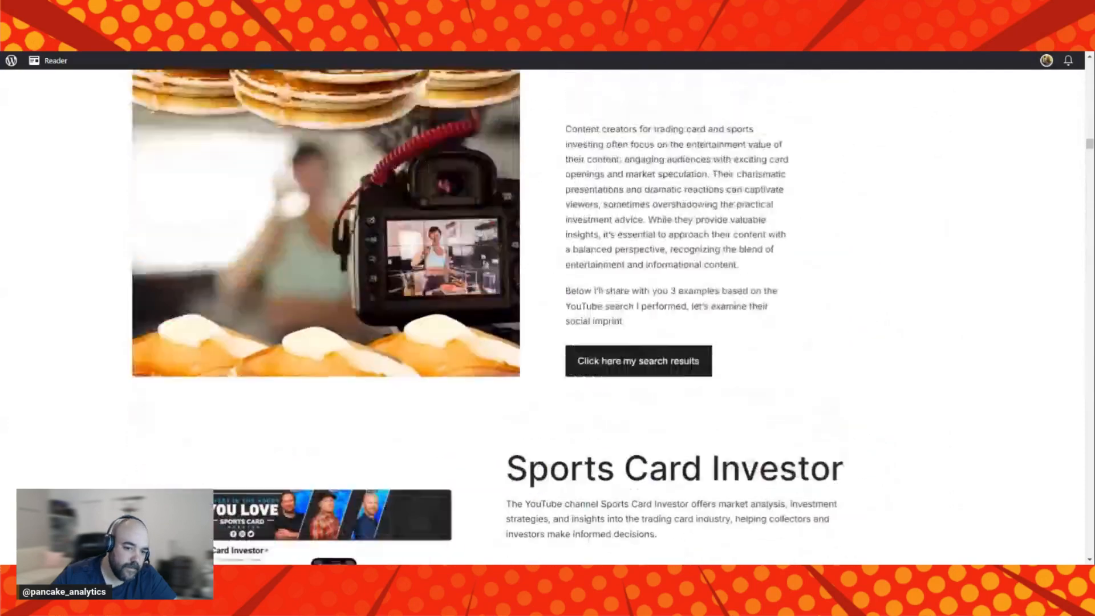
scroll(down, 3)
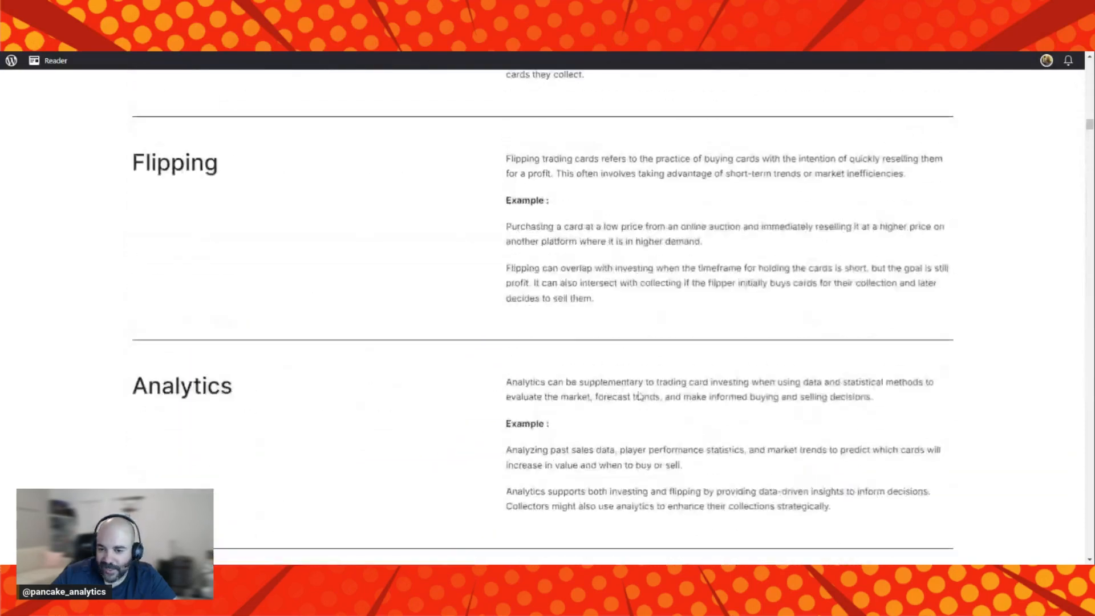